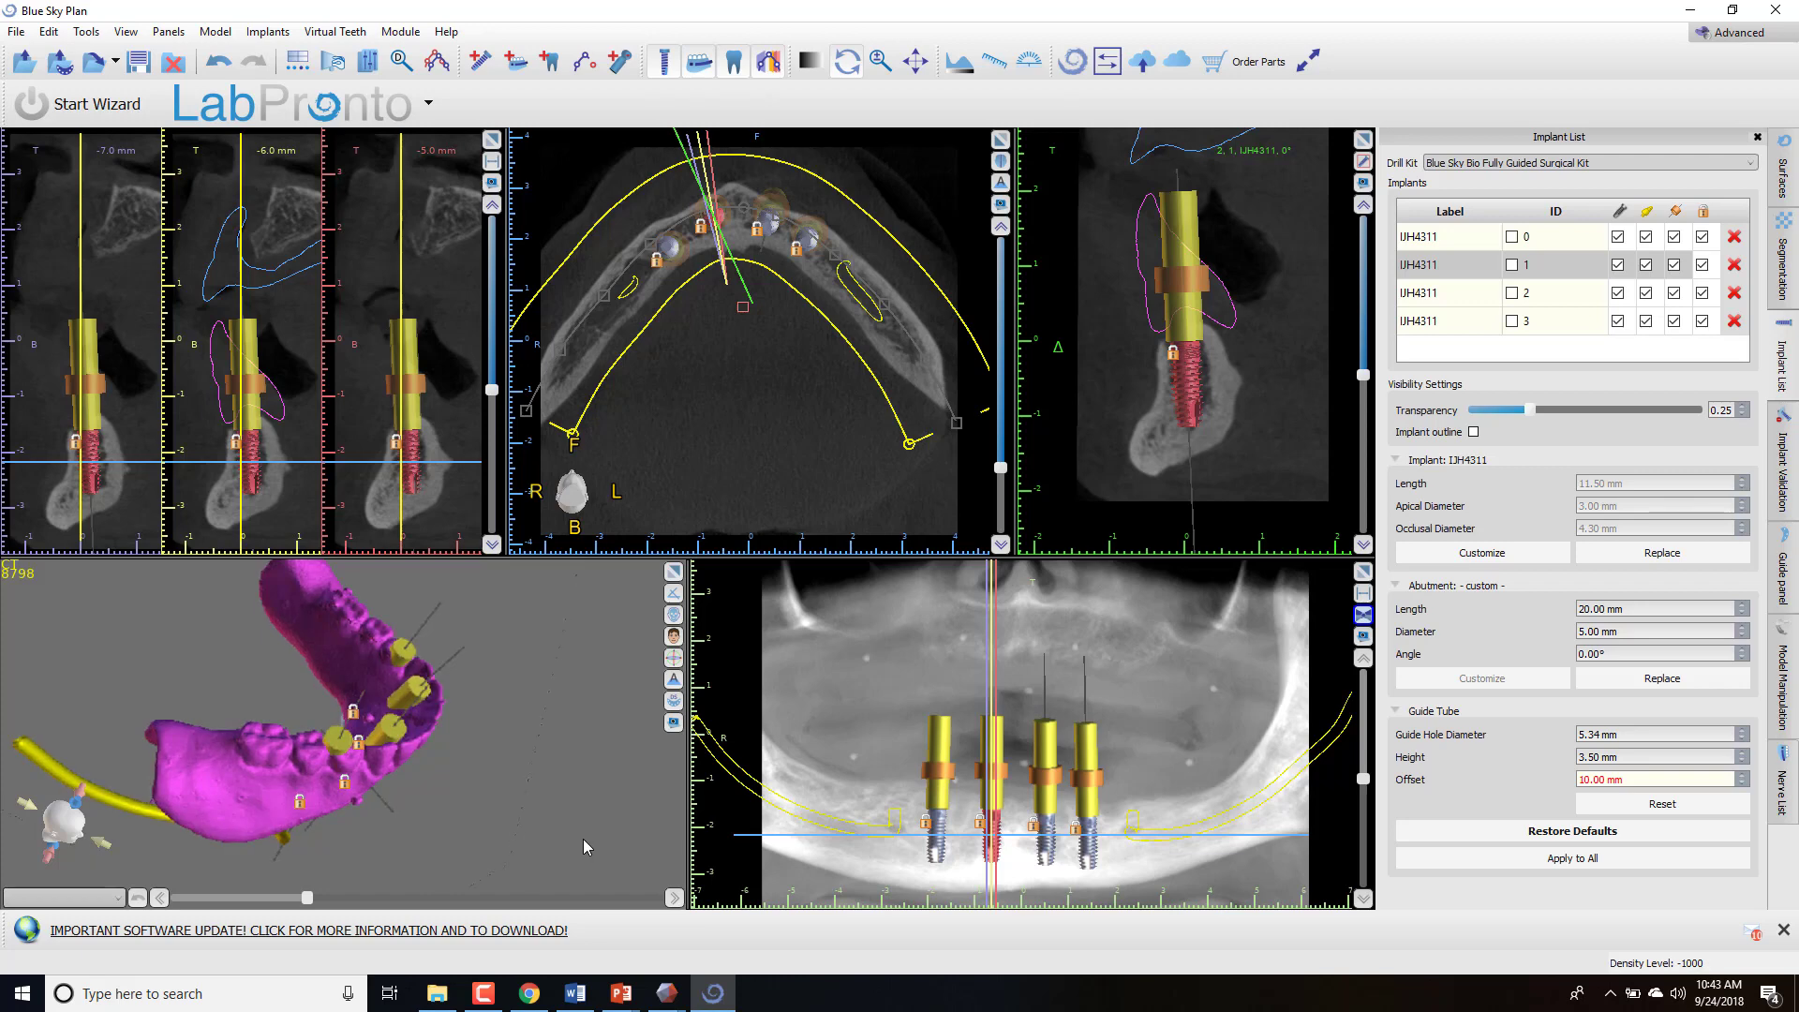
pyautogui.moveTo(525, 877)
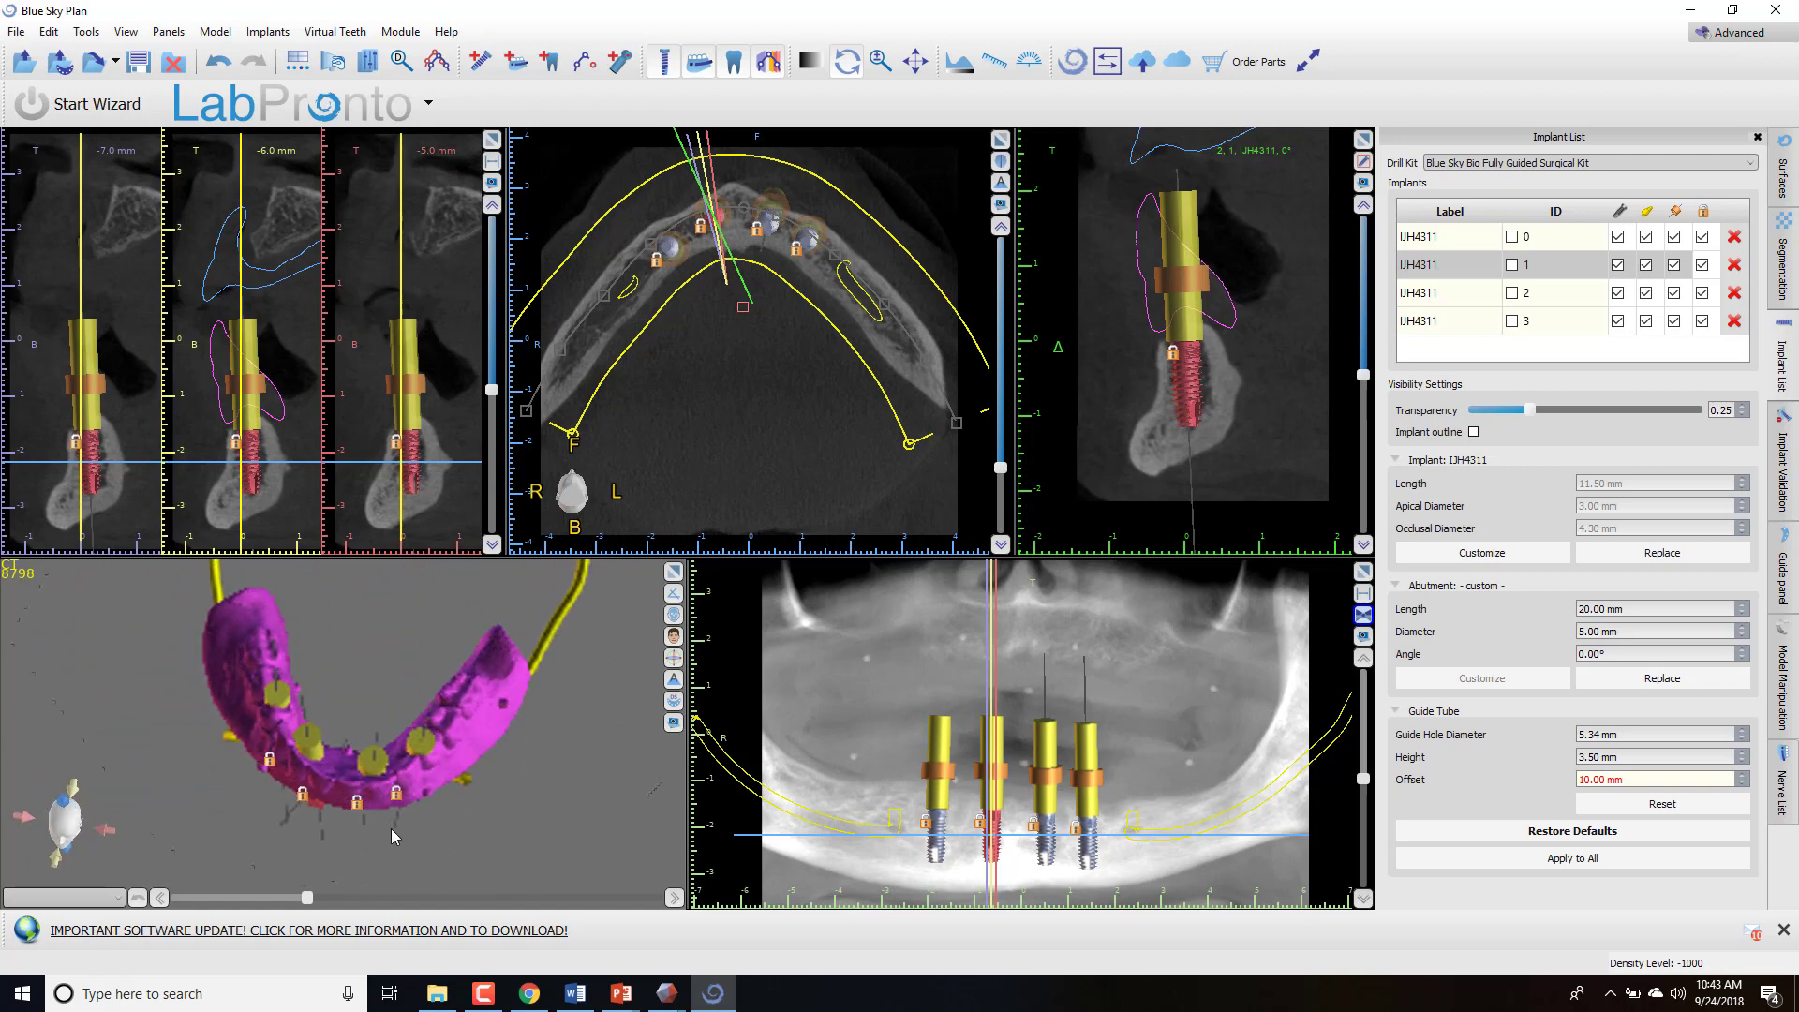
# Orbit the denture model to check the guide tubes and implants, then restore the four-pane layout.
pyautogui.moveTo(394, 837); pyautogui.dragTo(638, 775)
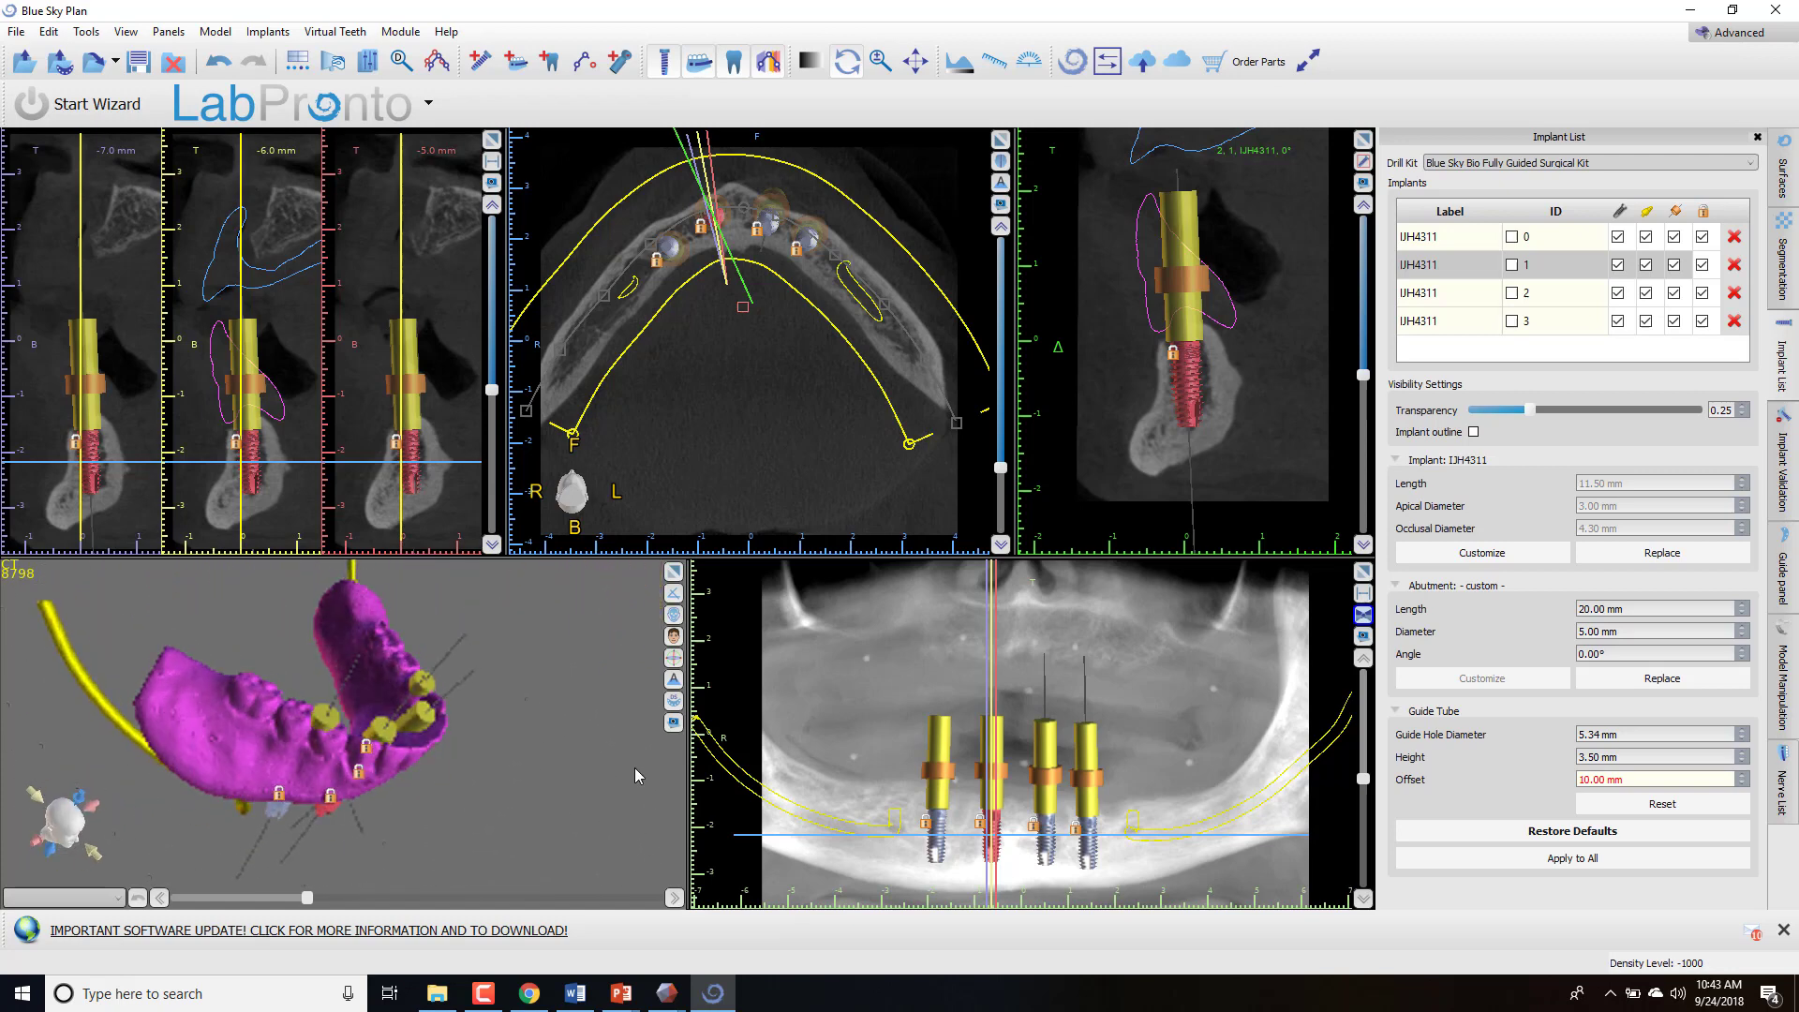
pyautogui.moveTo(637, 775); pyautogui.dragTo(442, 847)
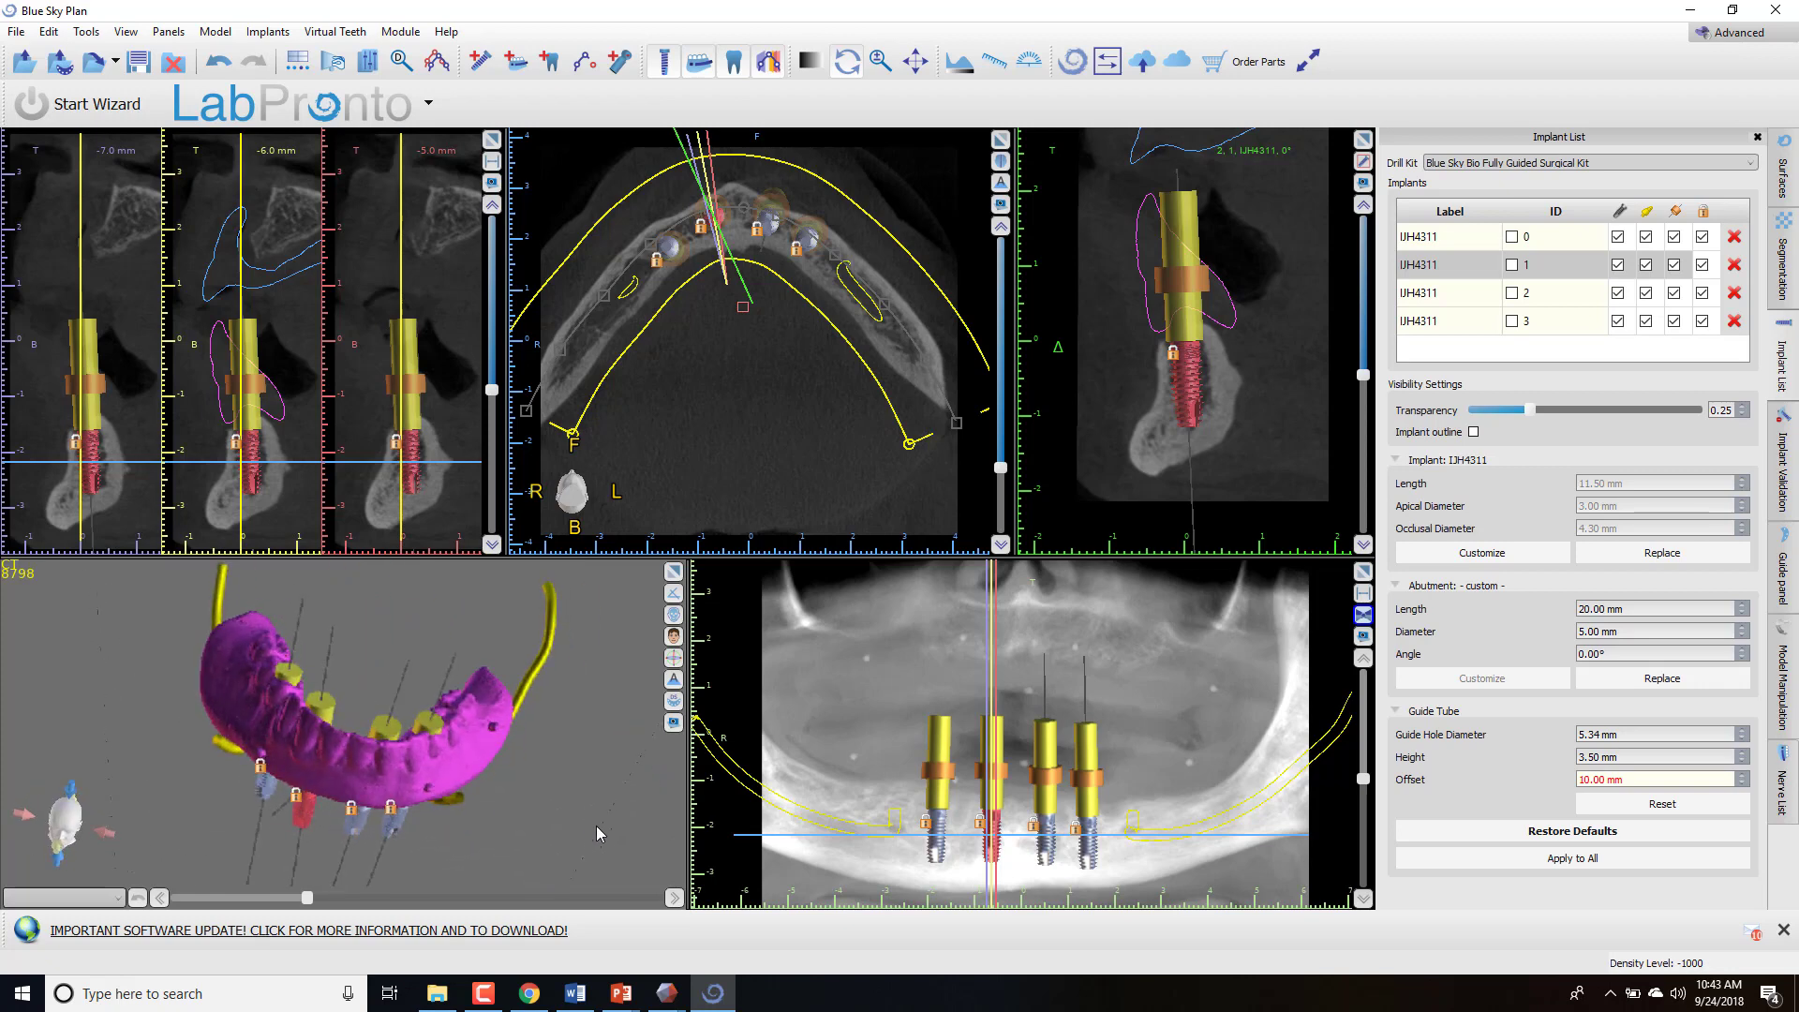
pyautogui.moveTo(640, 823)
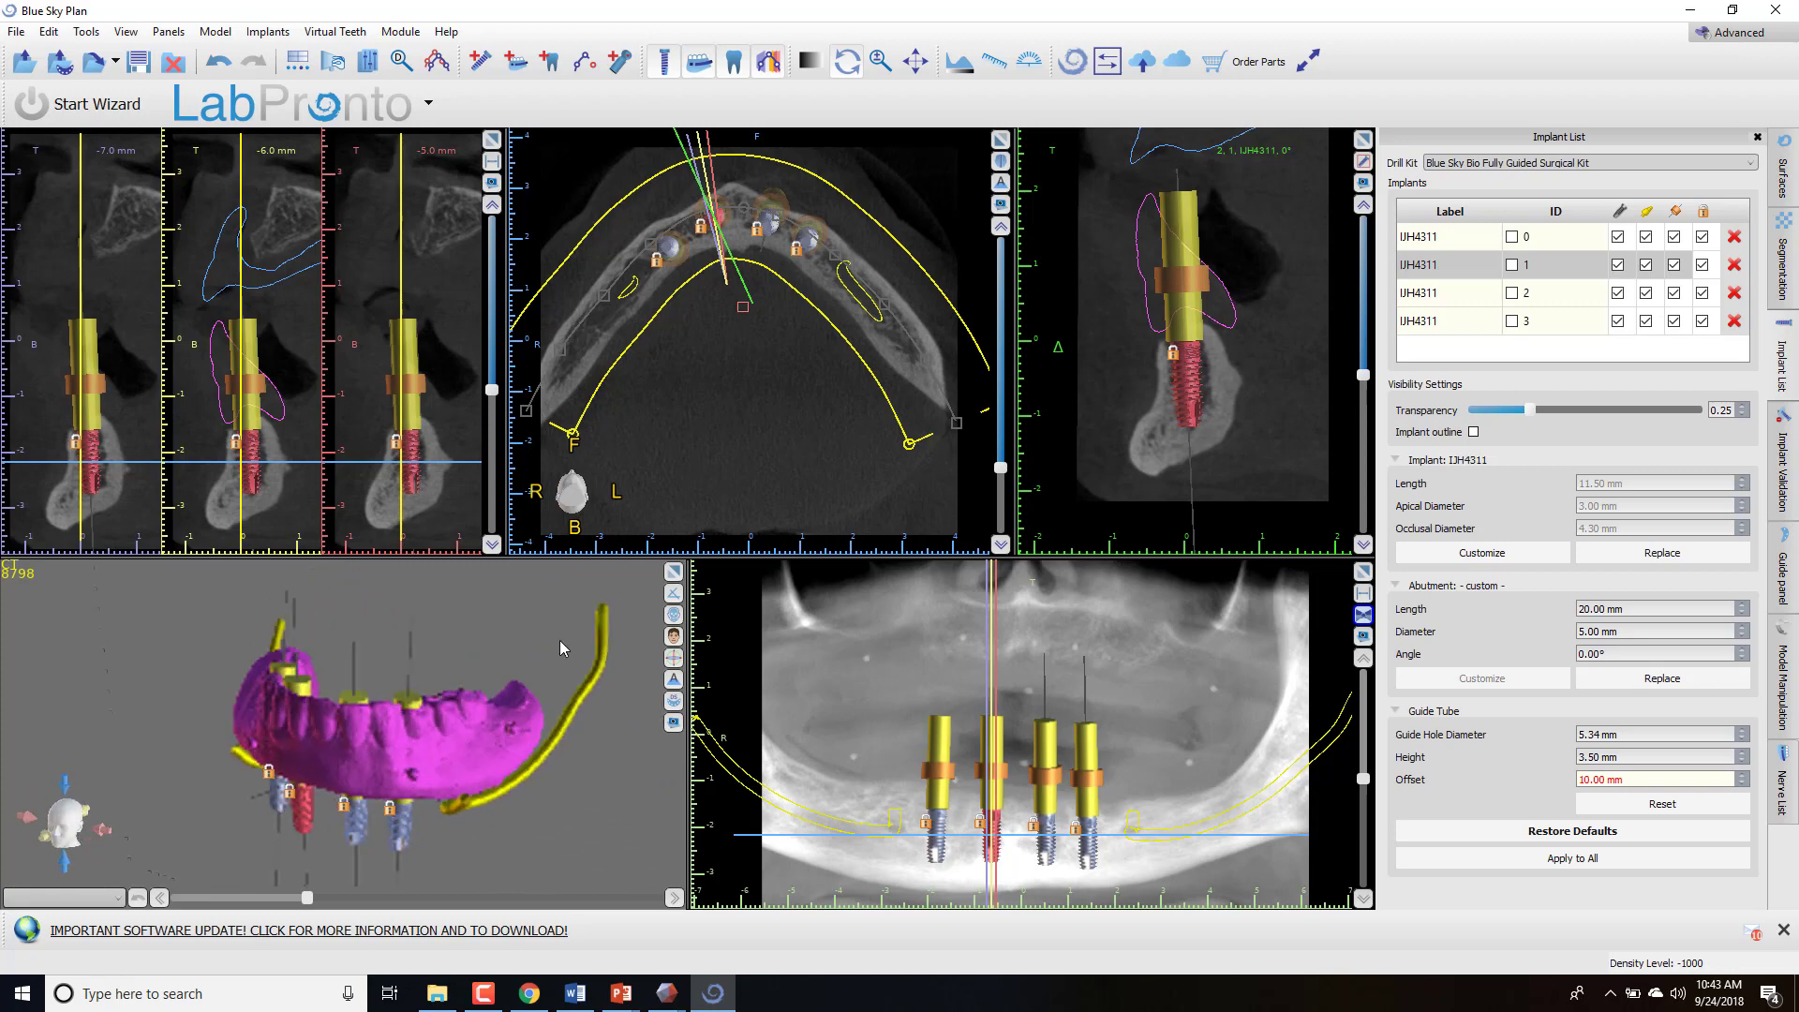
pyautogui.moveTo(562, 648); pyautogui.dragTo(378, 757)
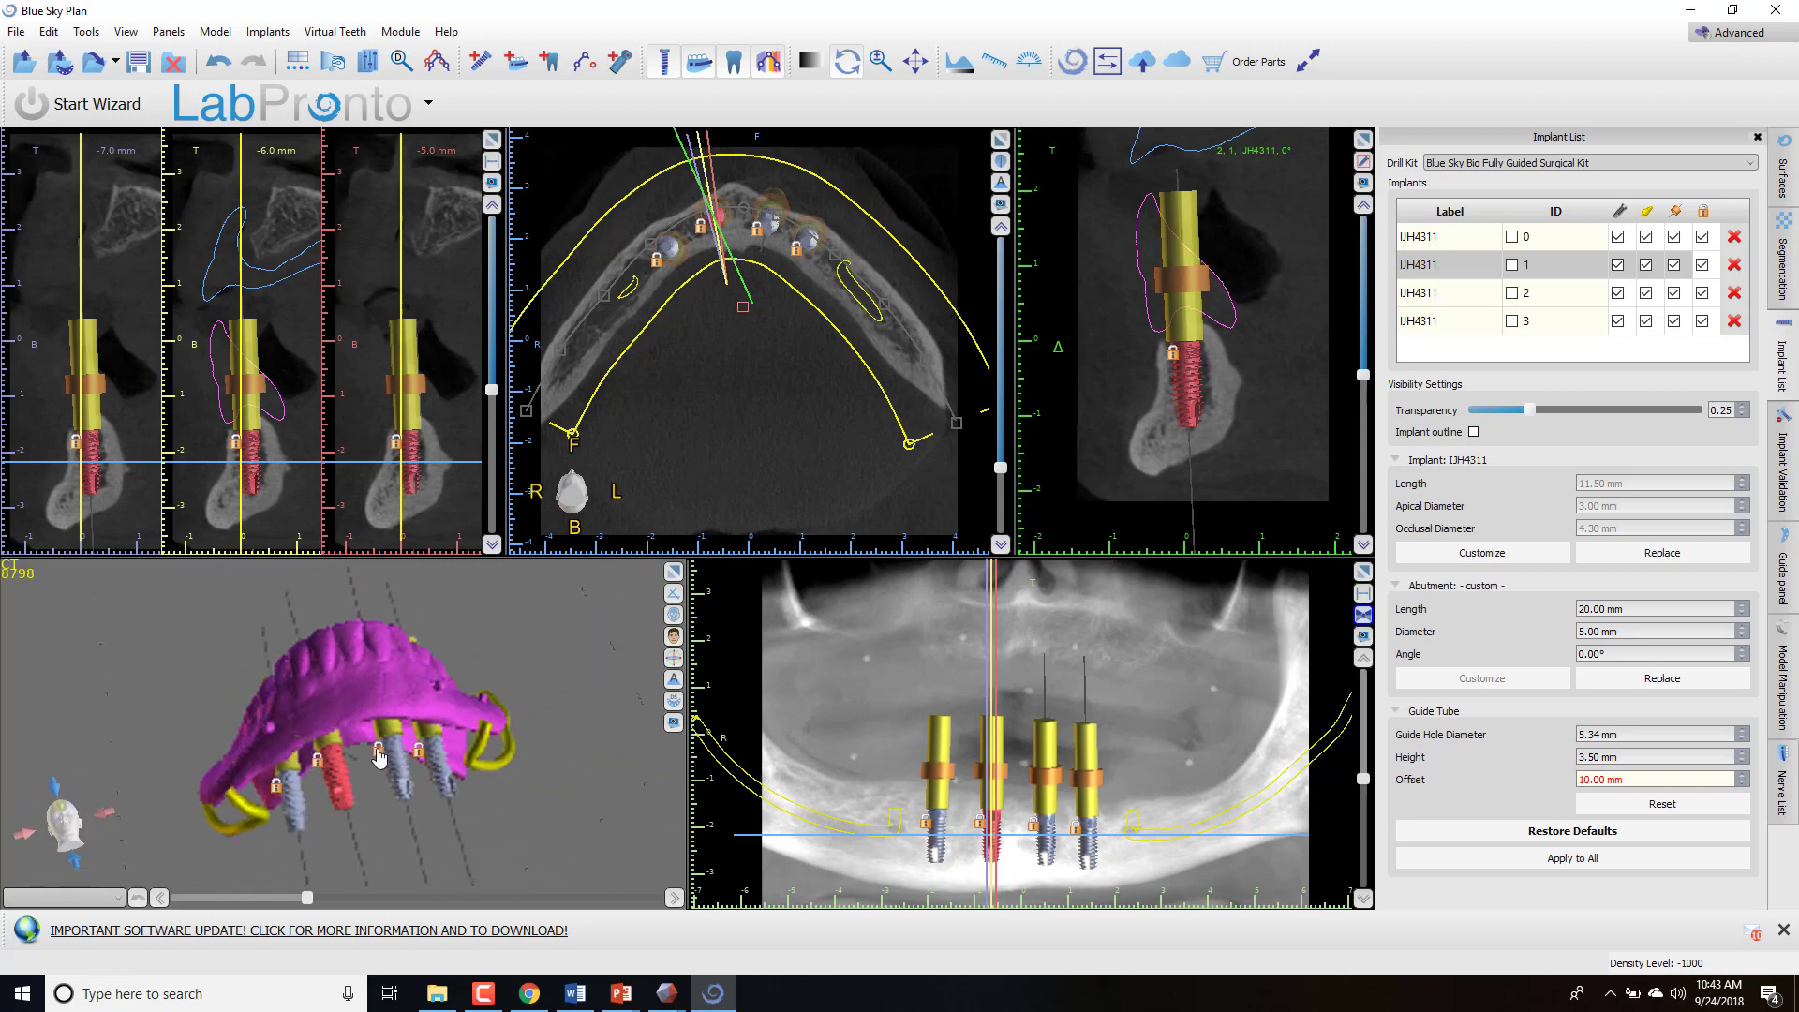
pyautogui.moveTo(379, 757); pyautogui.dragTo(362, 814)
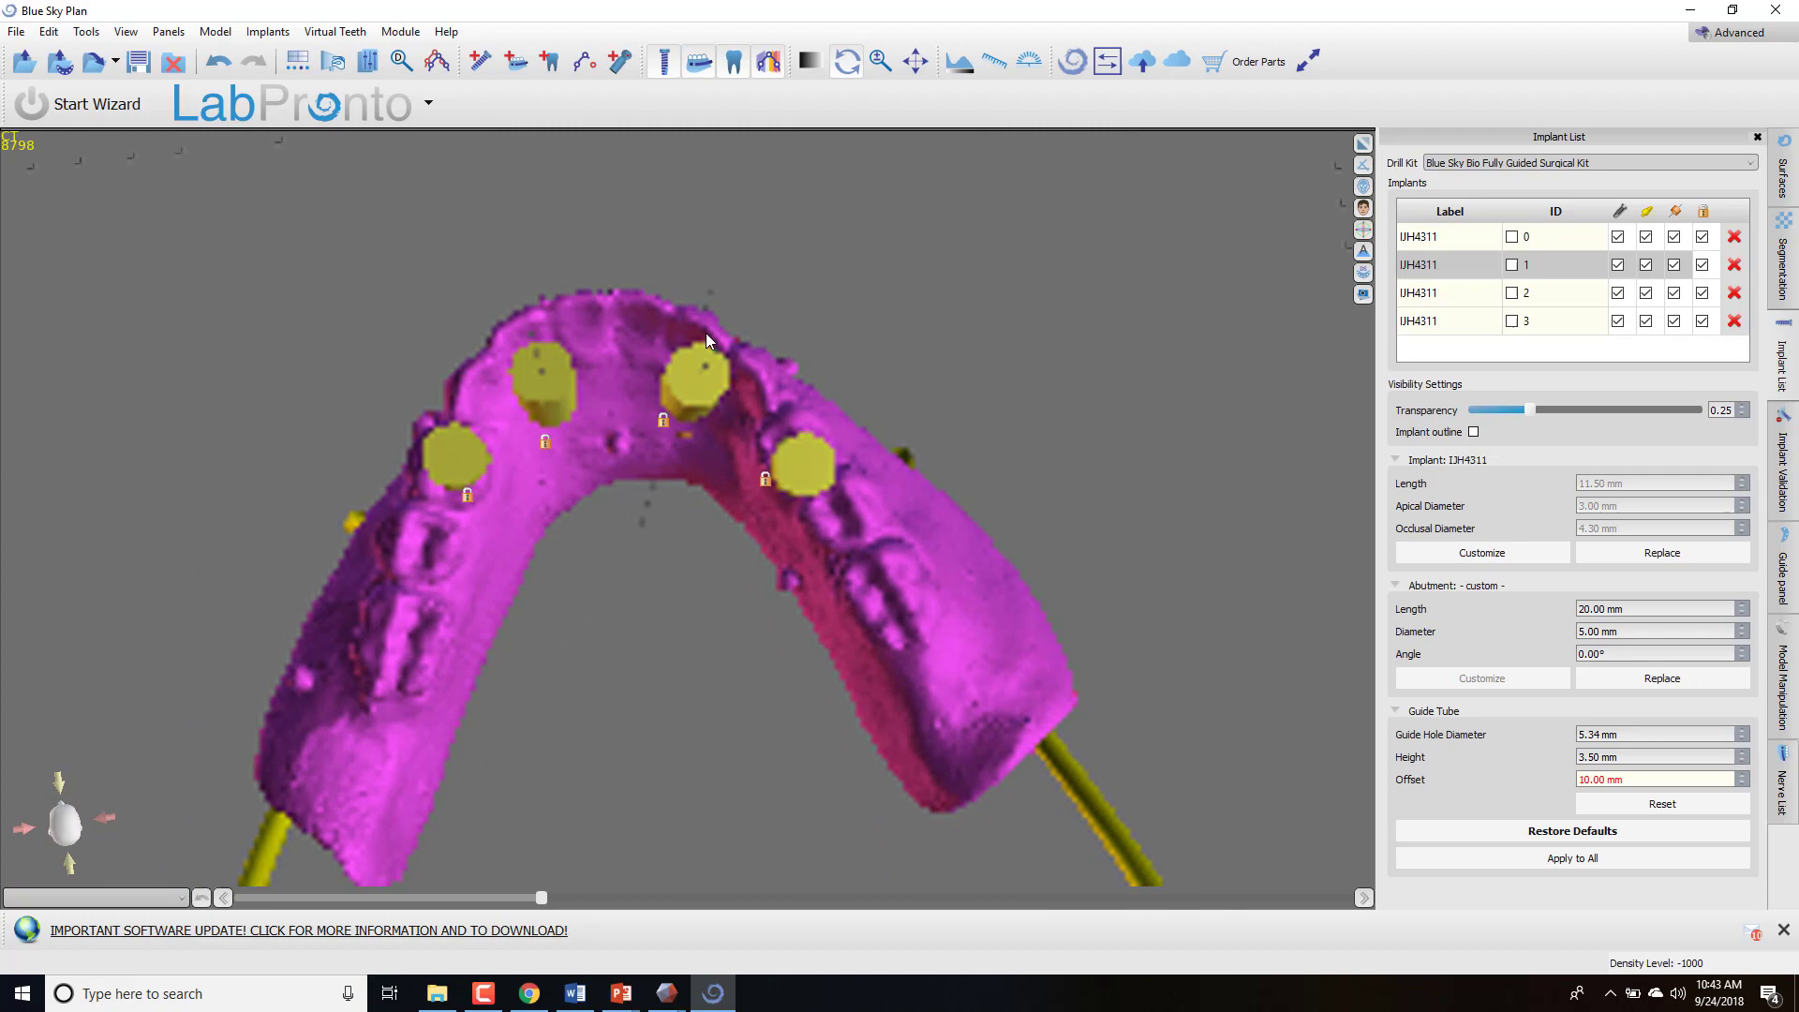
pyautogui.moveTo(706, 338); pyautogui.dragTo(511, 528)
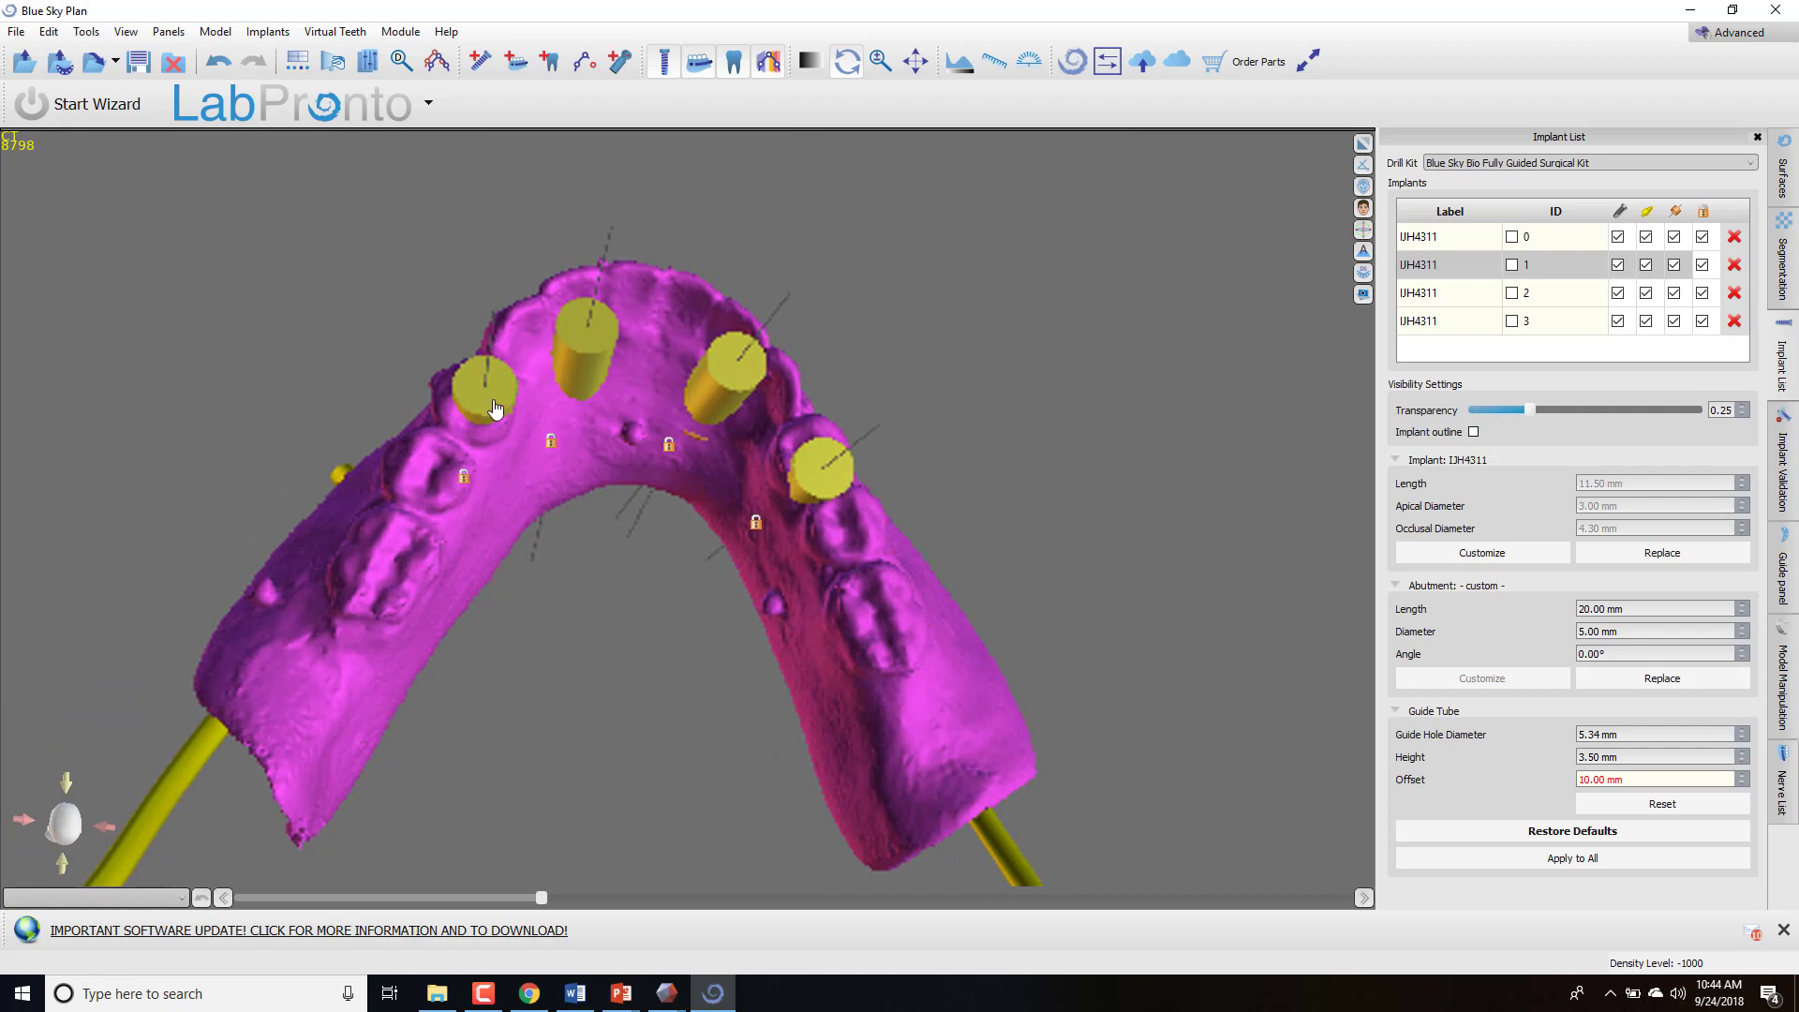
pyautogui.moveTo(817, 476)
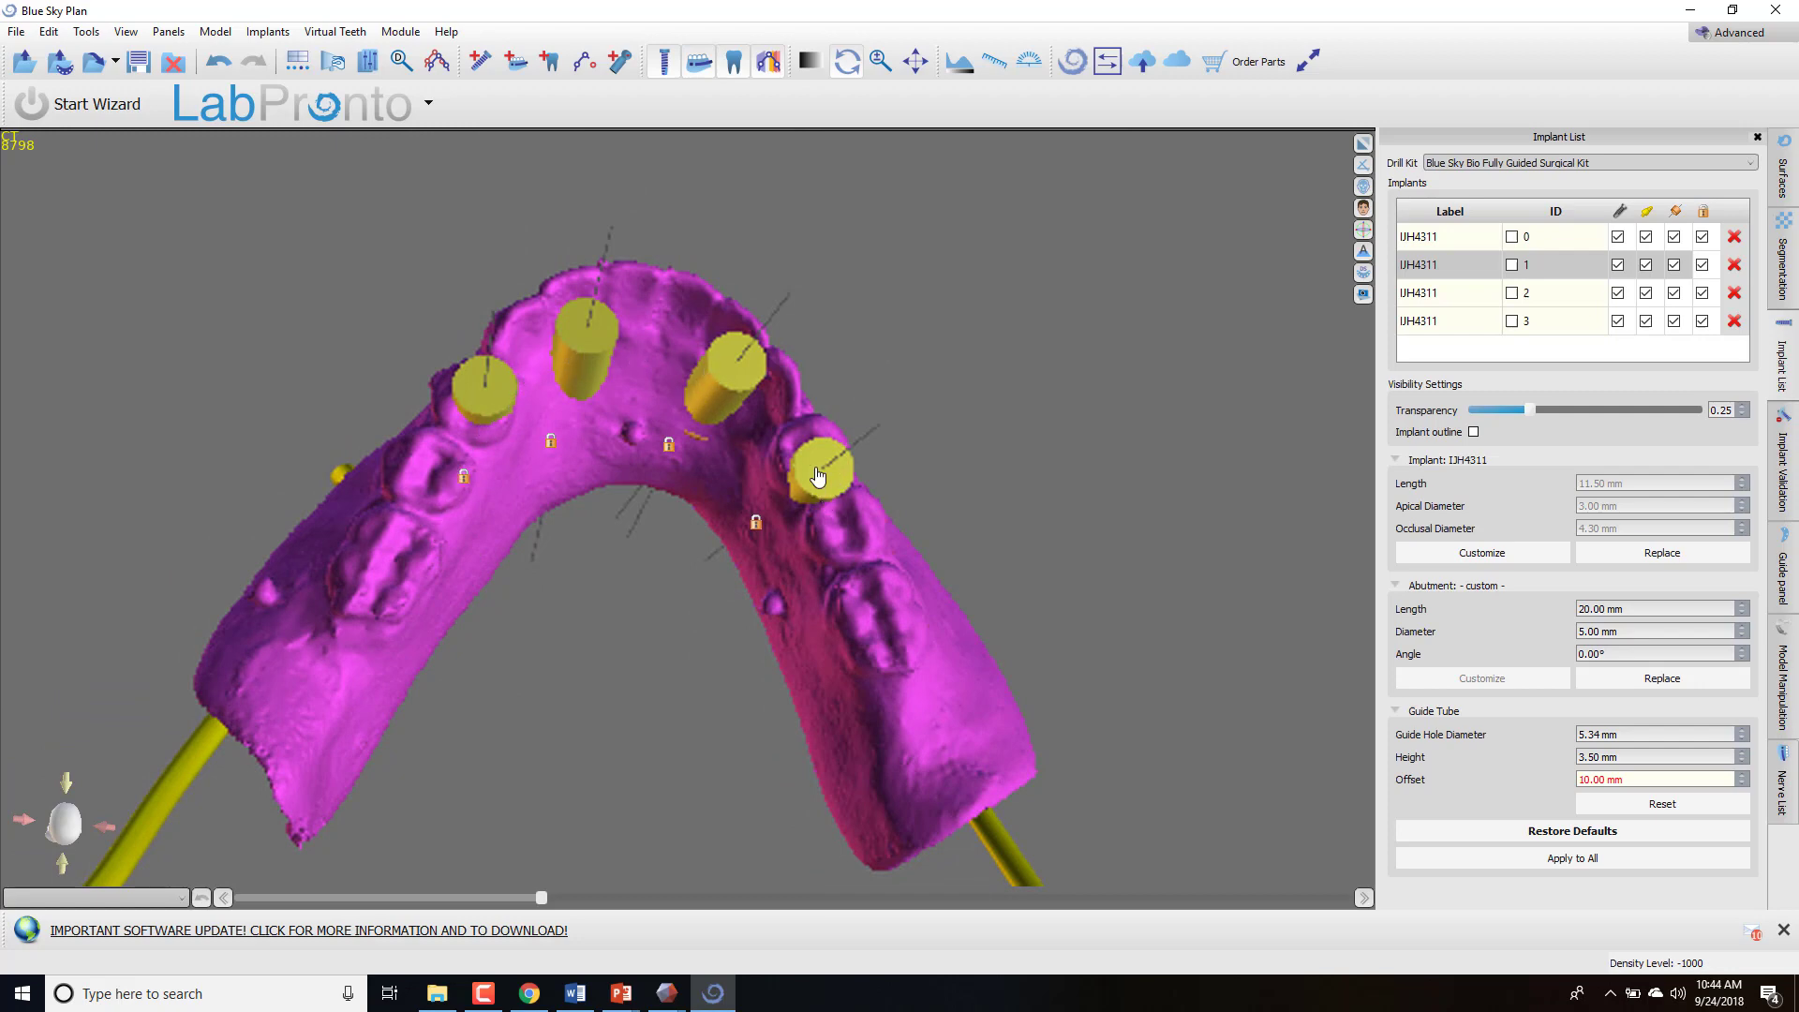
pyautogui.moveTo(789, 497)
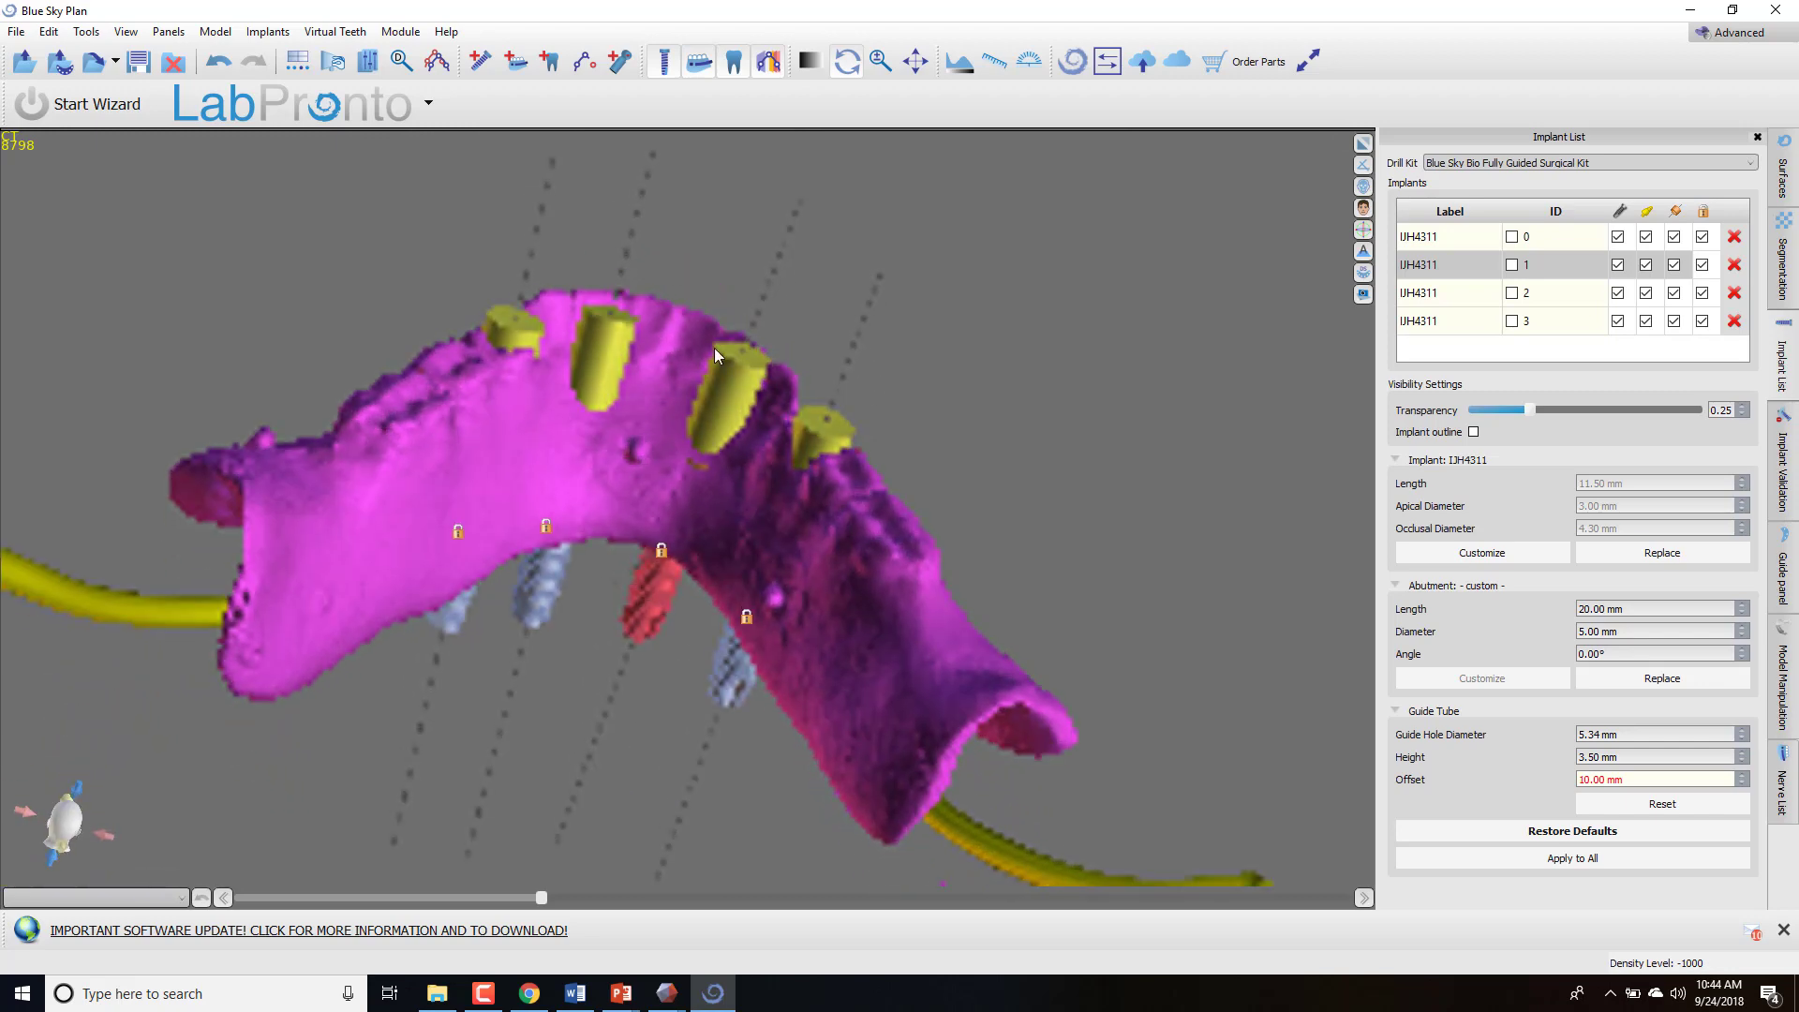
pyautogui.moveTo(715, 356); pyautogui.dragTo(1267, 588)
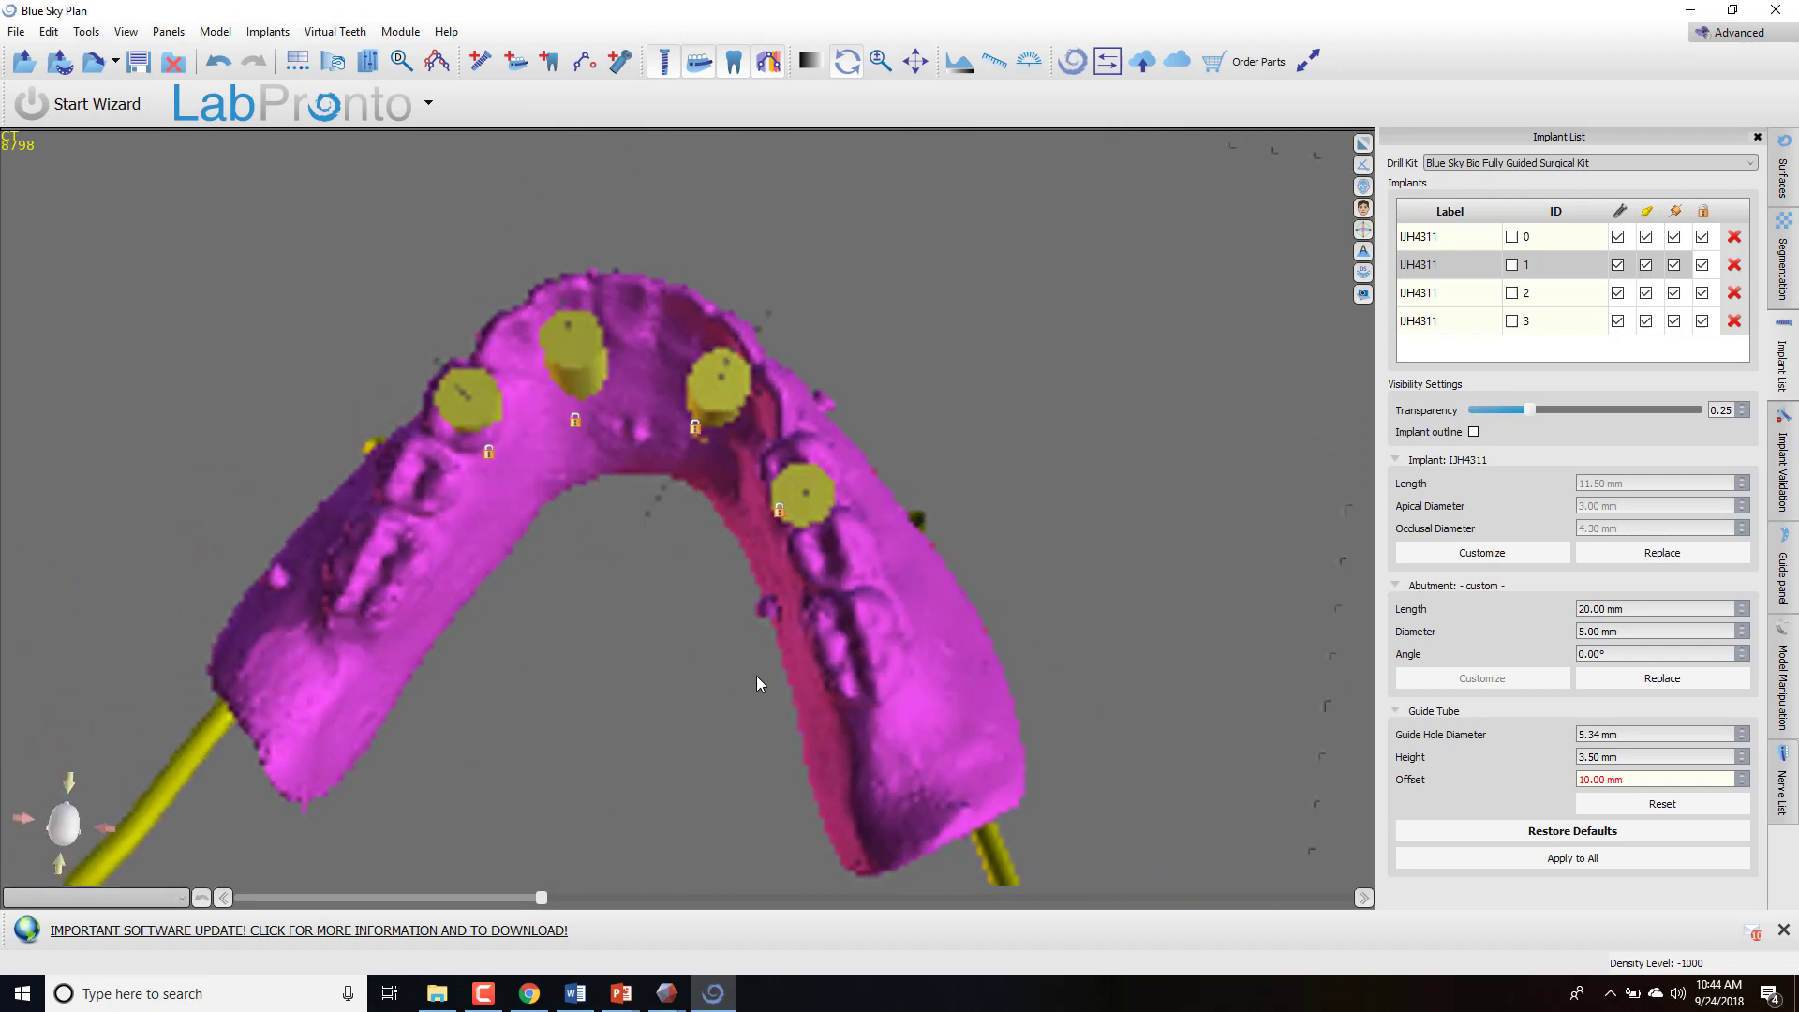
pyautogui.moveTo(757, 684); pyautogui.dragTo(512, 727)
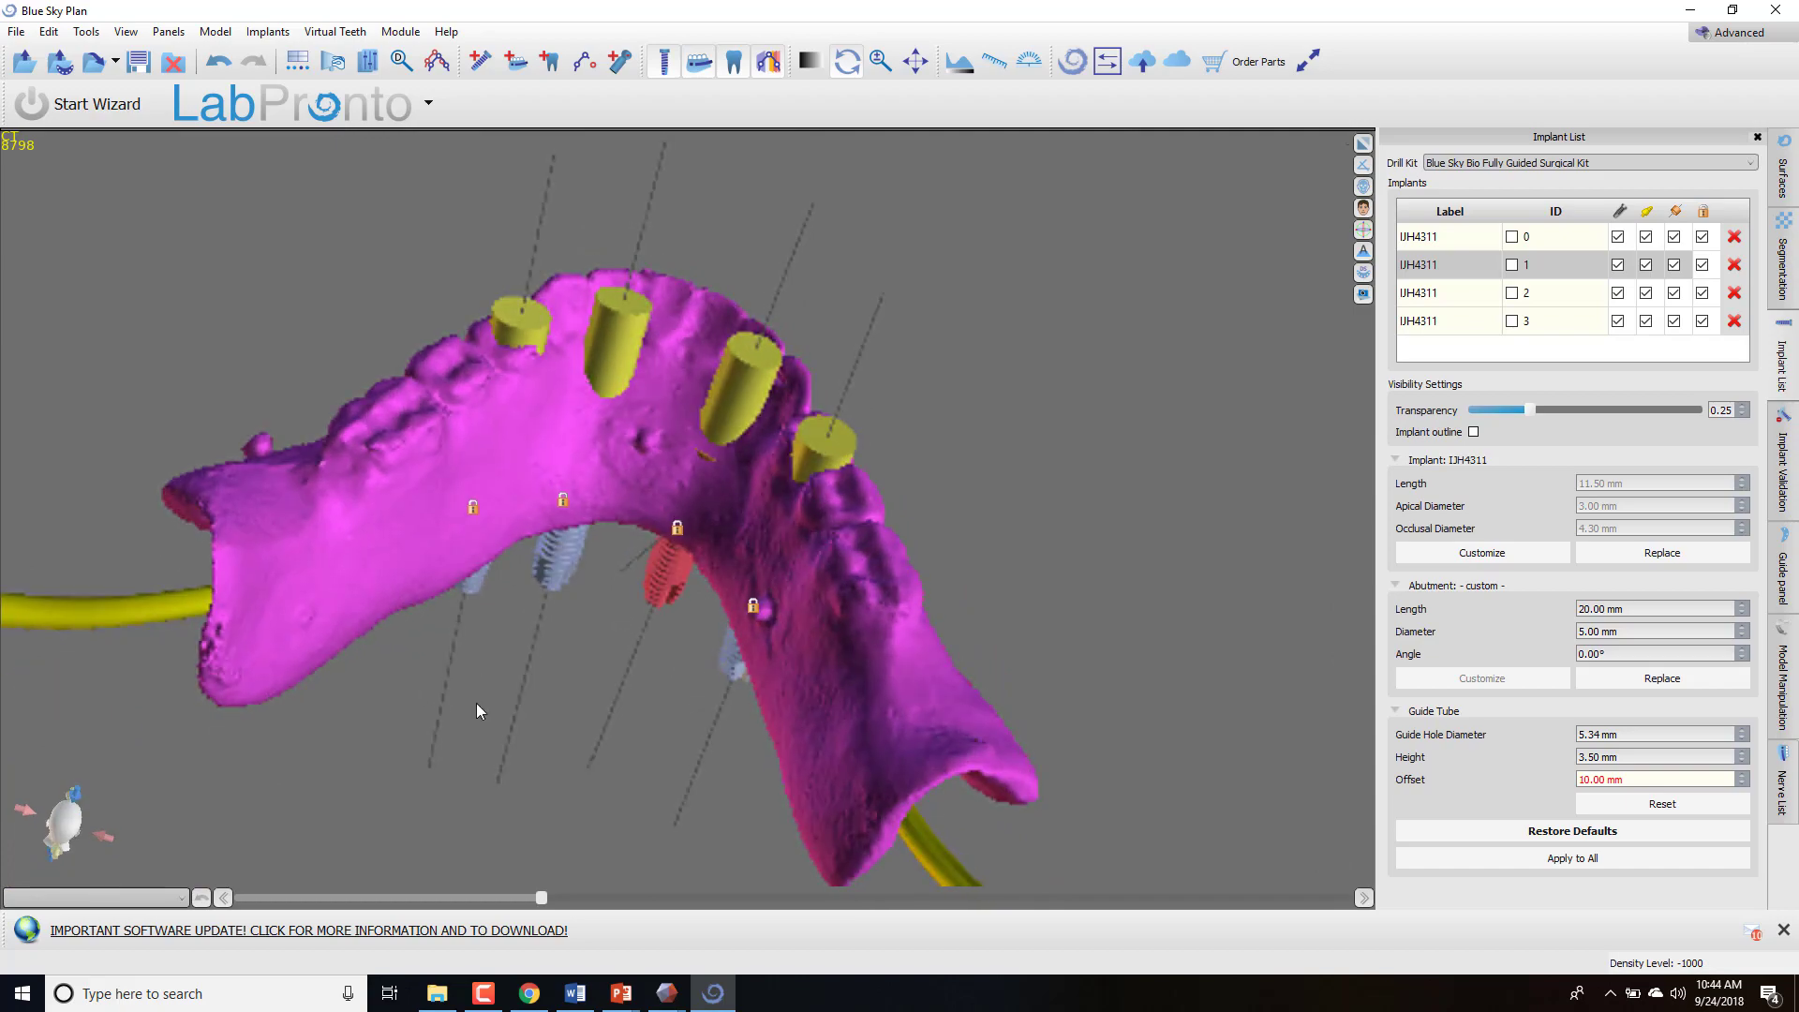
pyautogui.moveTo(478, 710); pyautogui.dragTo(845, 239)
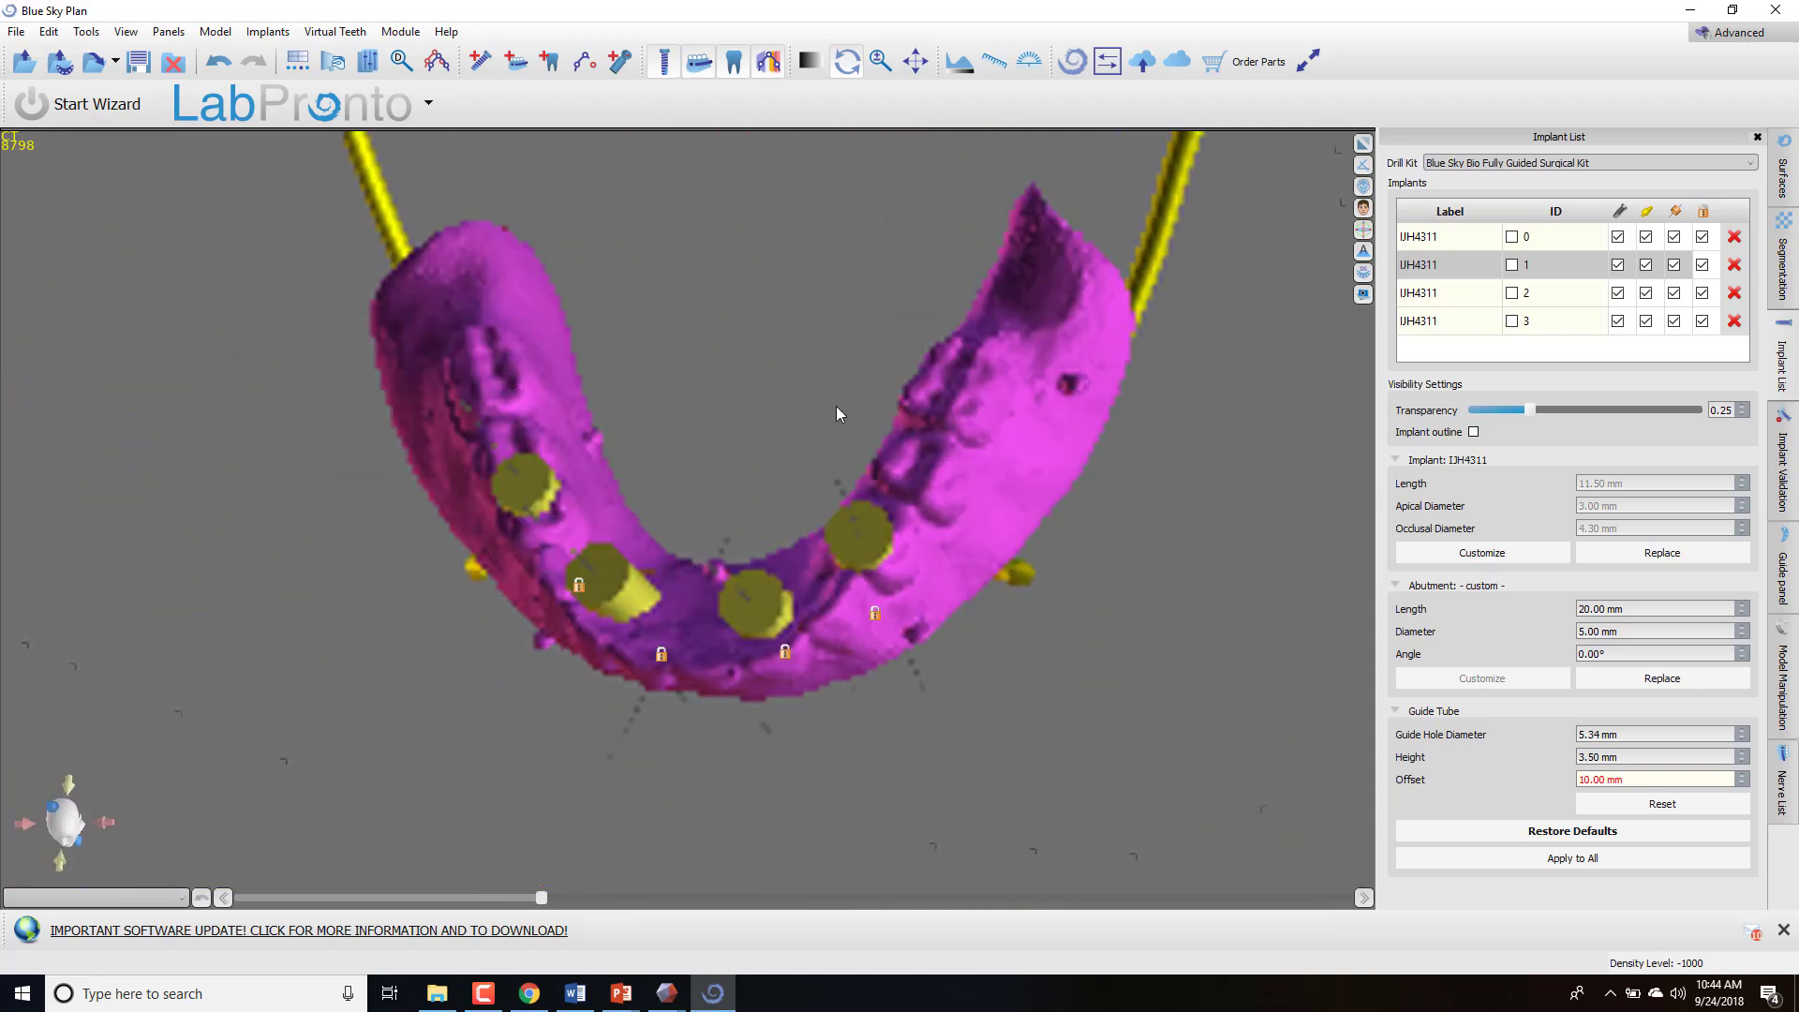
pyautogui.moveTo(838, 413); pyautogui.dragTo(821, 648)
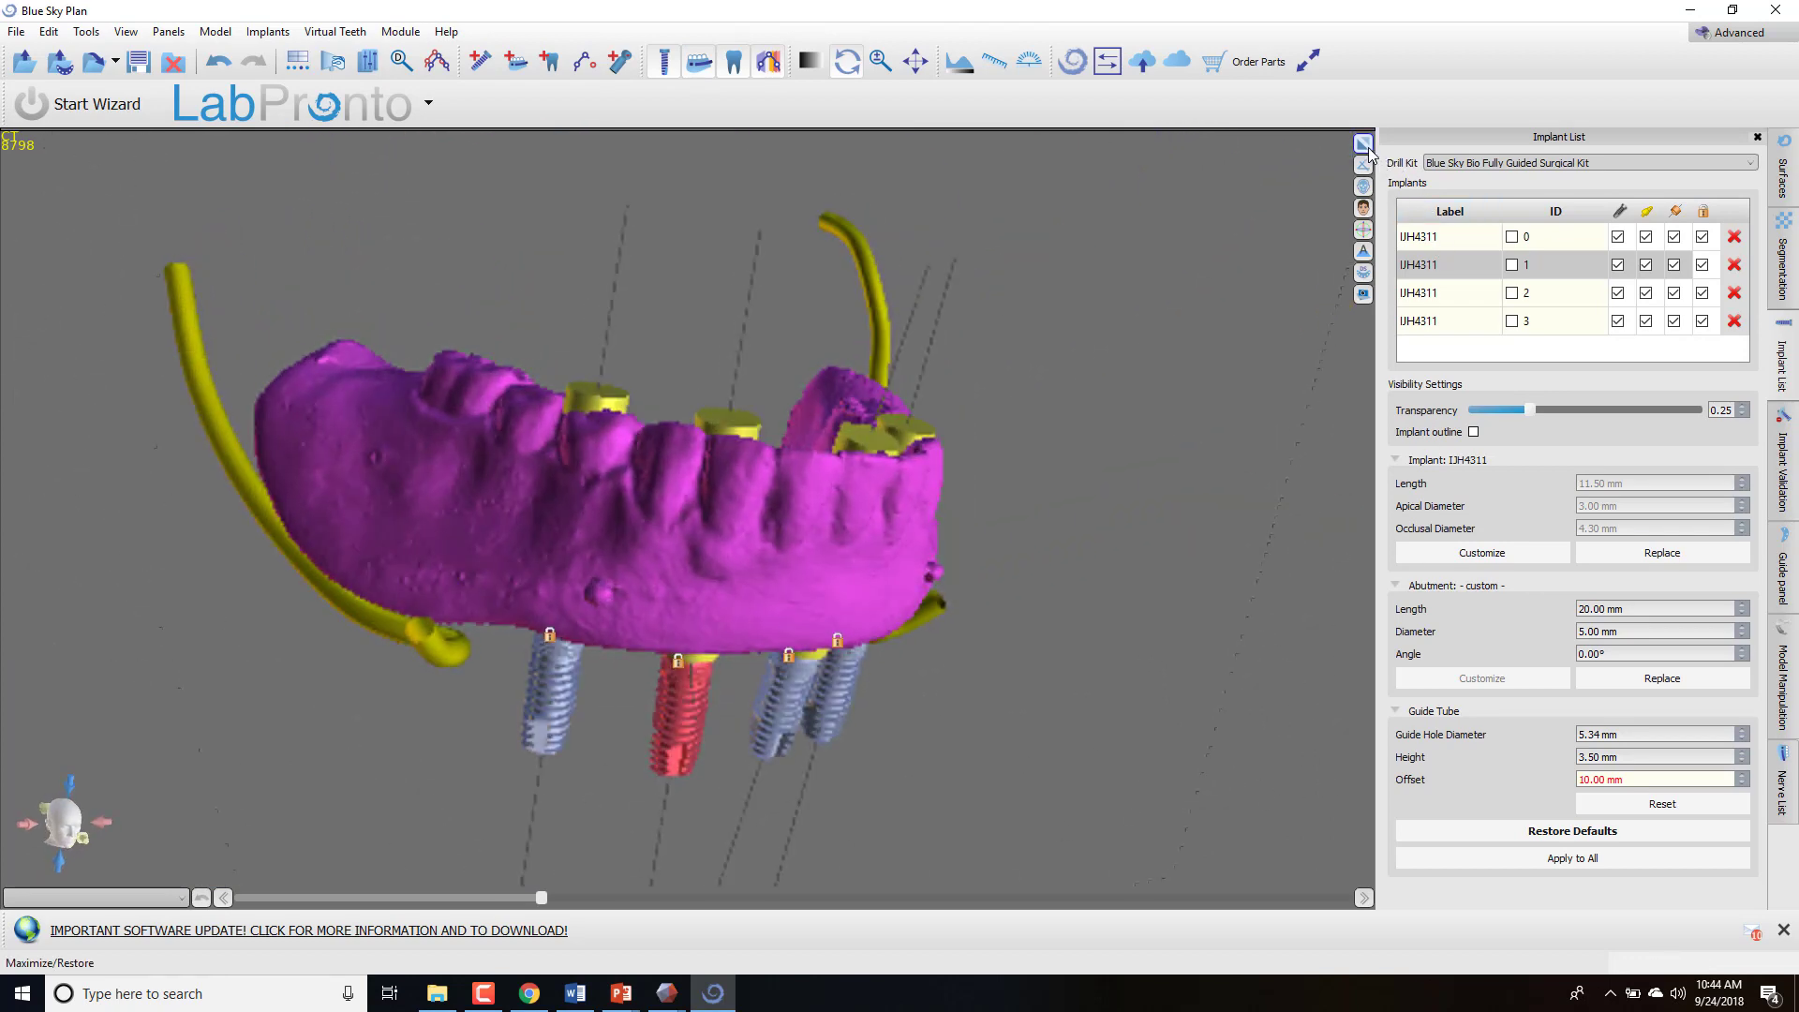
pyautogui.click(1363, 162)
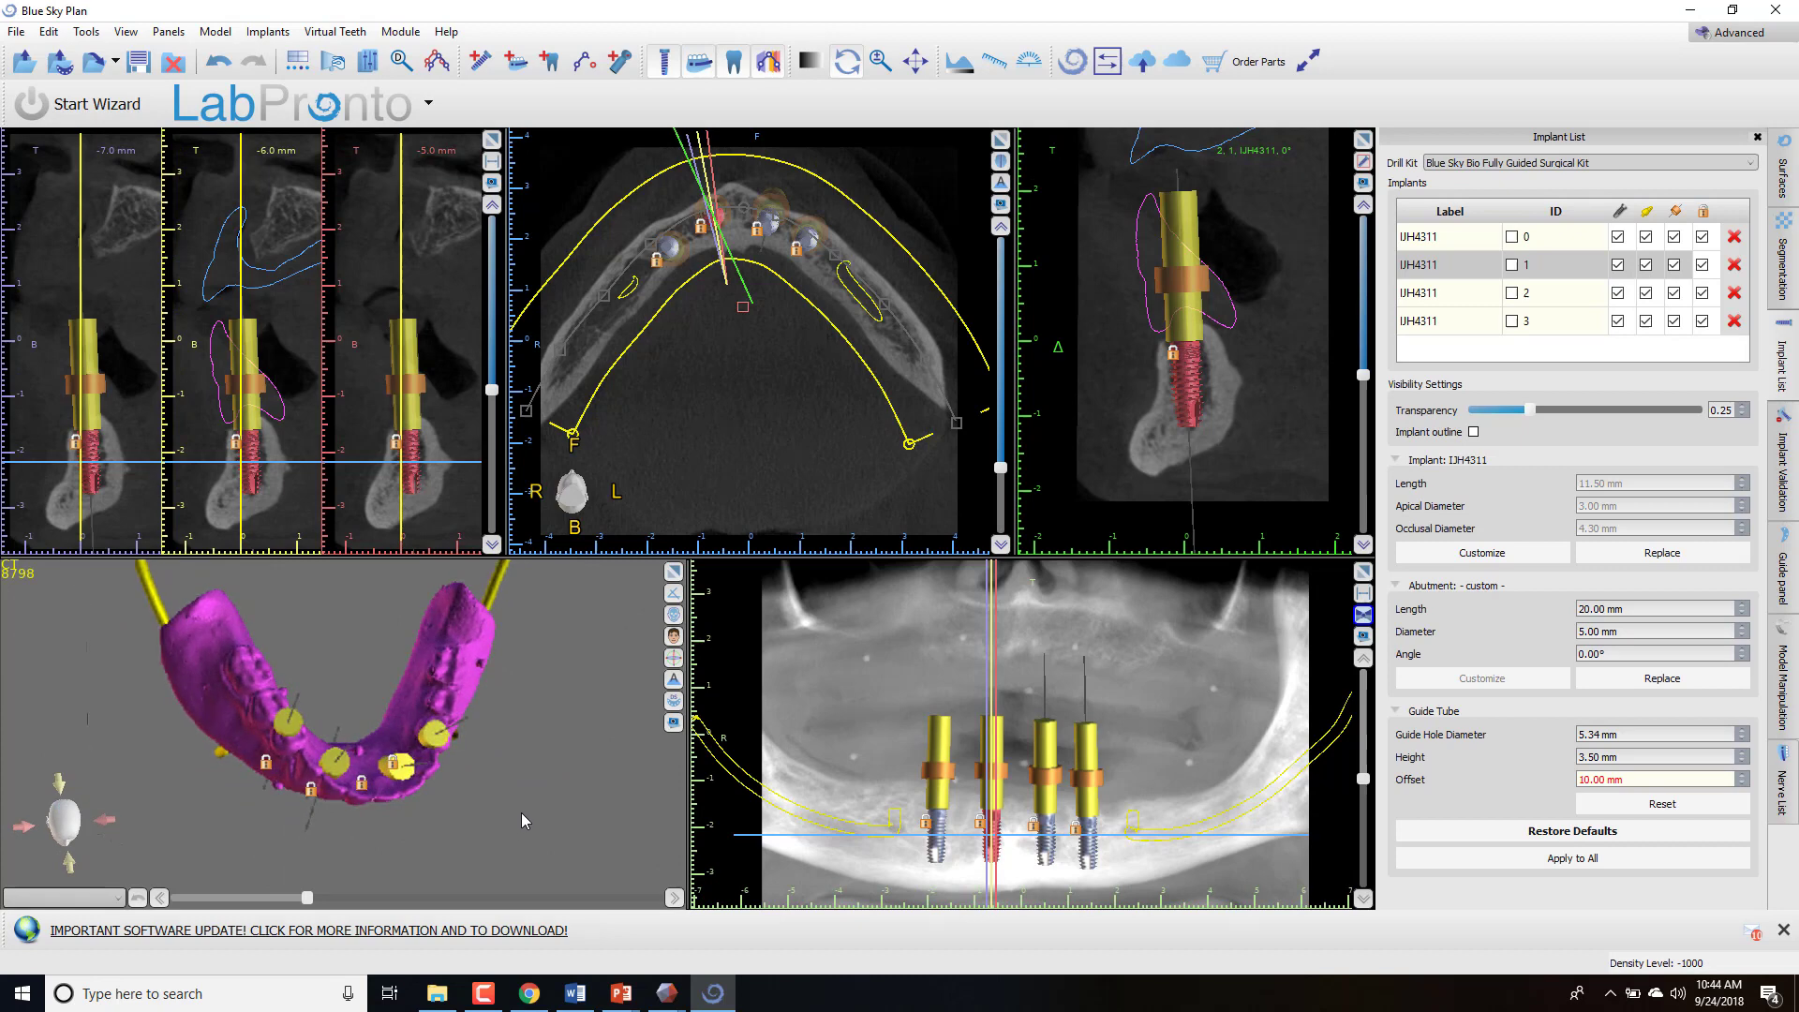
pyautogui.moveTo(531, 822)
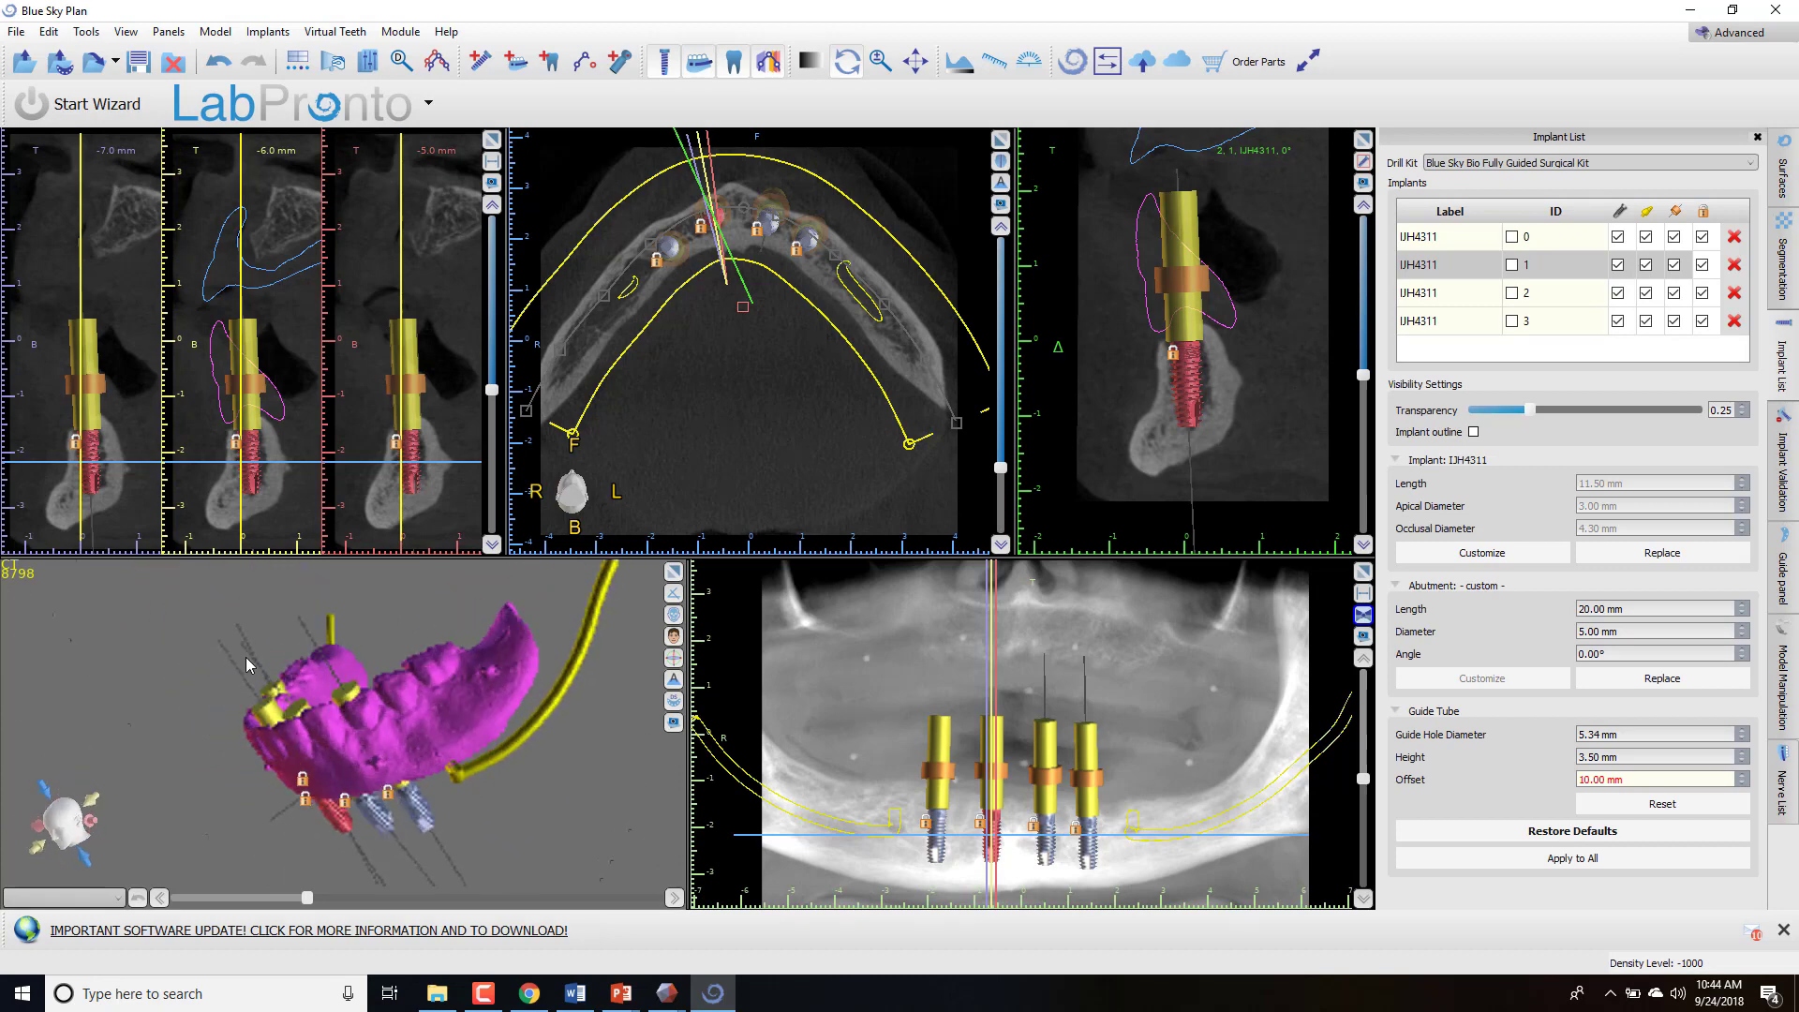
pyautogui.moveTo(246, 665); pyautogui.dragTo(608, 849)
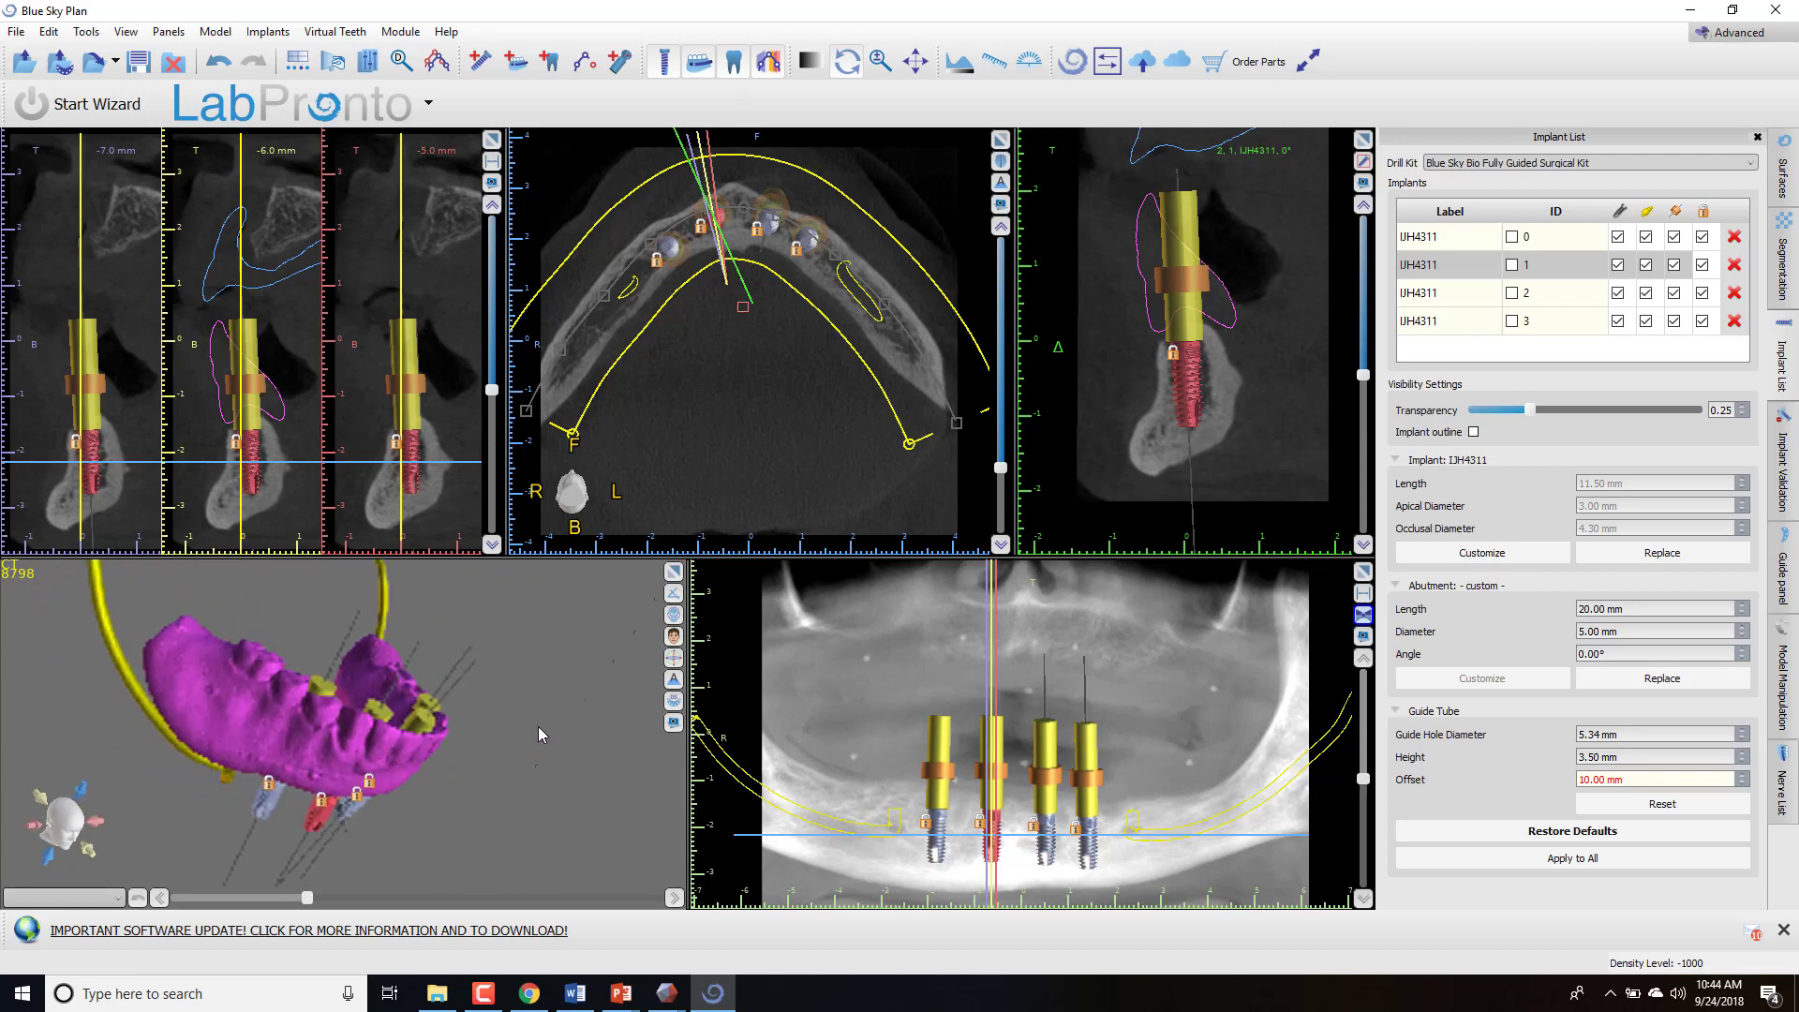
pyautogui.moveTo(542, 735); pyautogui.dragTo(497, 766)
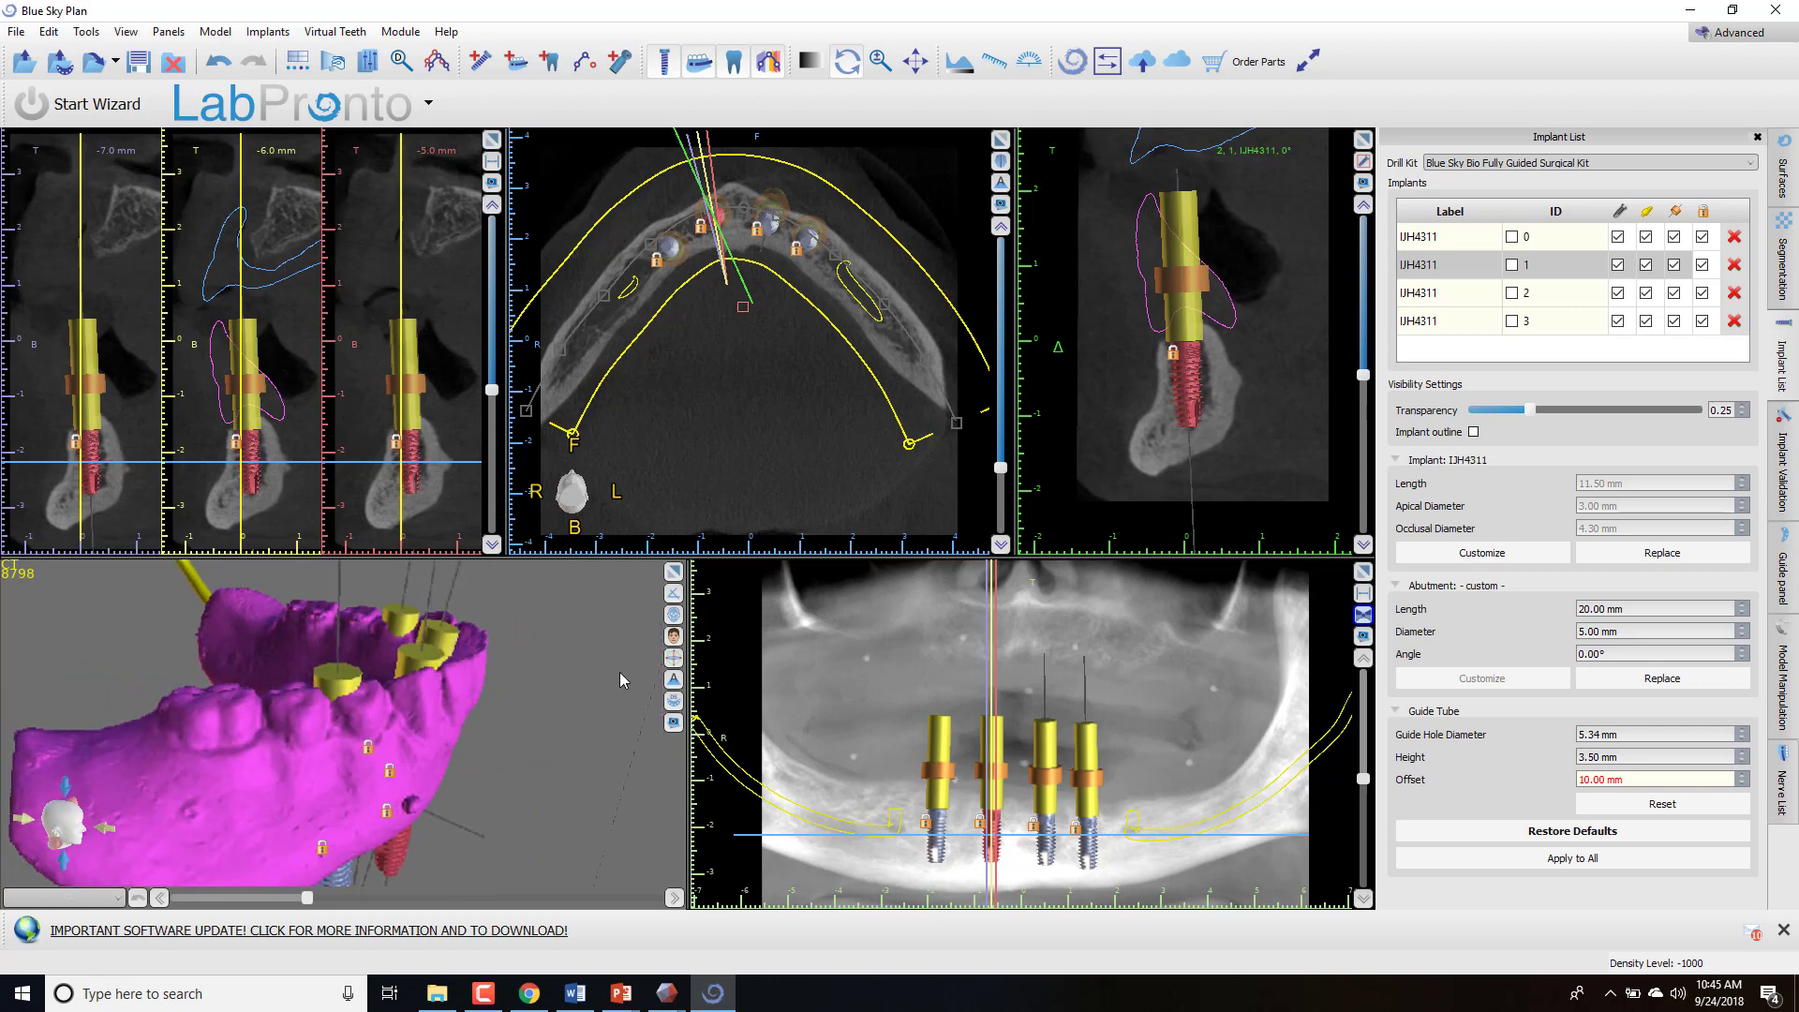
pyautogui.moveTo(619, 678); pyautogui.dragTo(490, 911)
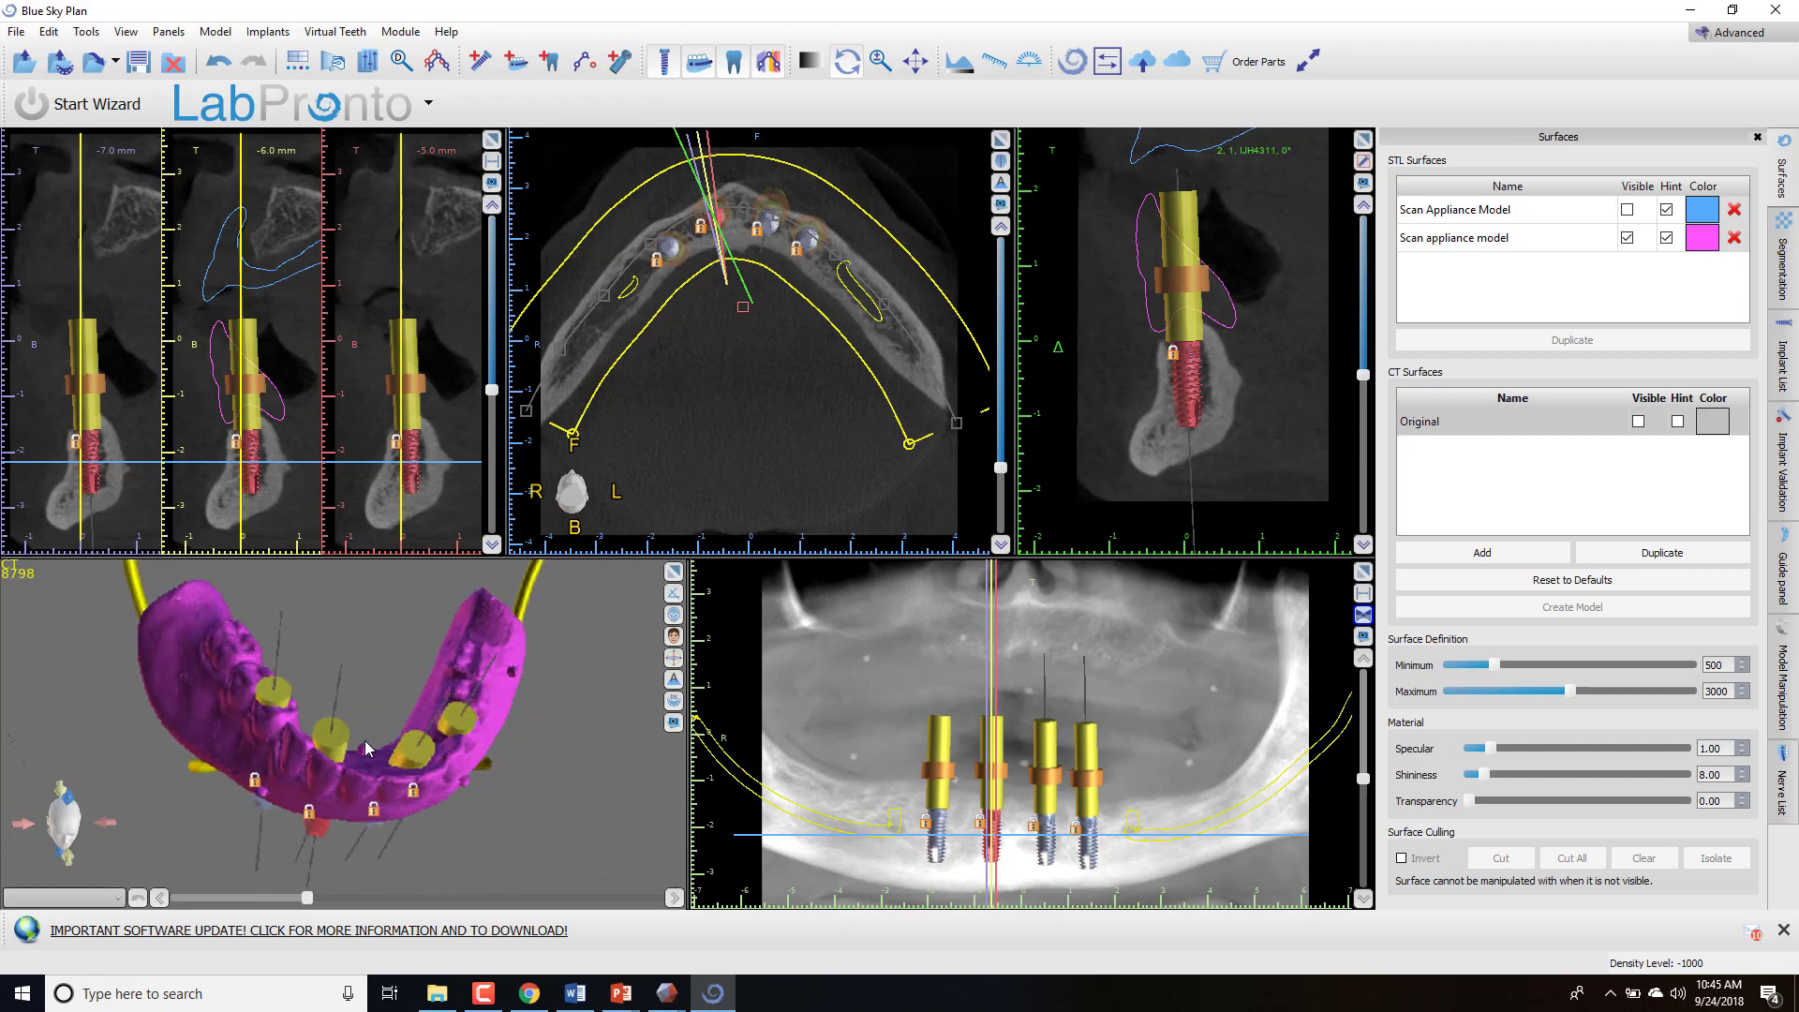
pyautogui.moveTo(562, 823)
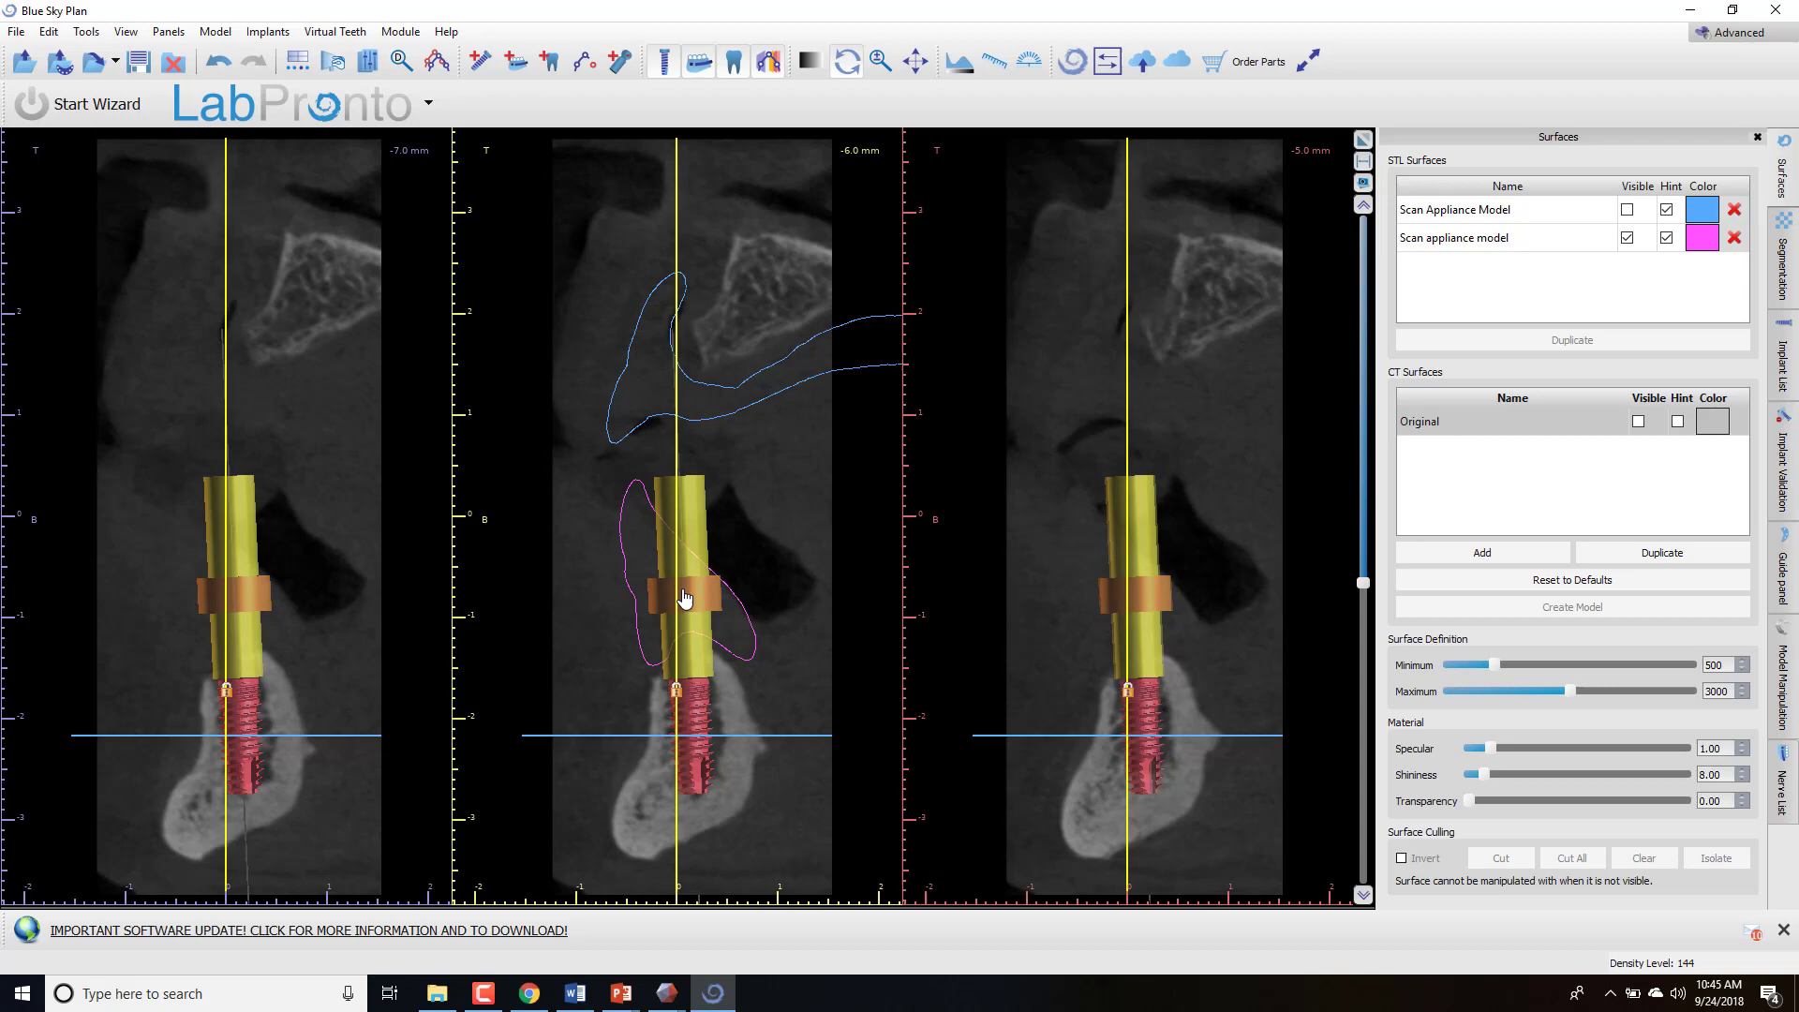
pyautogui.moveTo(1364, 138)
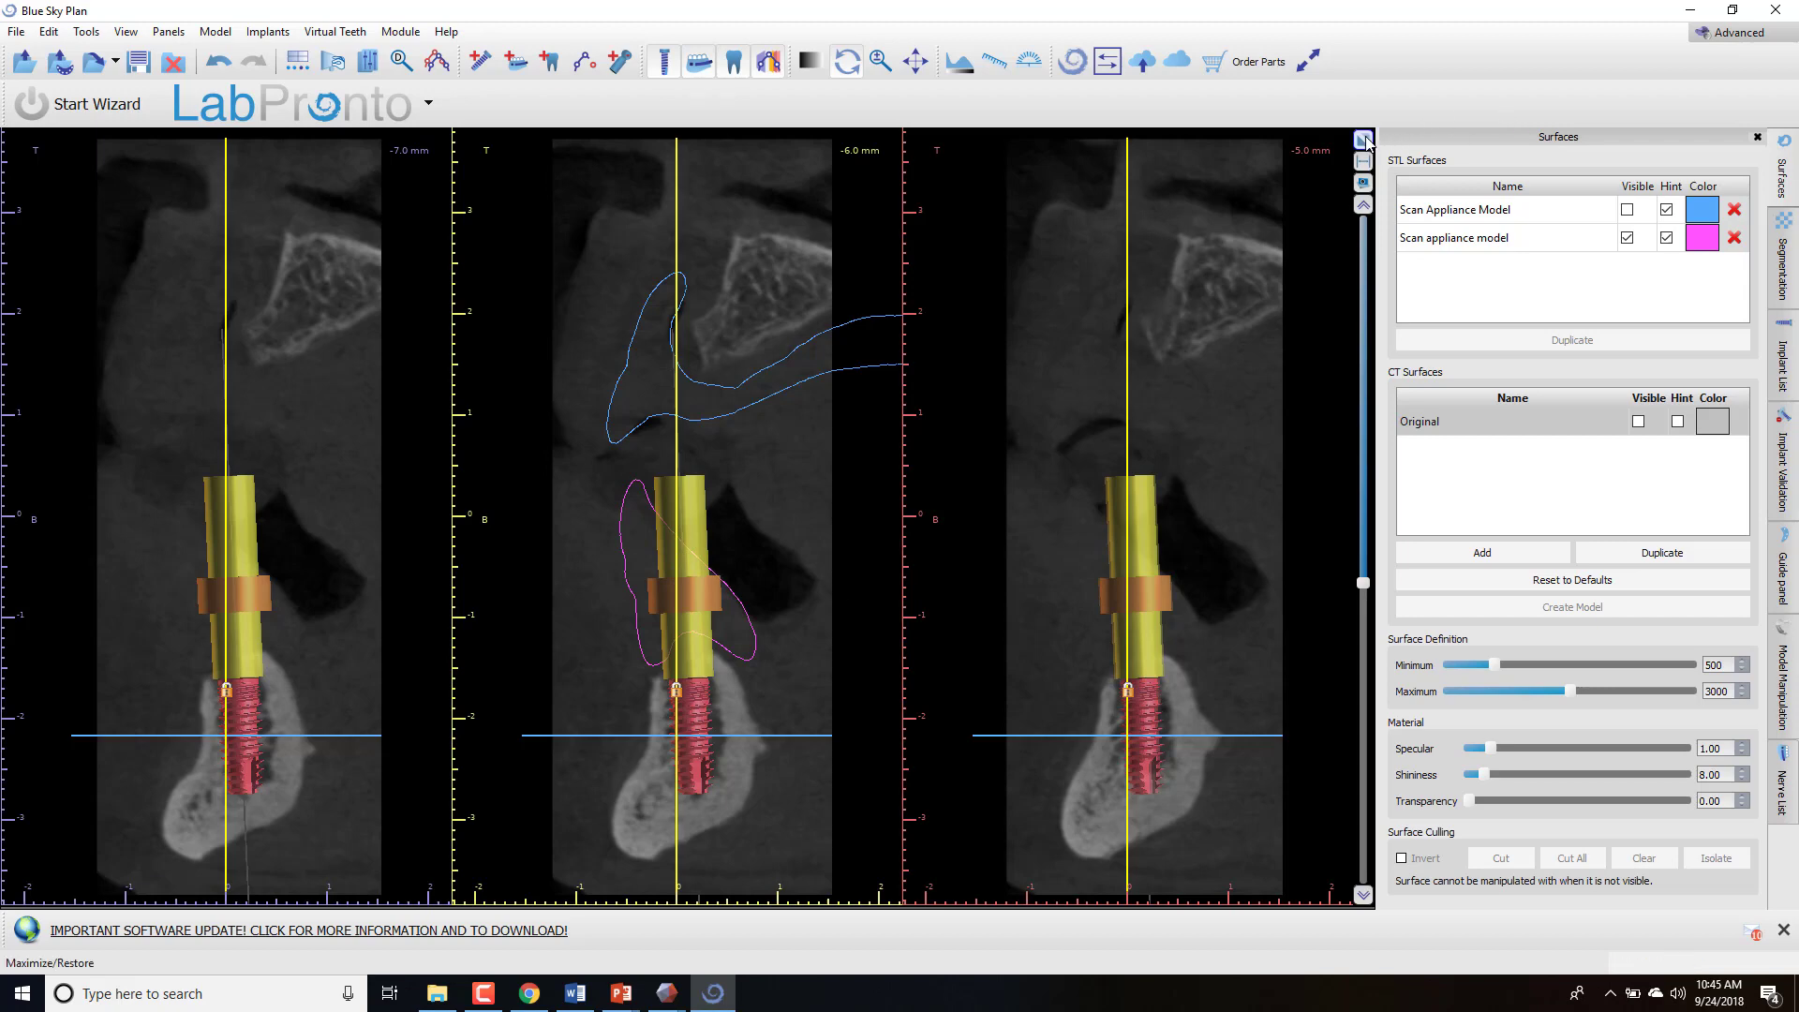
pyautogui.moveTo(1364, 138)
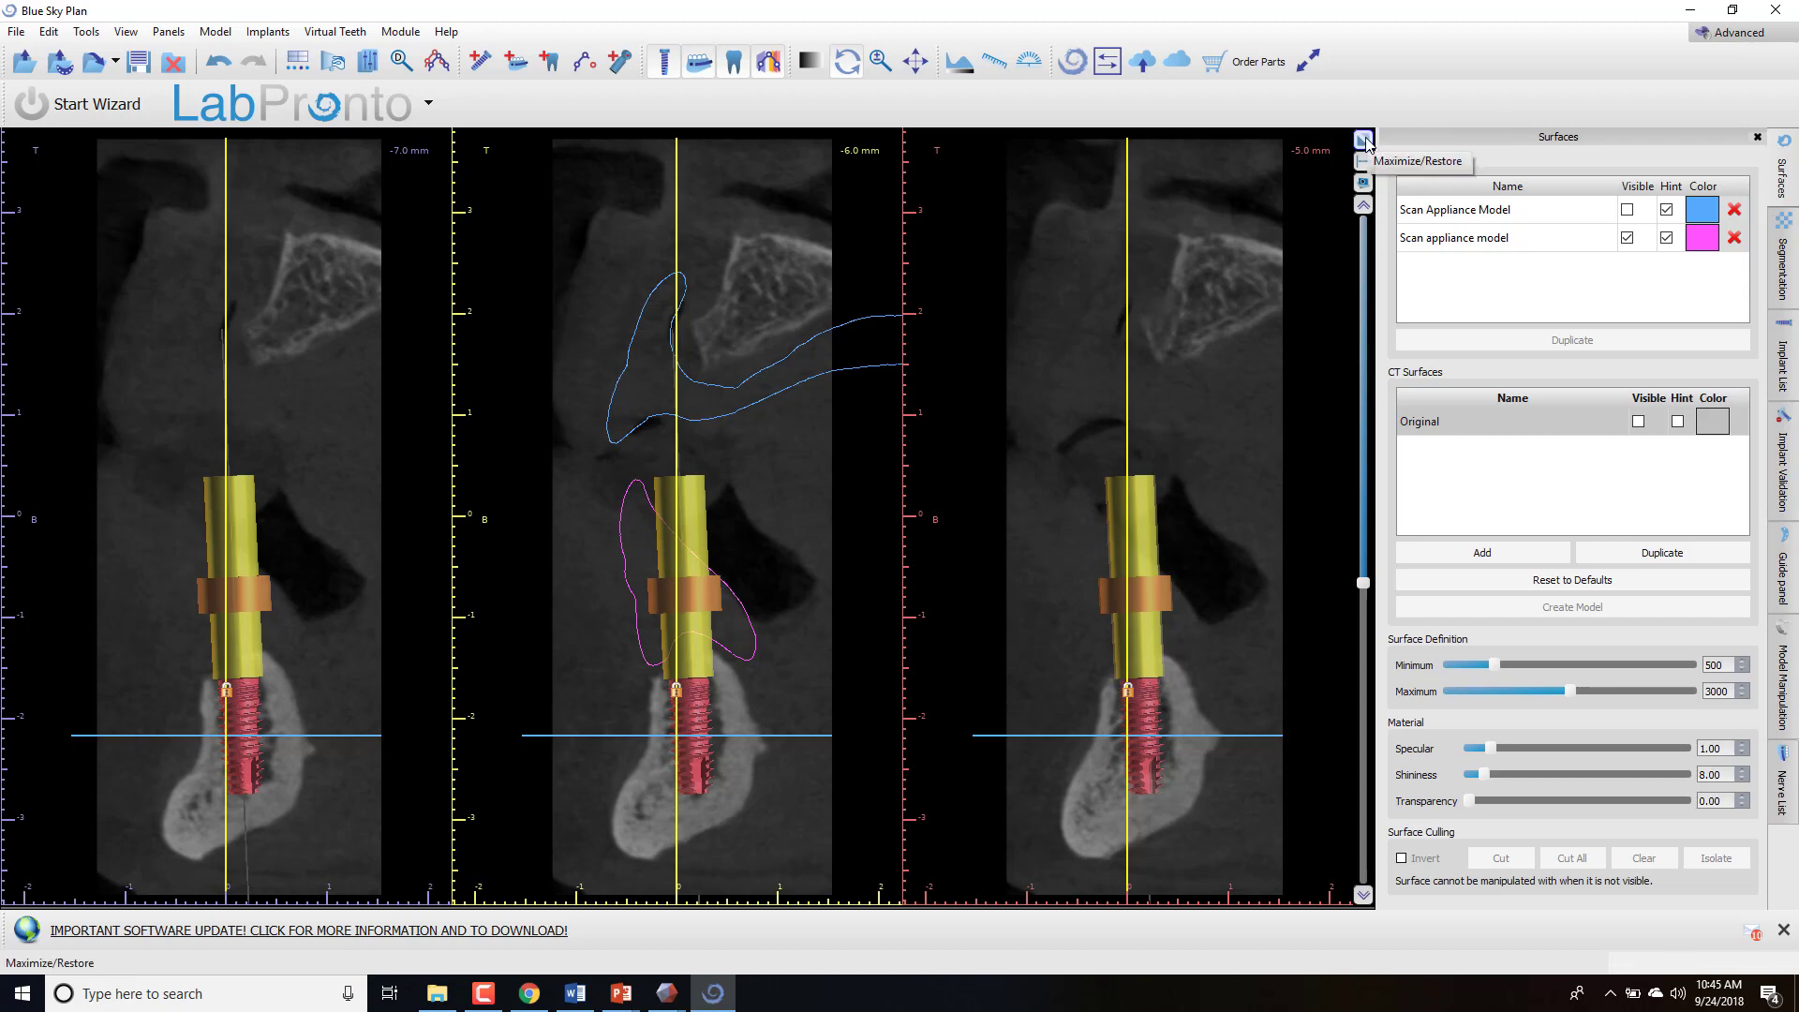
# Restore the layout, select Scan appliance model and set its transparency to 0.50.
pyautogui.click(1365, 137)
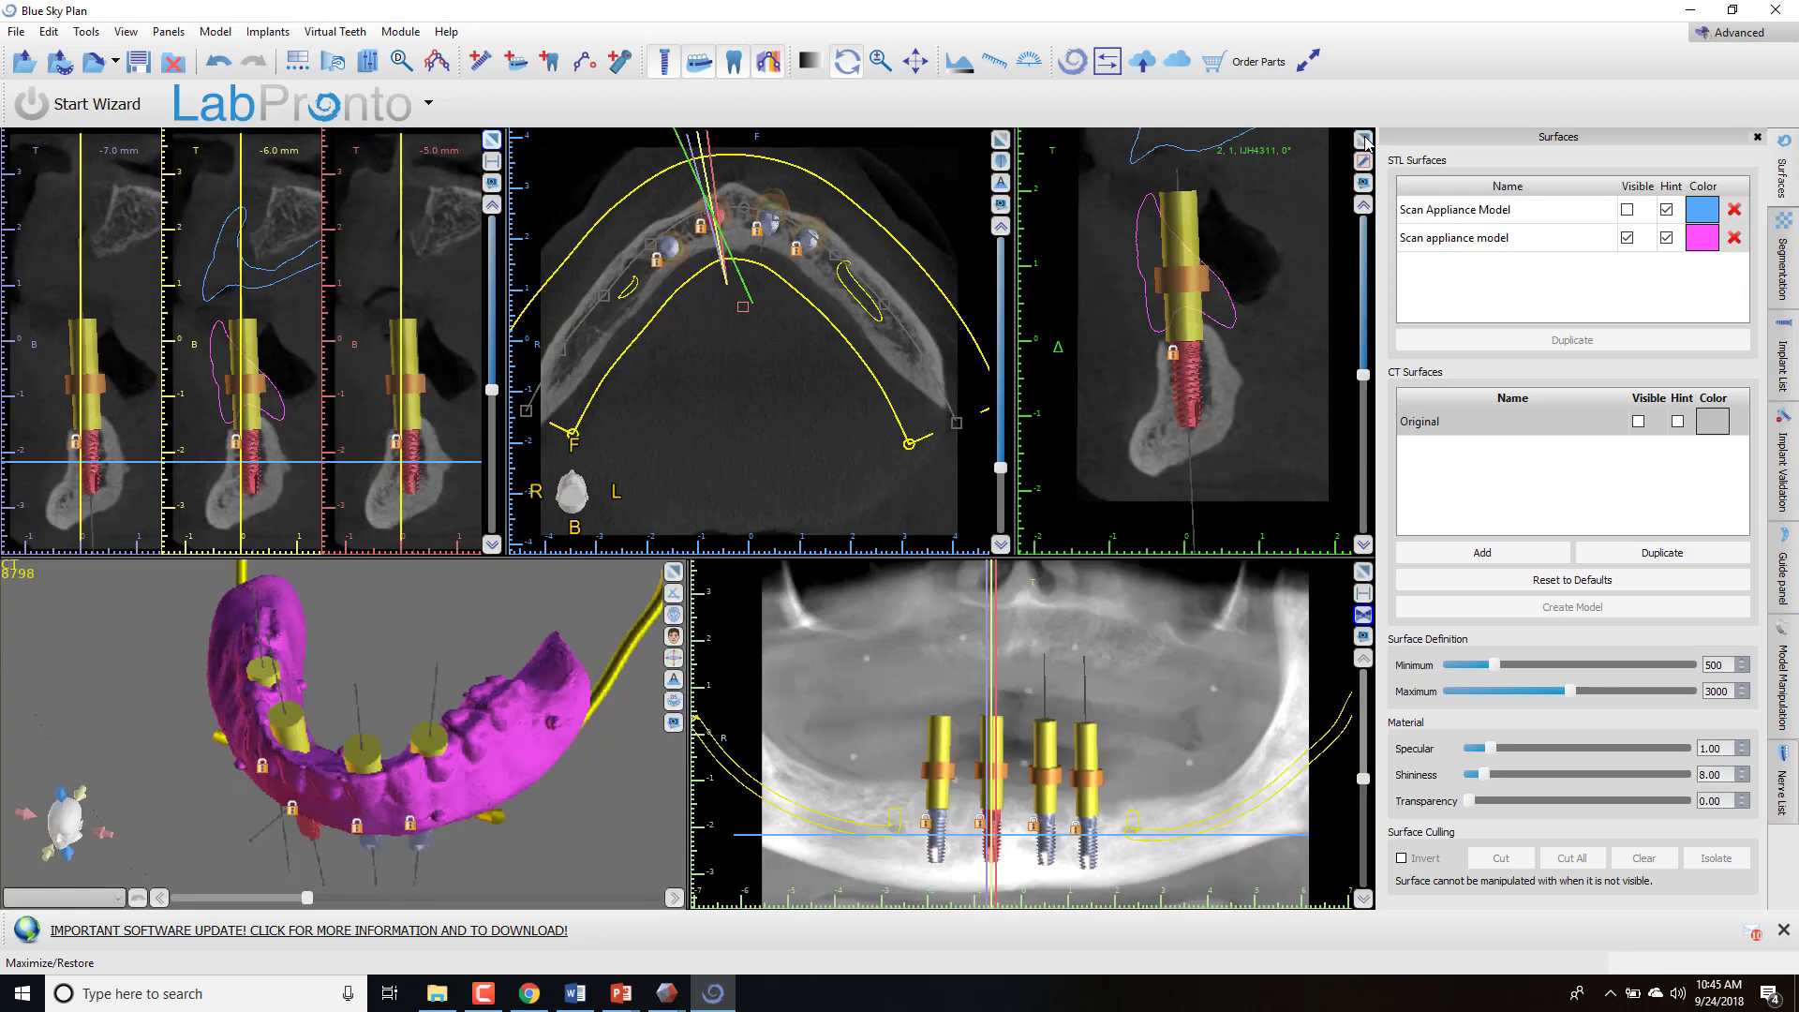
pyautogui.moveTo(344, 689); pyautogui.dragTo(419, 704)
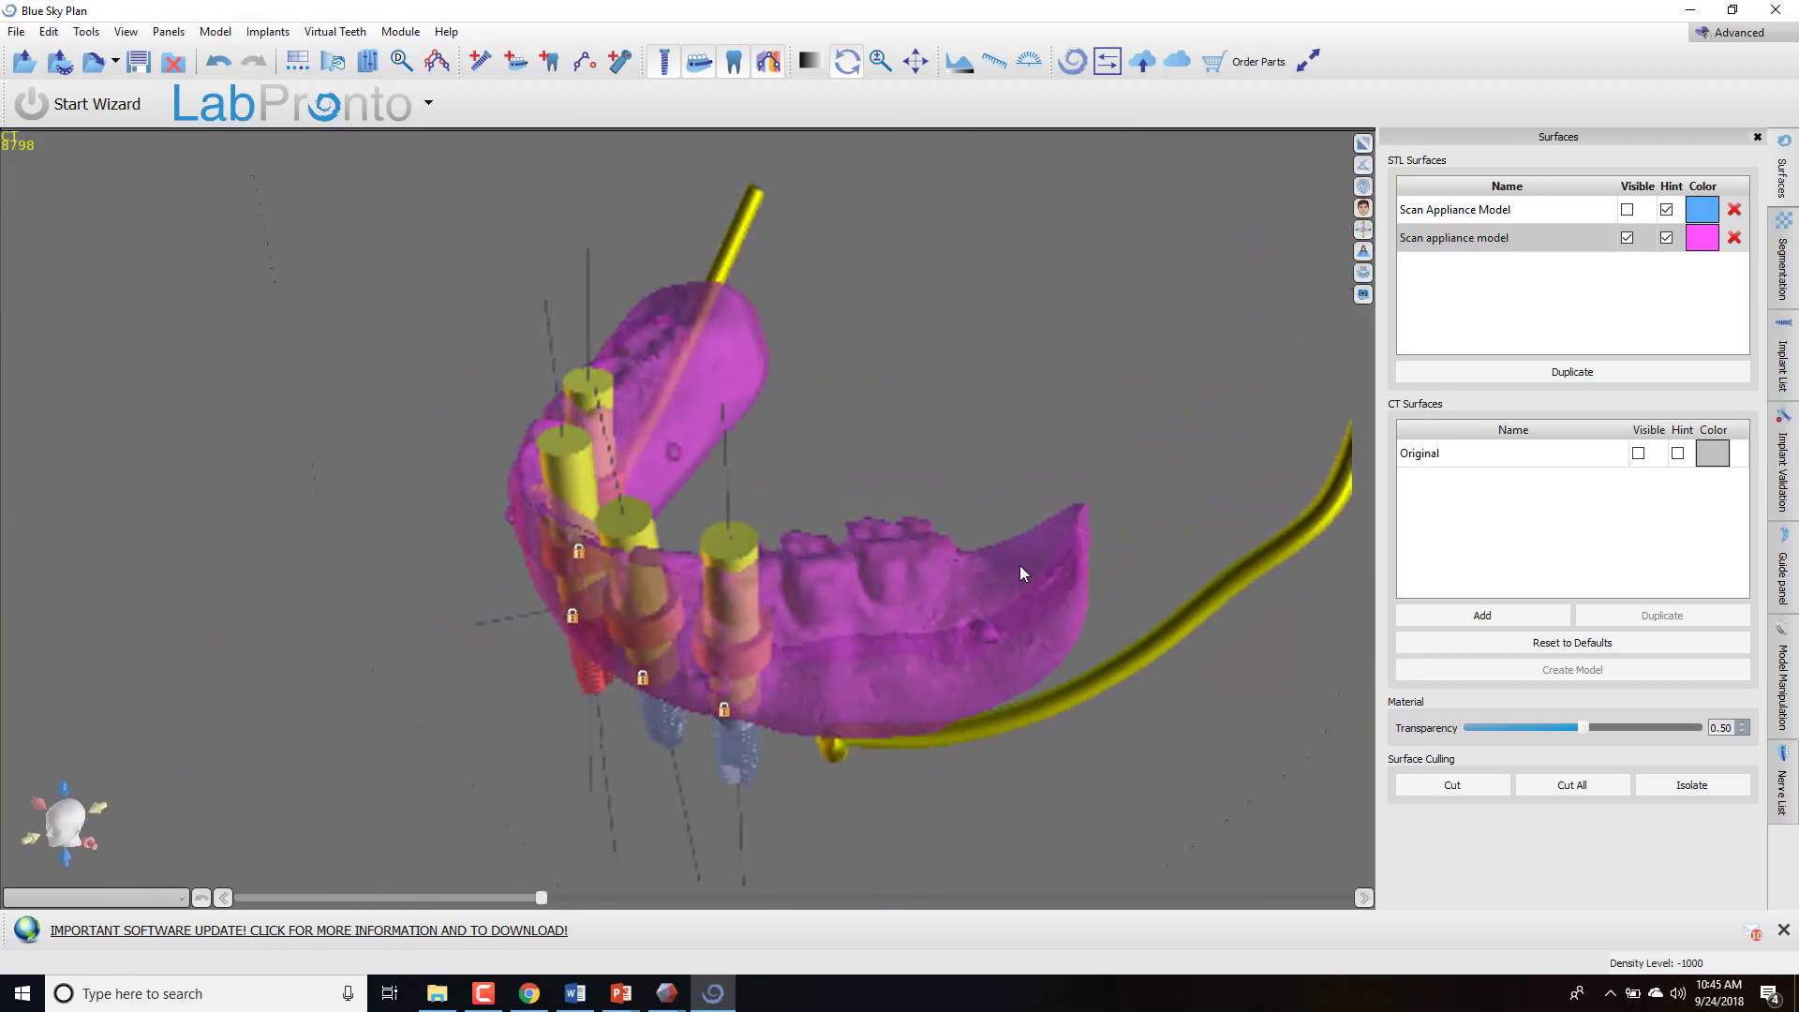
pyautogui.click(1453, 237)
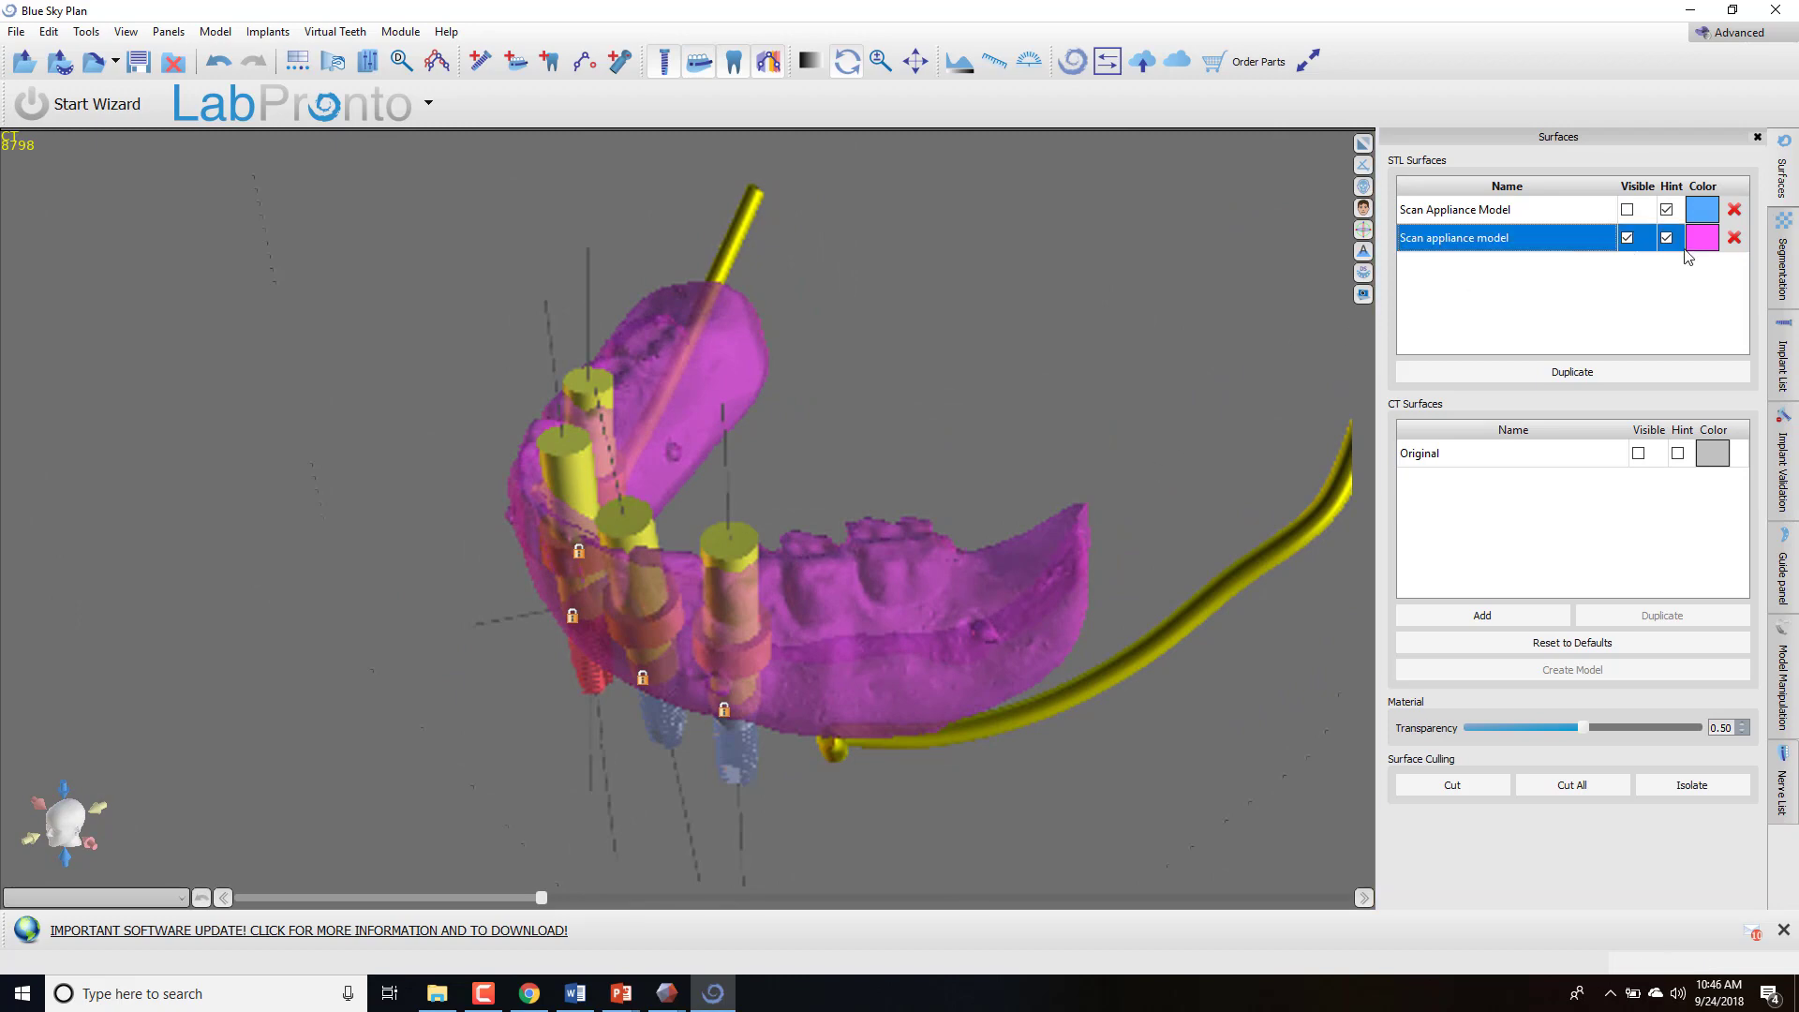
pyautogui.click(1782, 259)
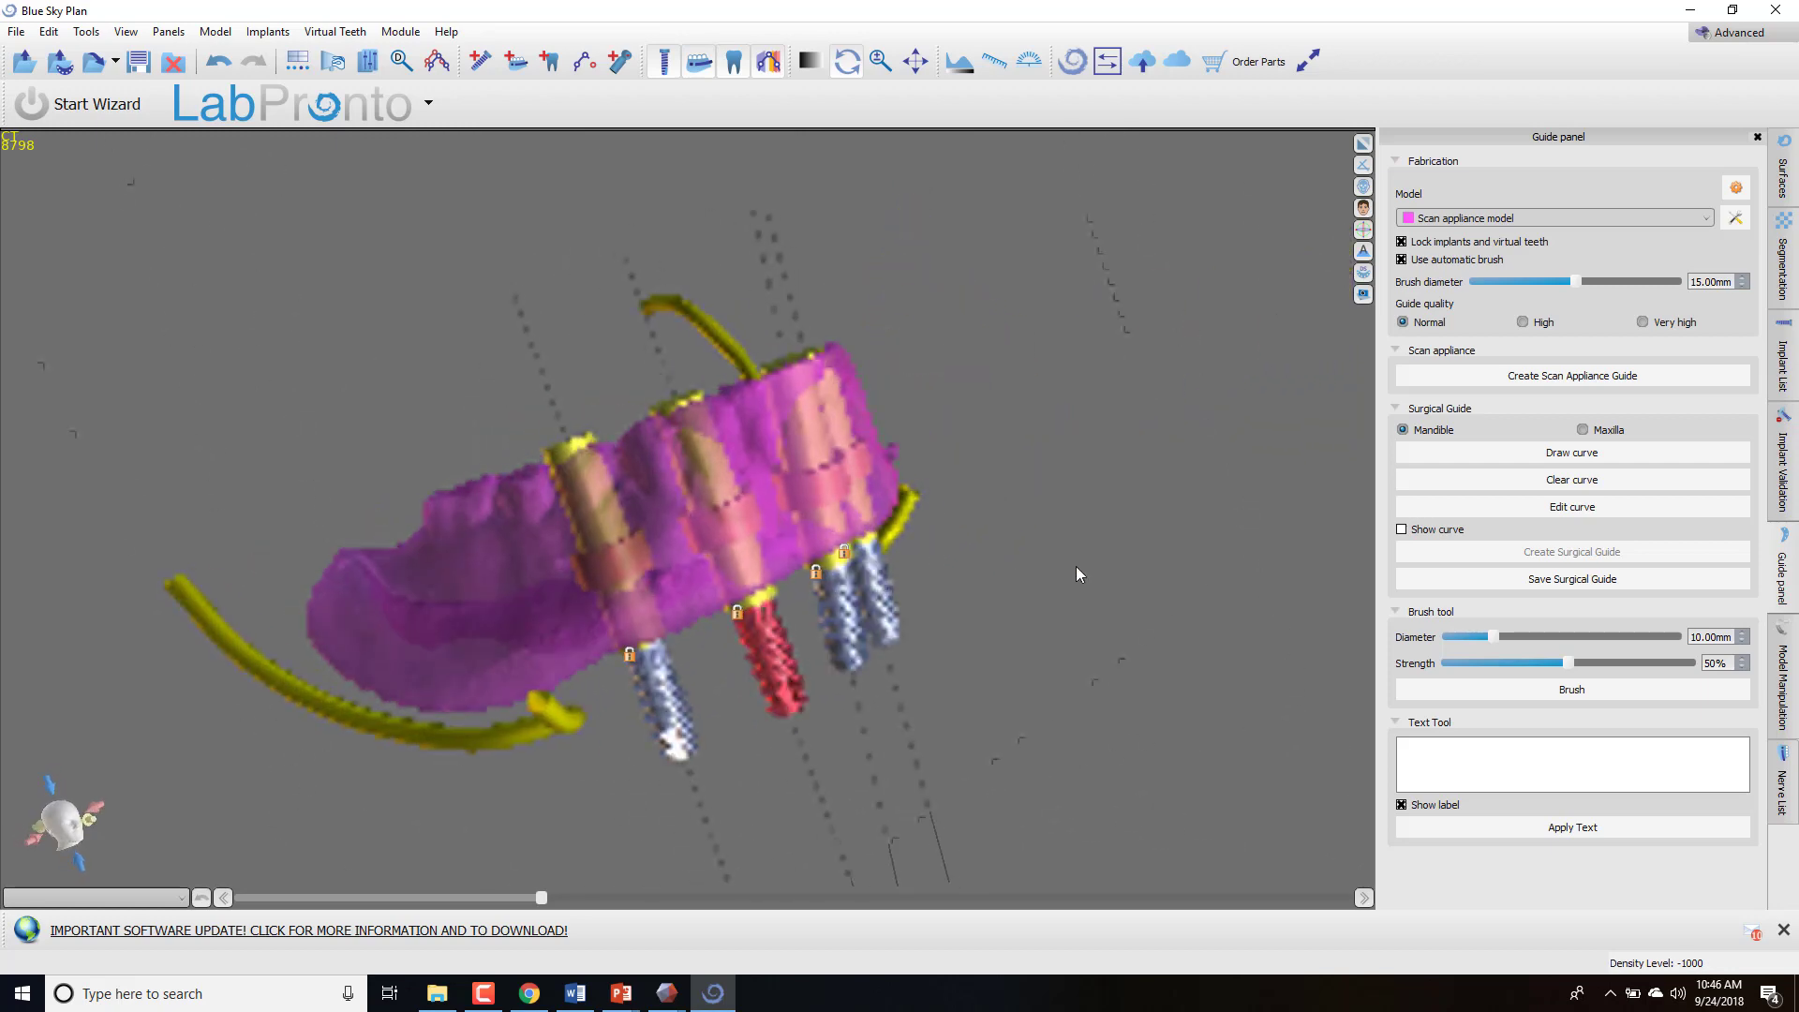
# Orbit the translucent model, then create the scan appliance guide from the appliance model.
pyautogui.moveTo(1078, 573); pyautogui.dragTo(1560, 322)
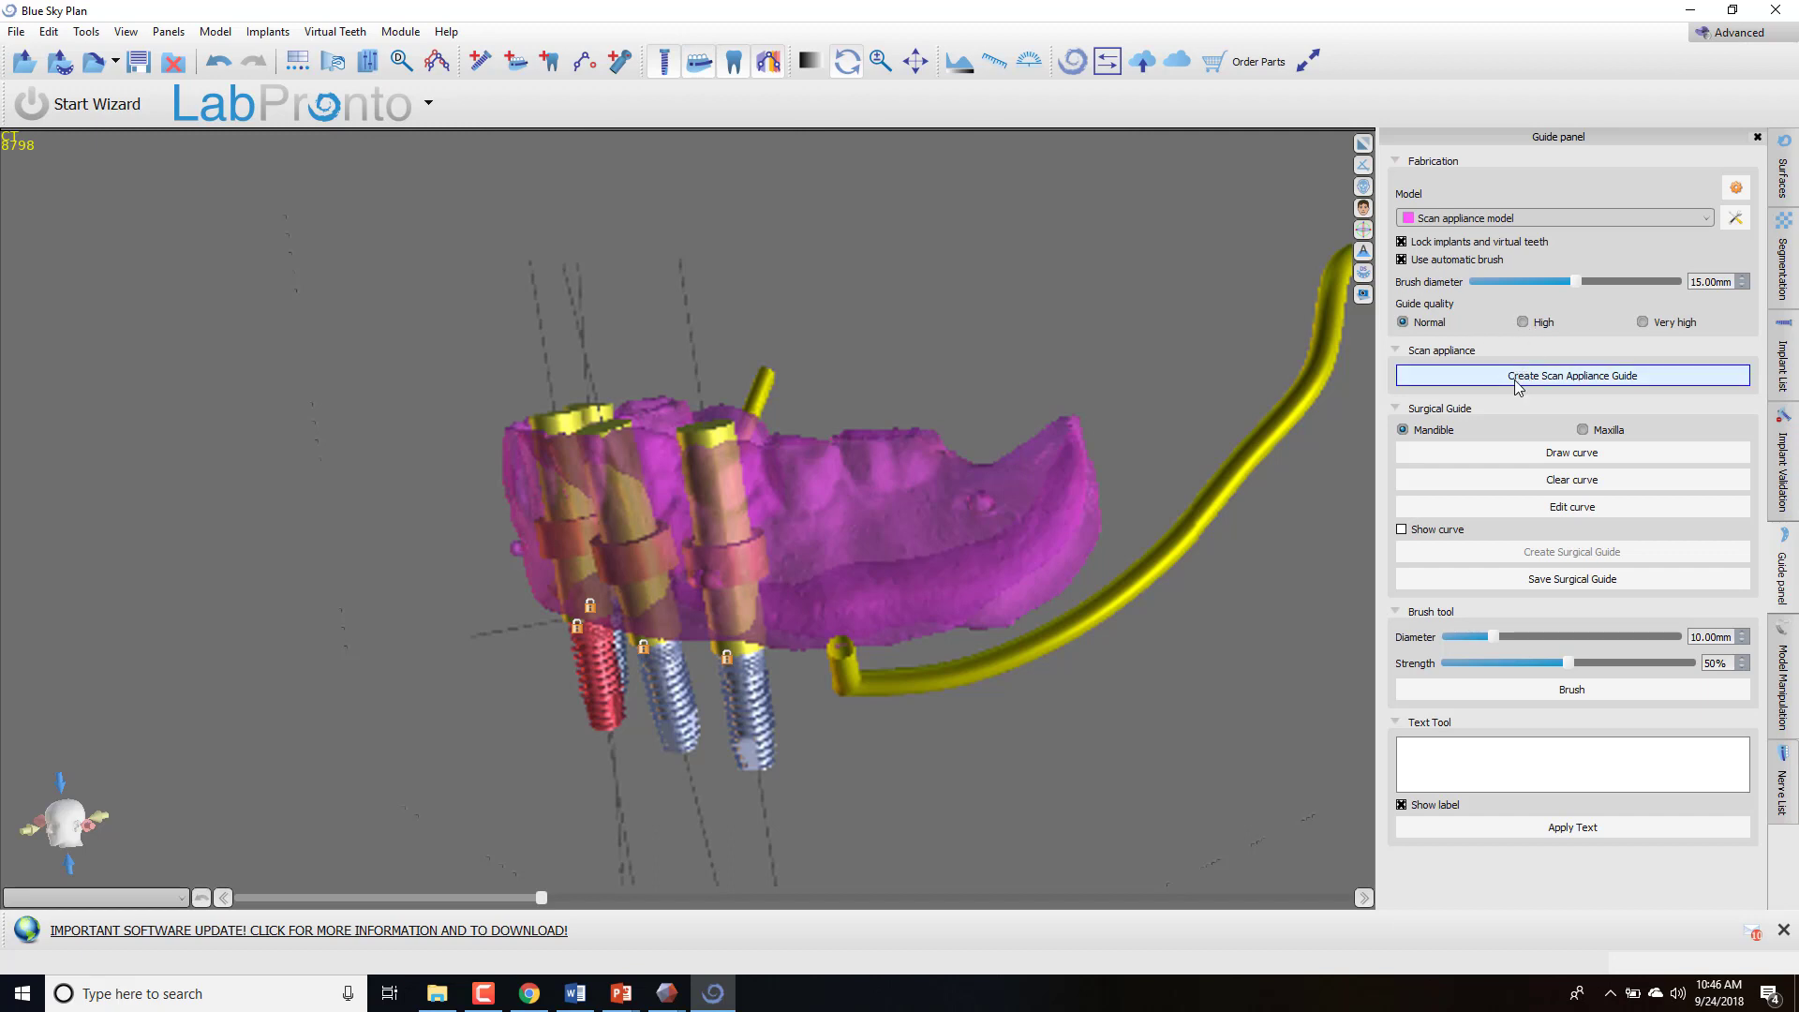
pyautogui.moveTo(1437, 224)
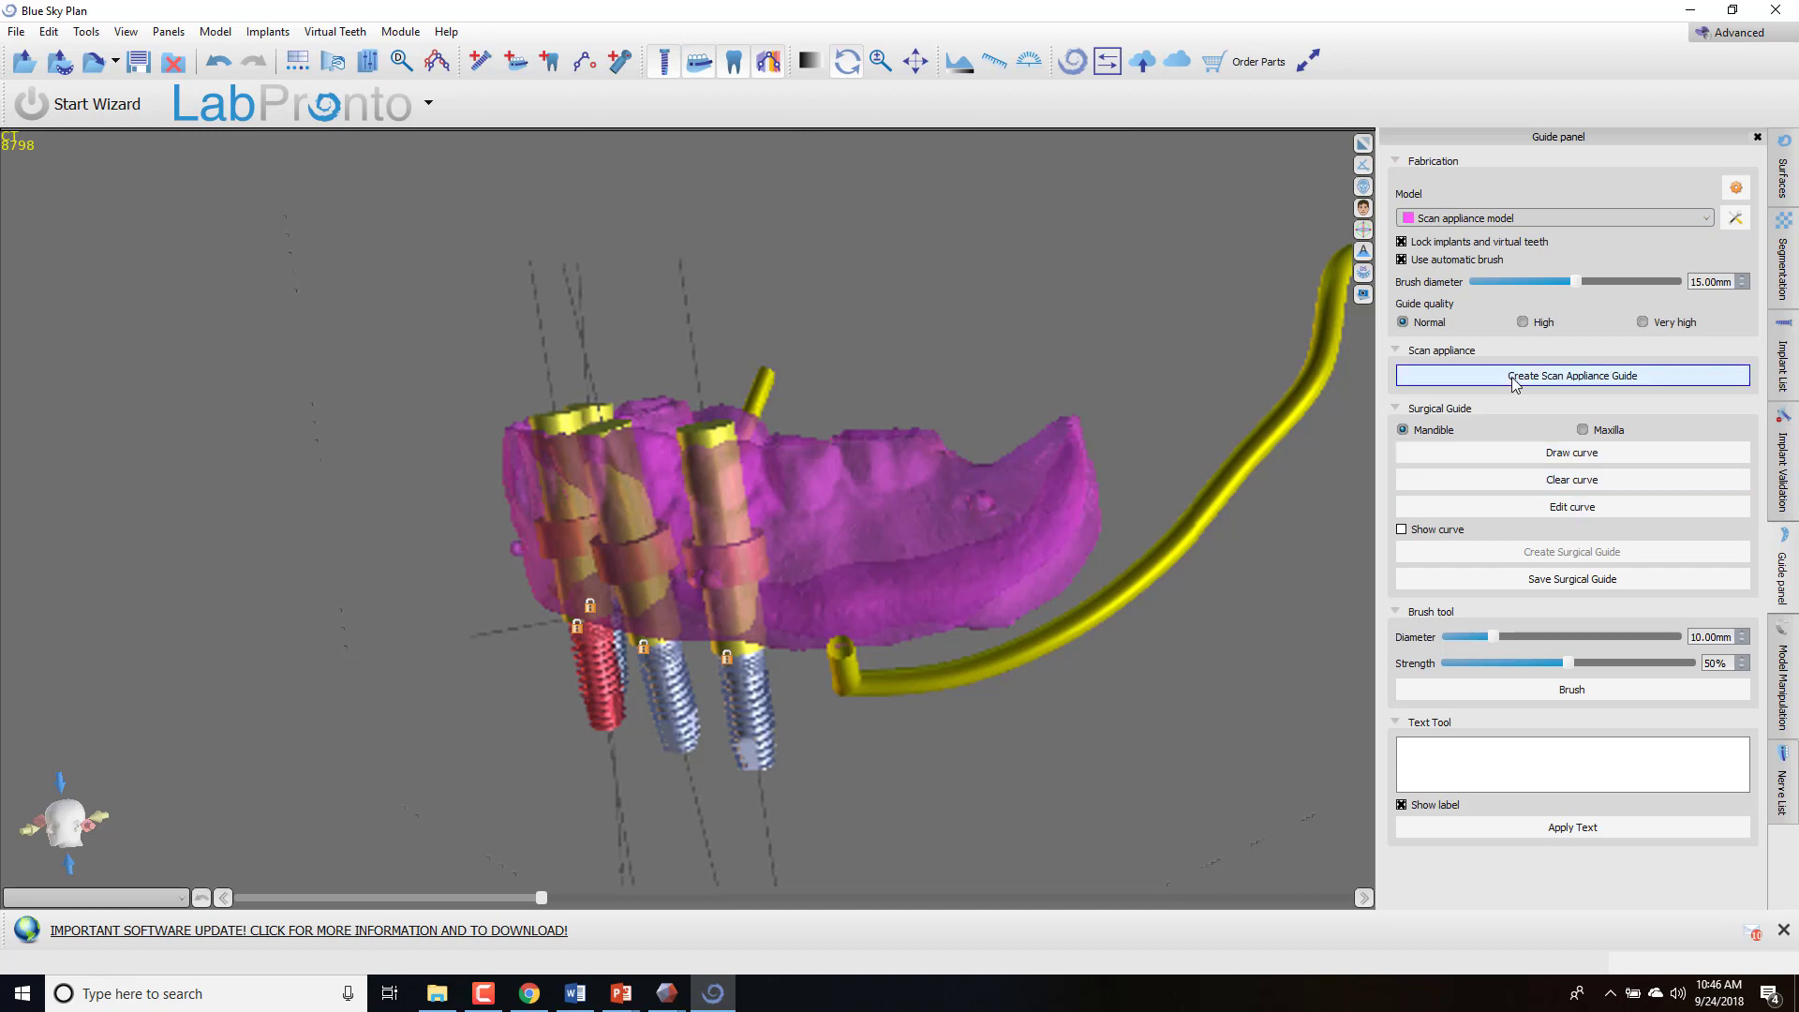
pyautogui.click(1570, 375)
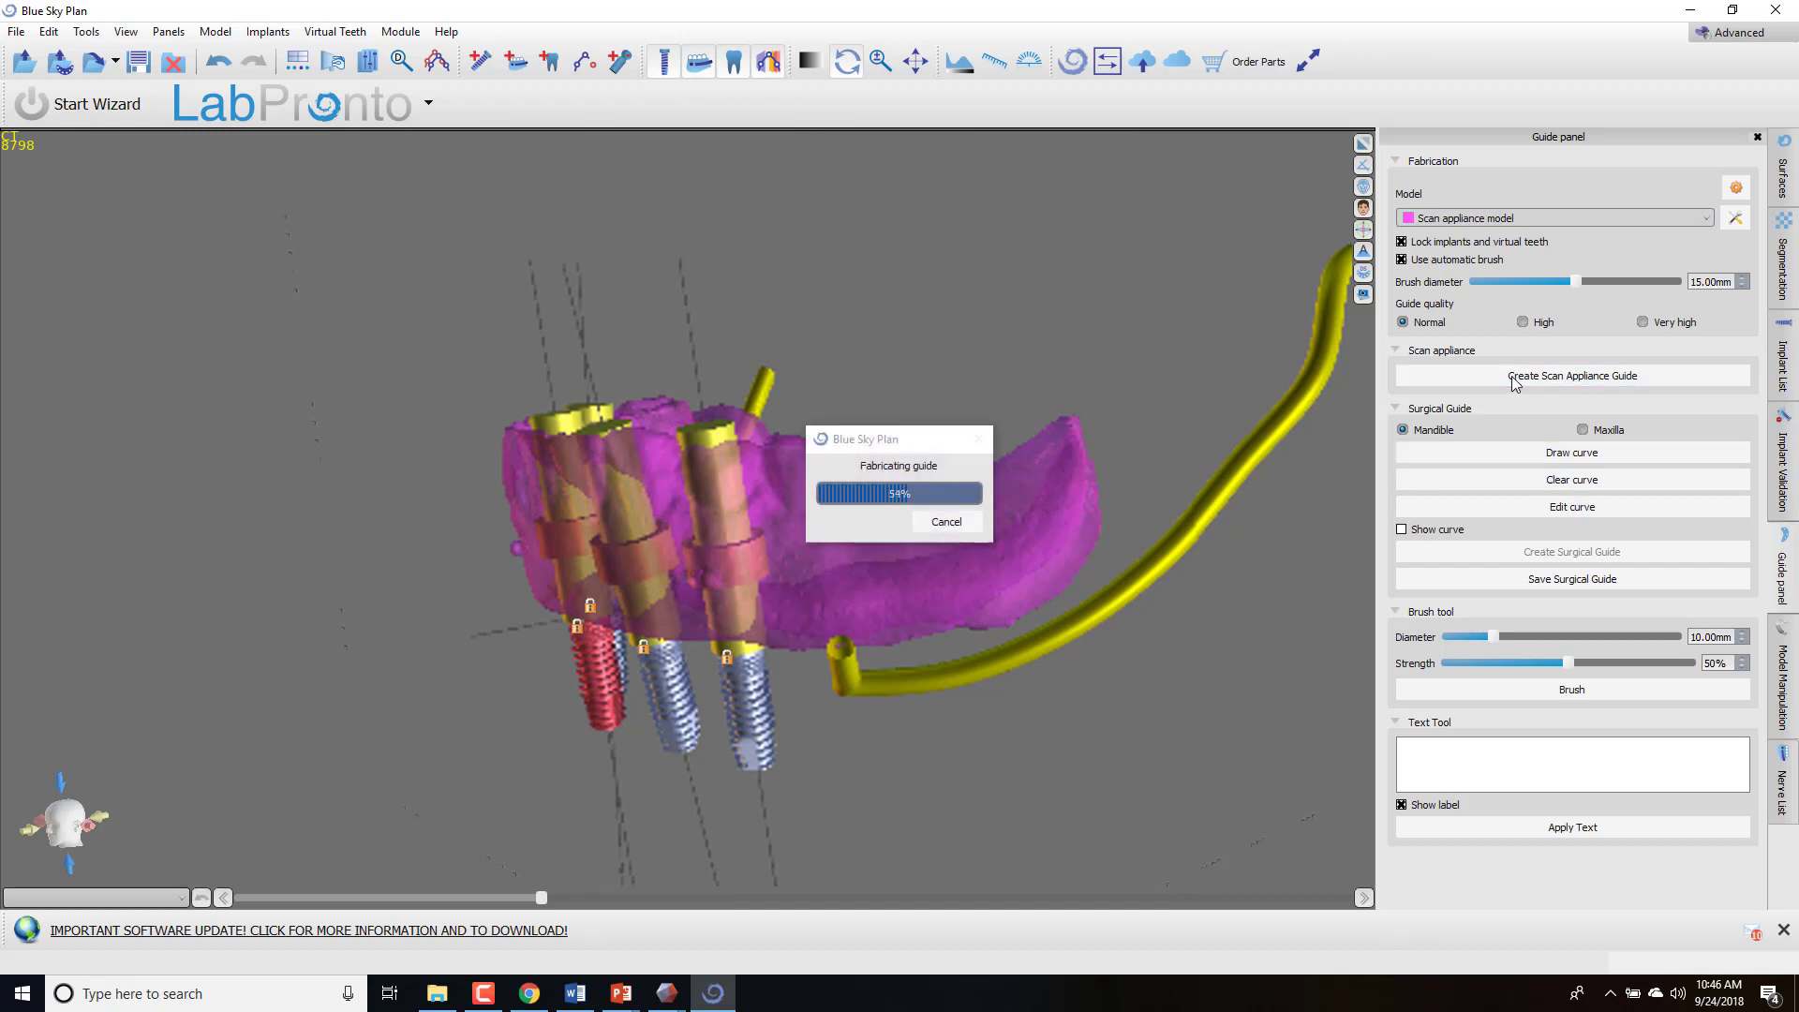
pyautogui.click(1572, 375)
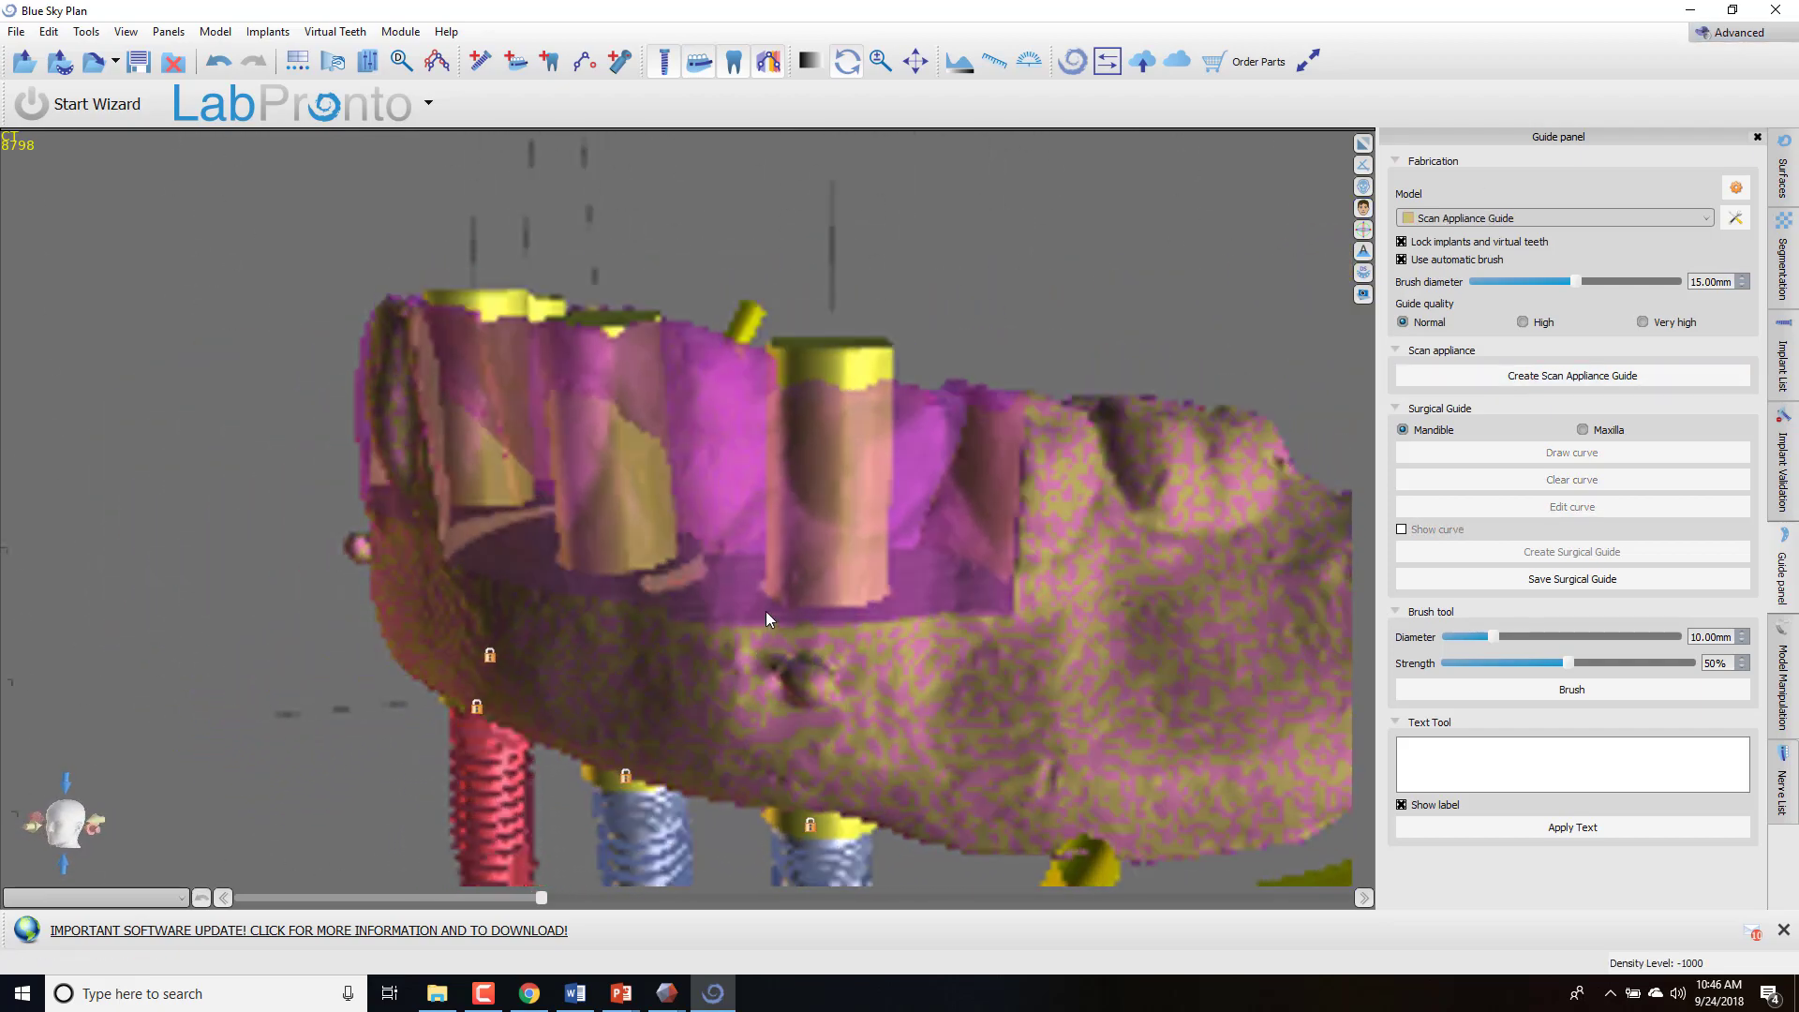
# Hide the pink Scan appliance model and orbit to inspect the guide's holes from side and top.
pyautogui.click(1785, 146)
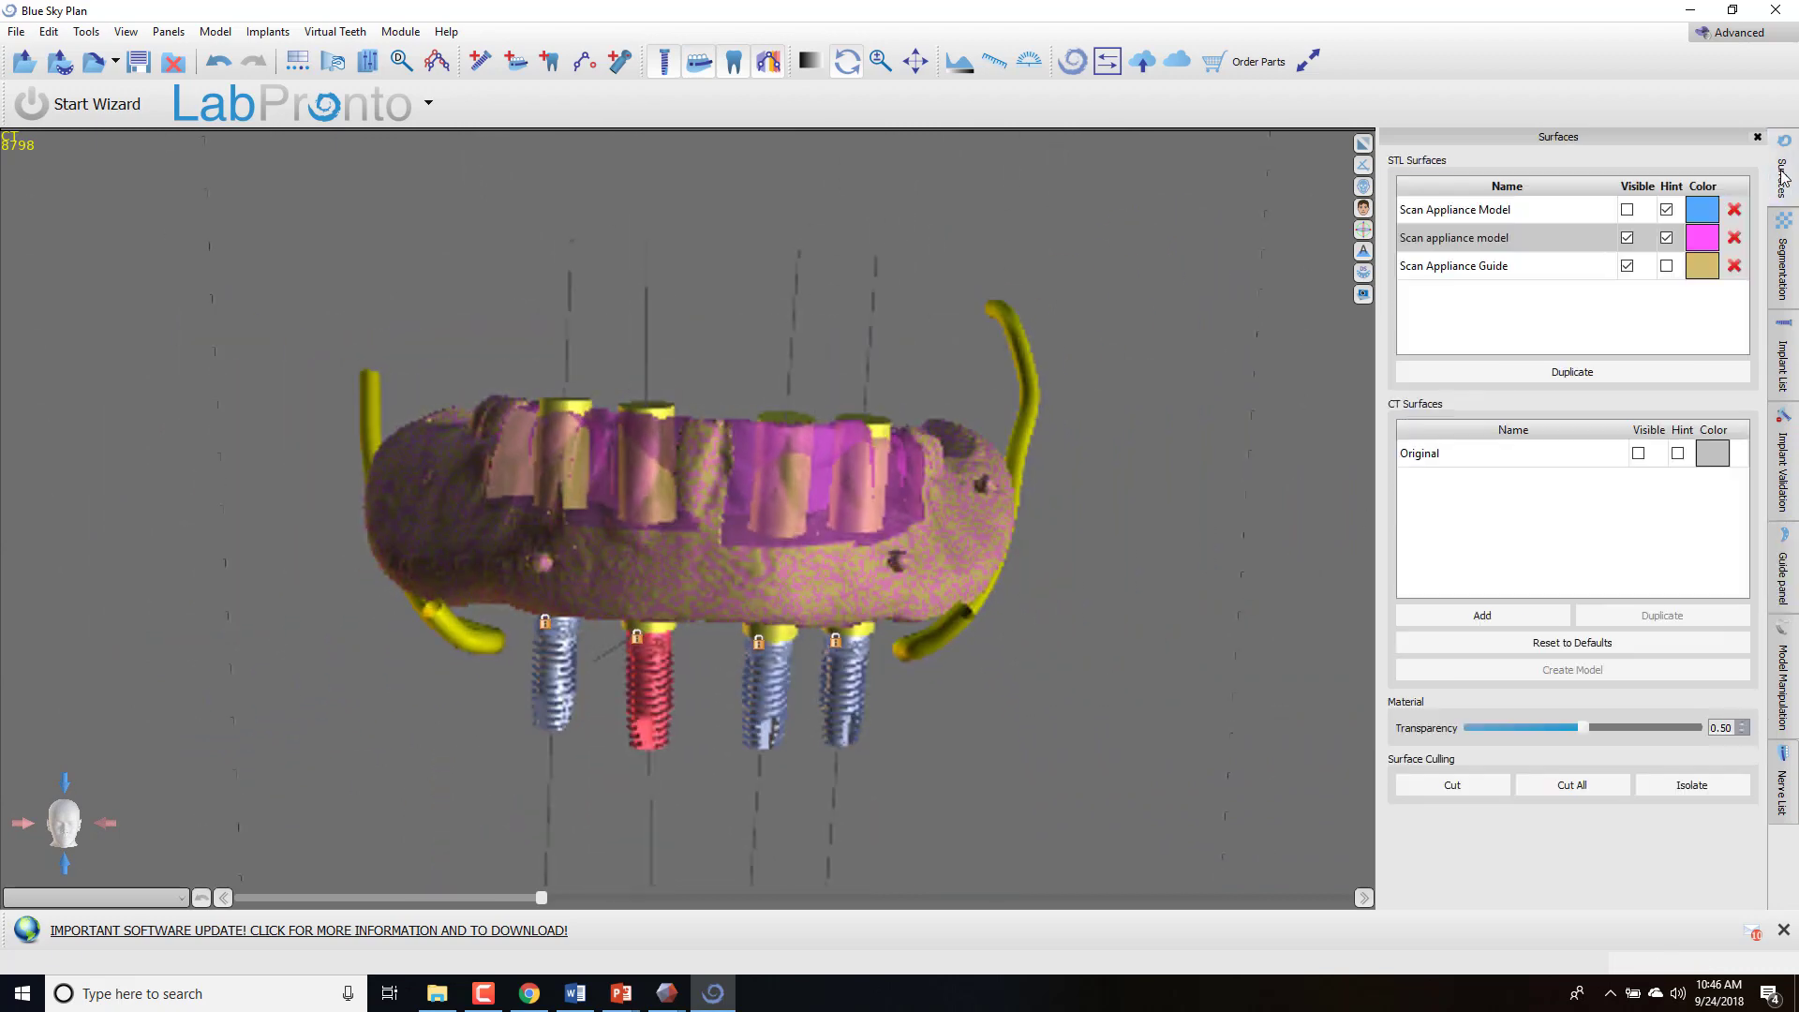
pyautogui.click(1626, 237)
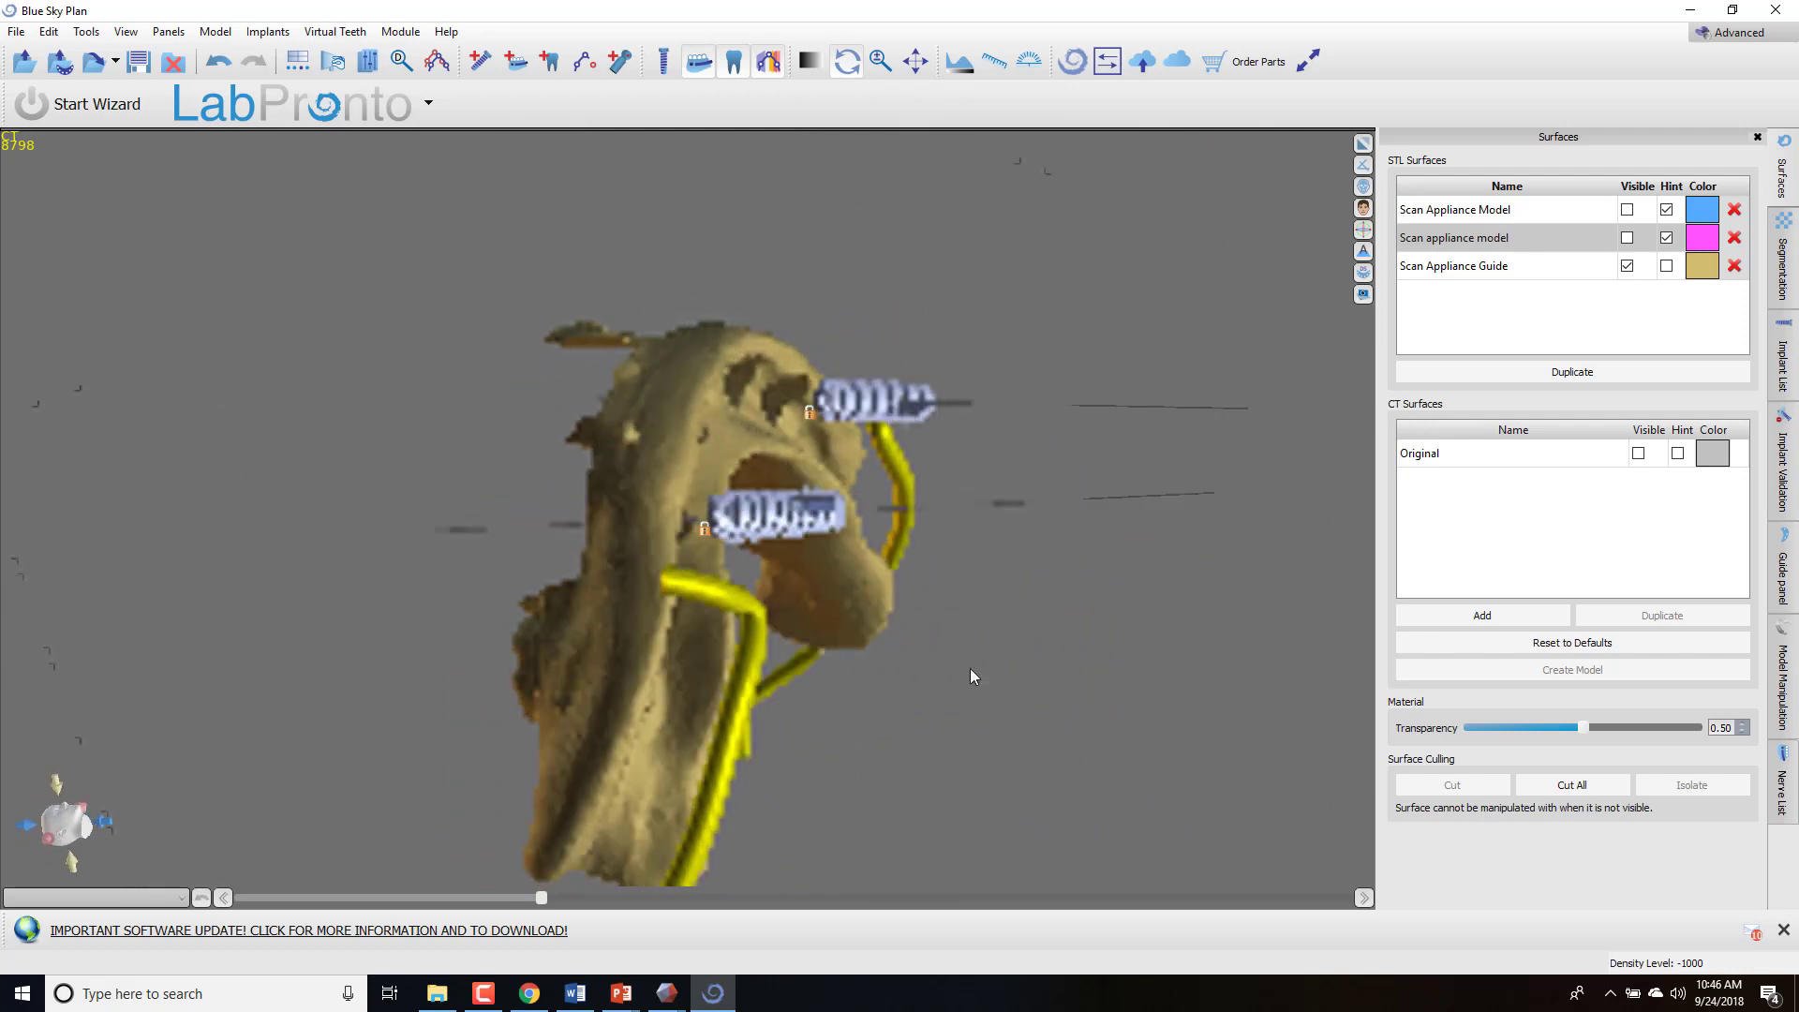
pyautogui.moveTo(973, 676); pyautogui.dragTo(850, 731)
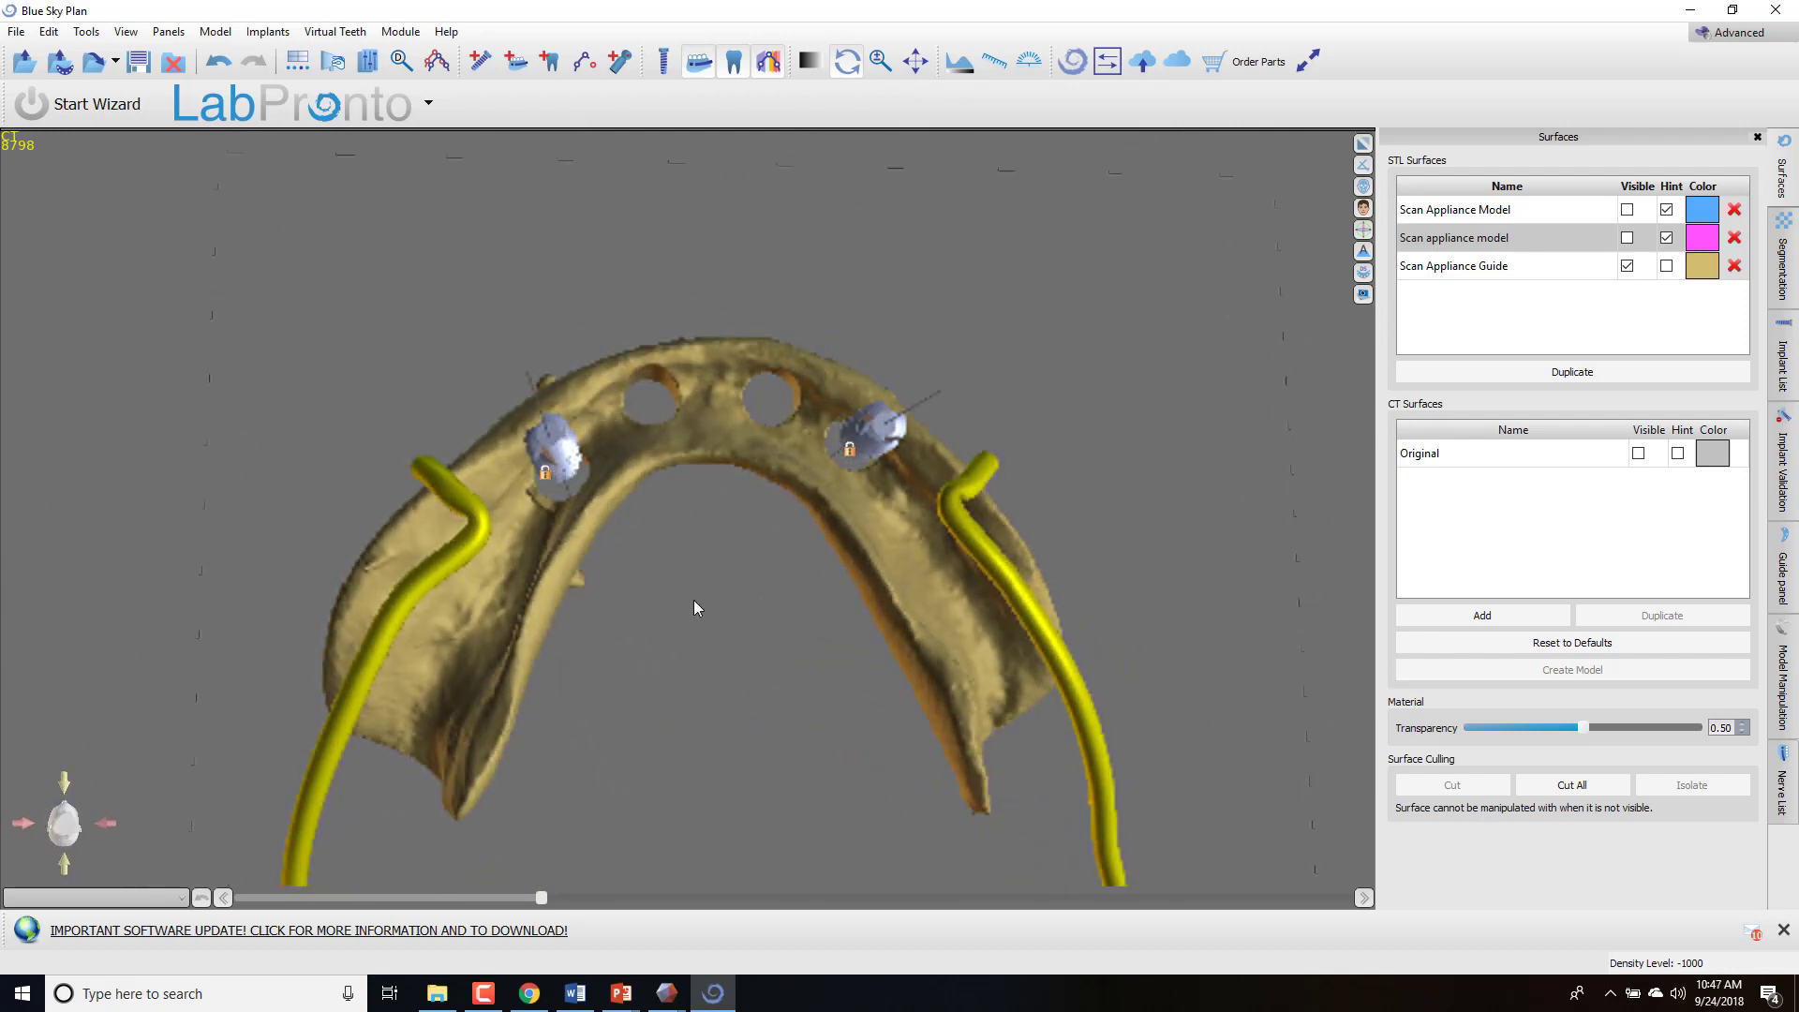
pyautogui.moveTo(694, 608); pyautogui.dragTo(1098, 440)
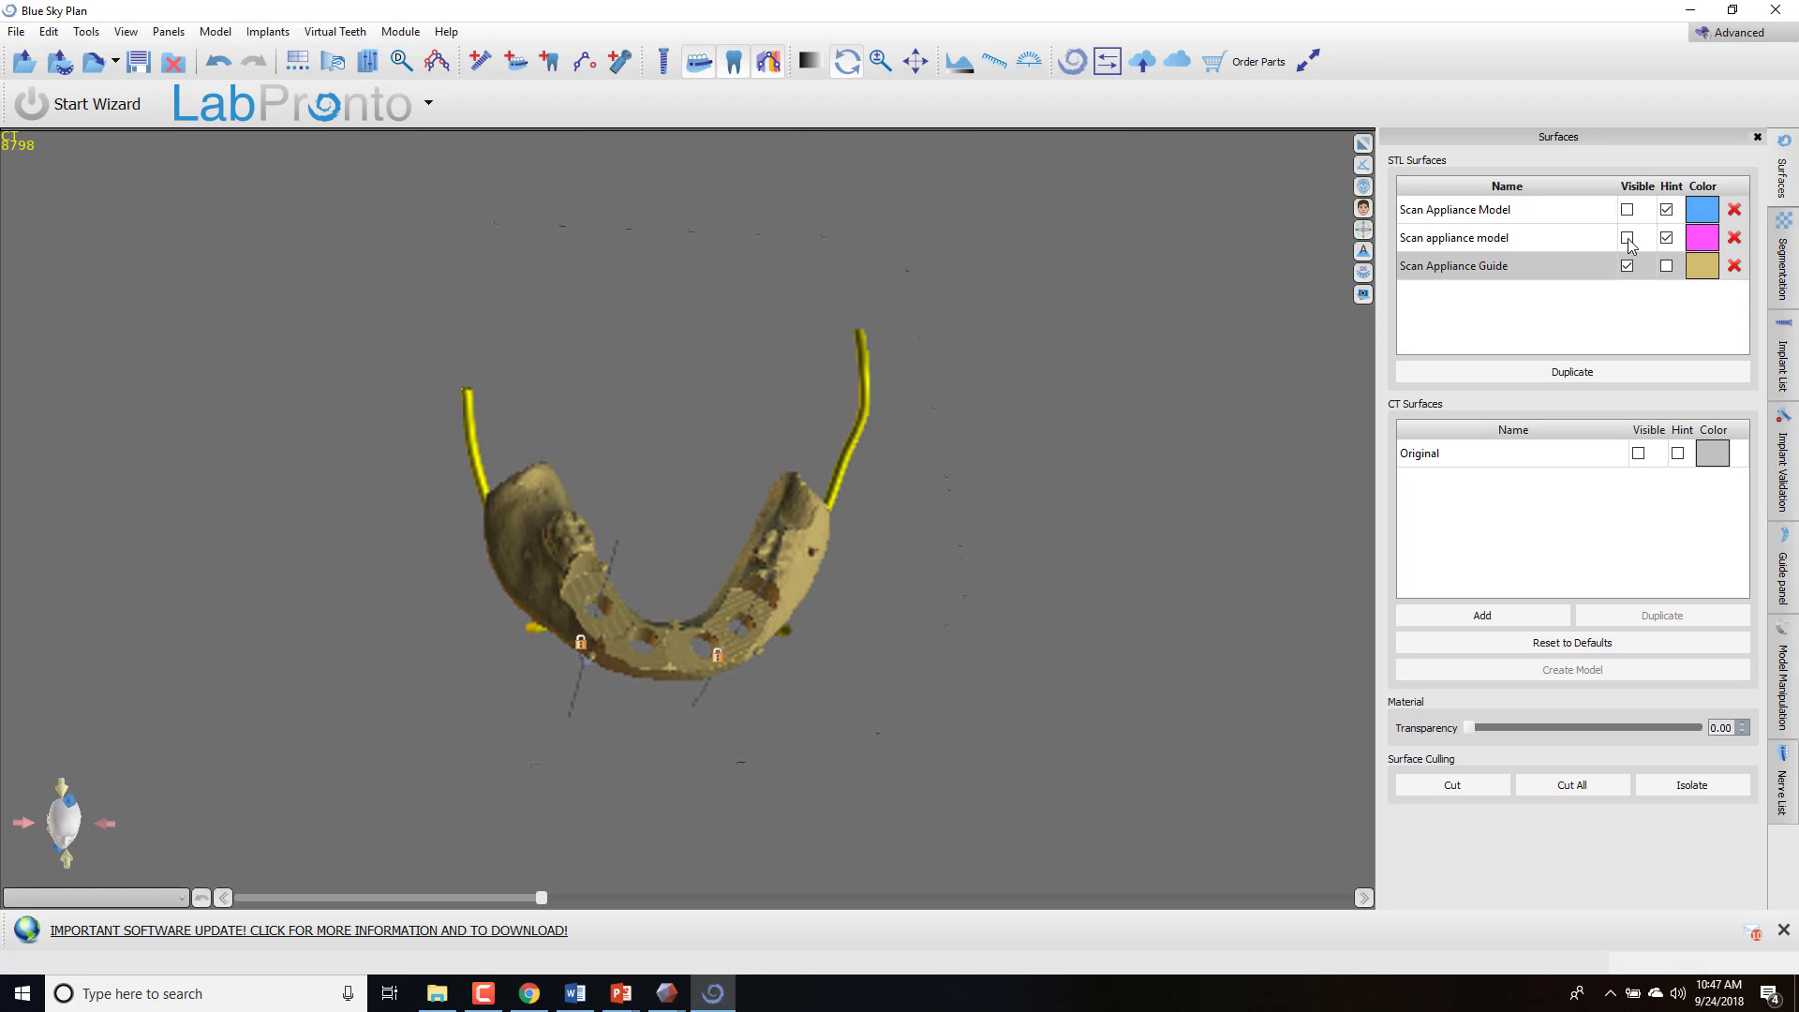
# Show Scan appliance model, hide Scan Appliance Guide, and orbit to view implants and arch.
pyautogui.click(1627, 237)
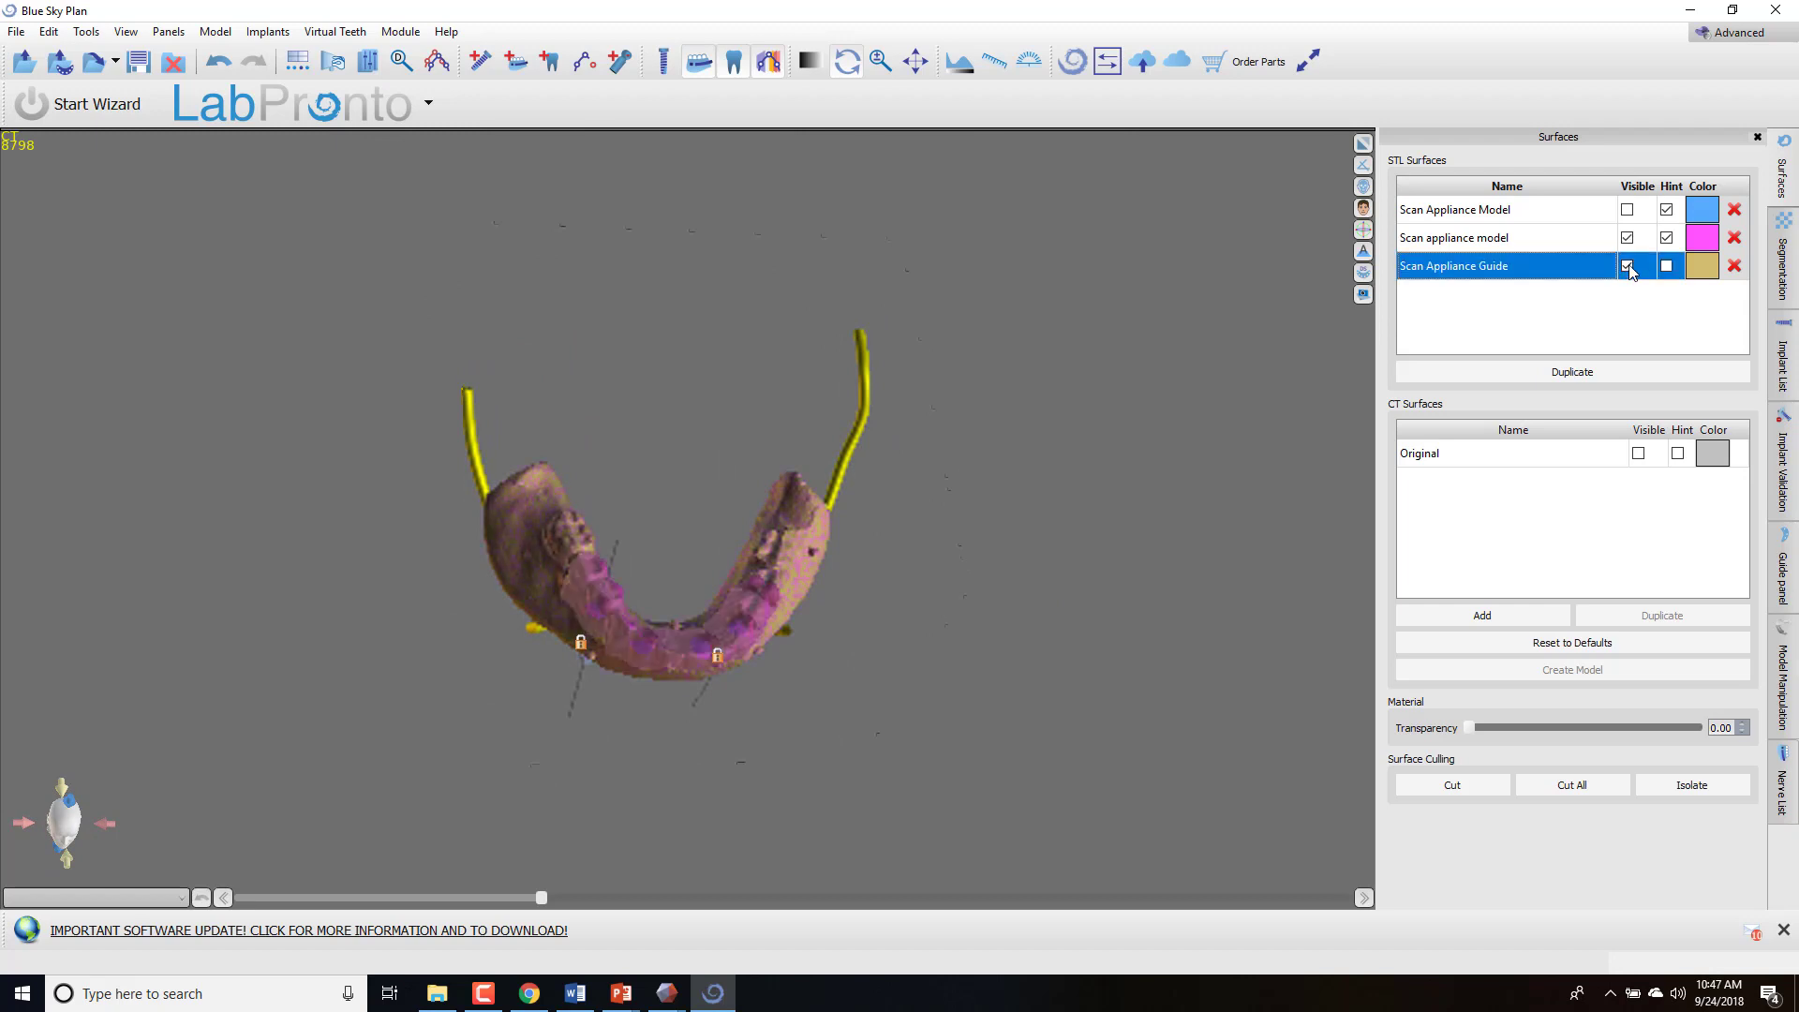
pyautogui.click(1626, 267)
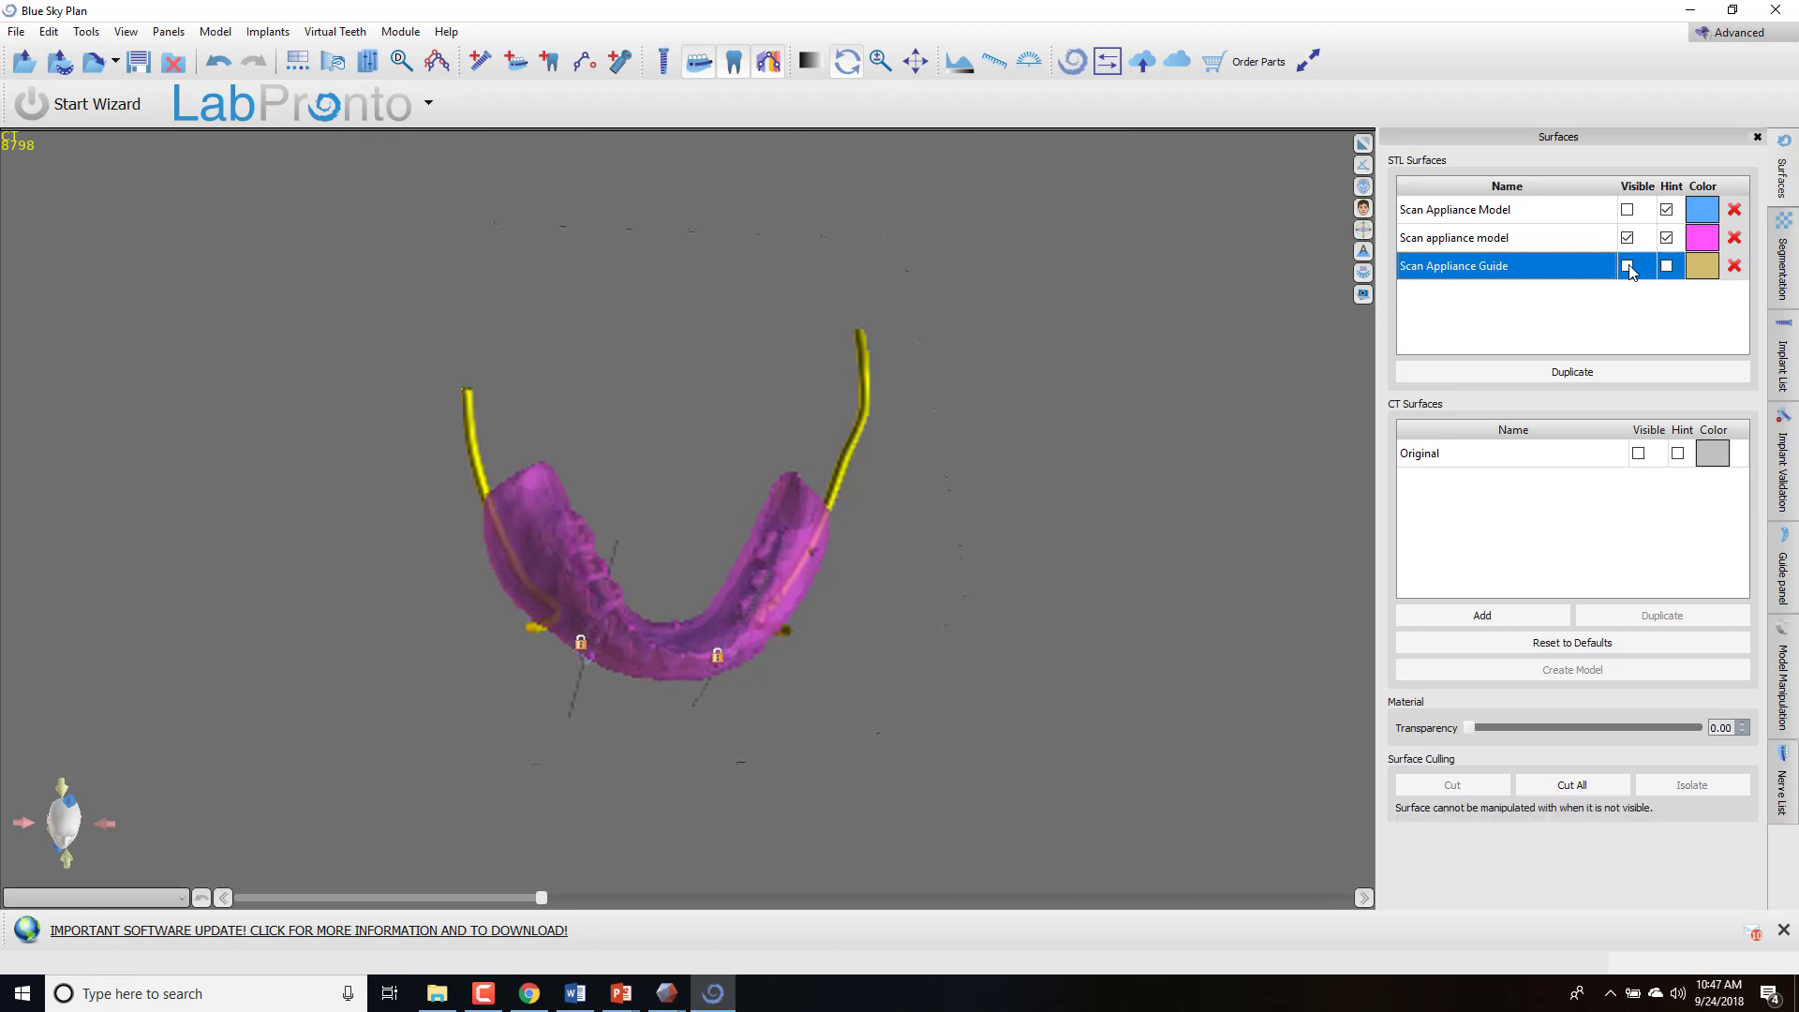
pyautogui.click(1667, 266)
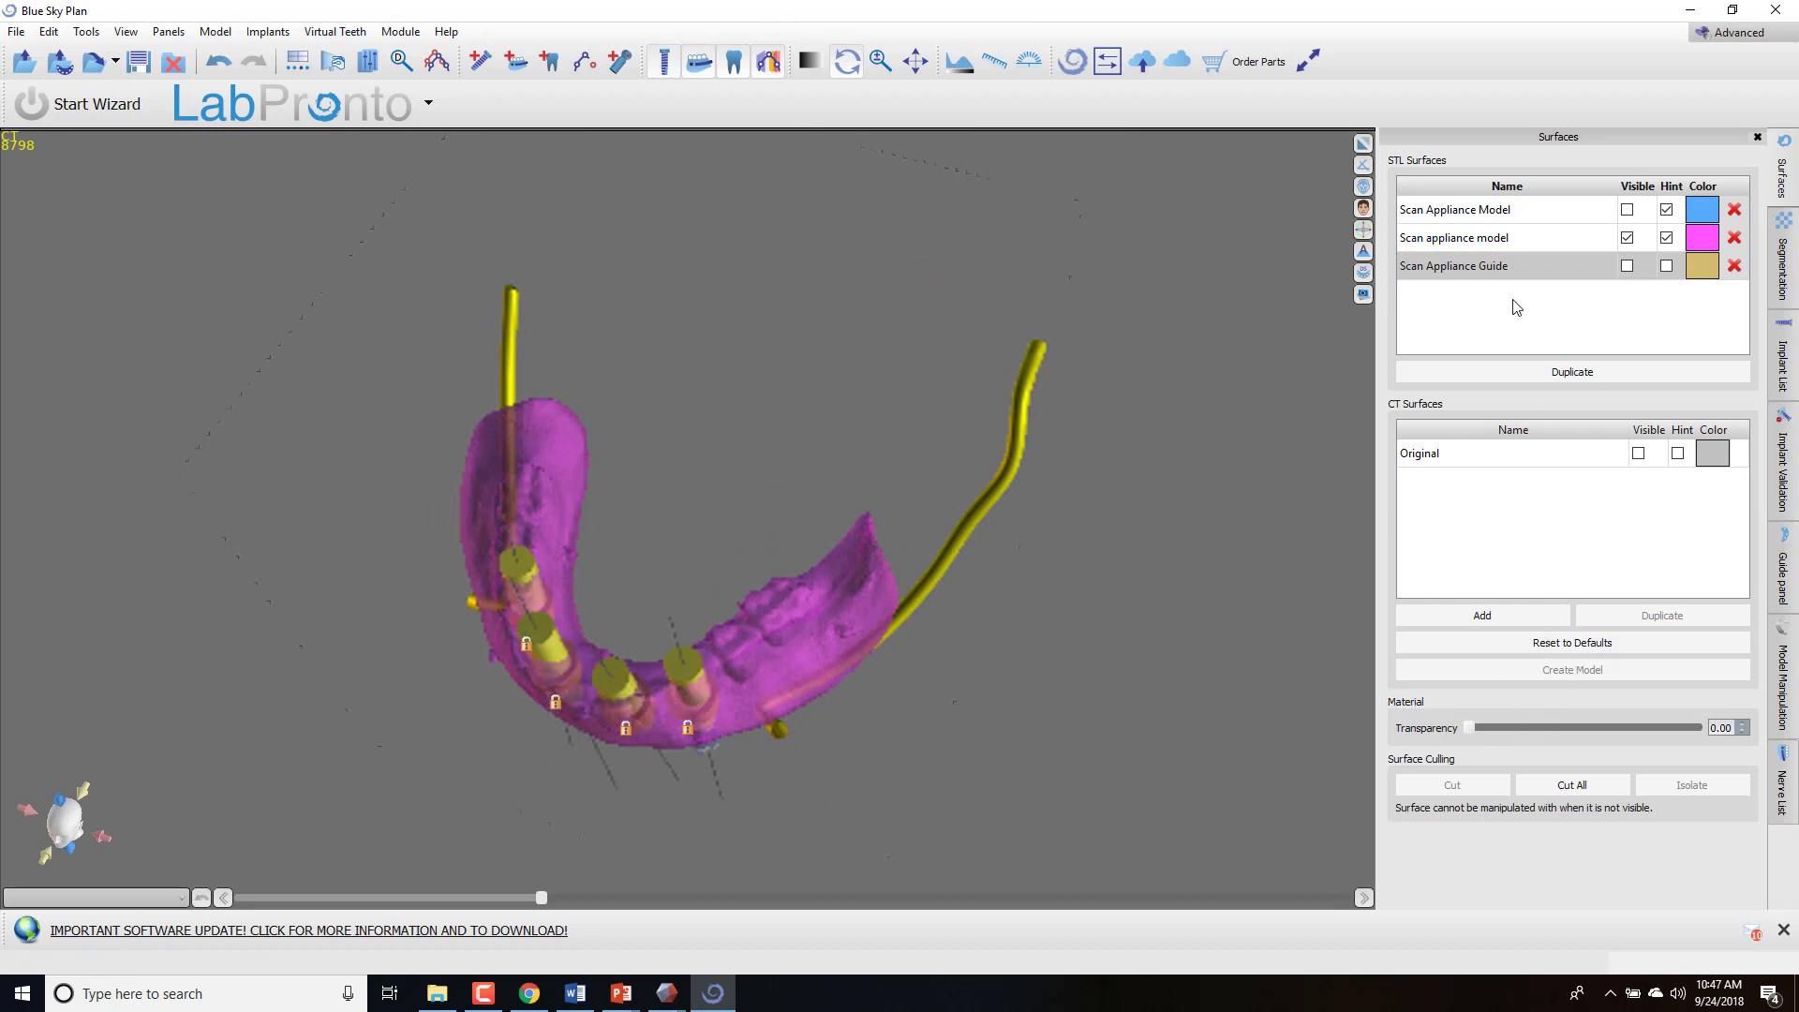
pyautogui.moveTo(1470, 726); pyautogui.dragTo(1576, 726)
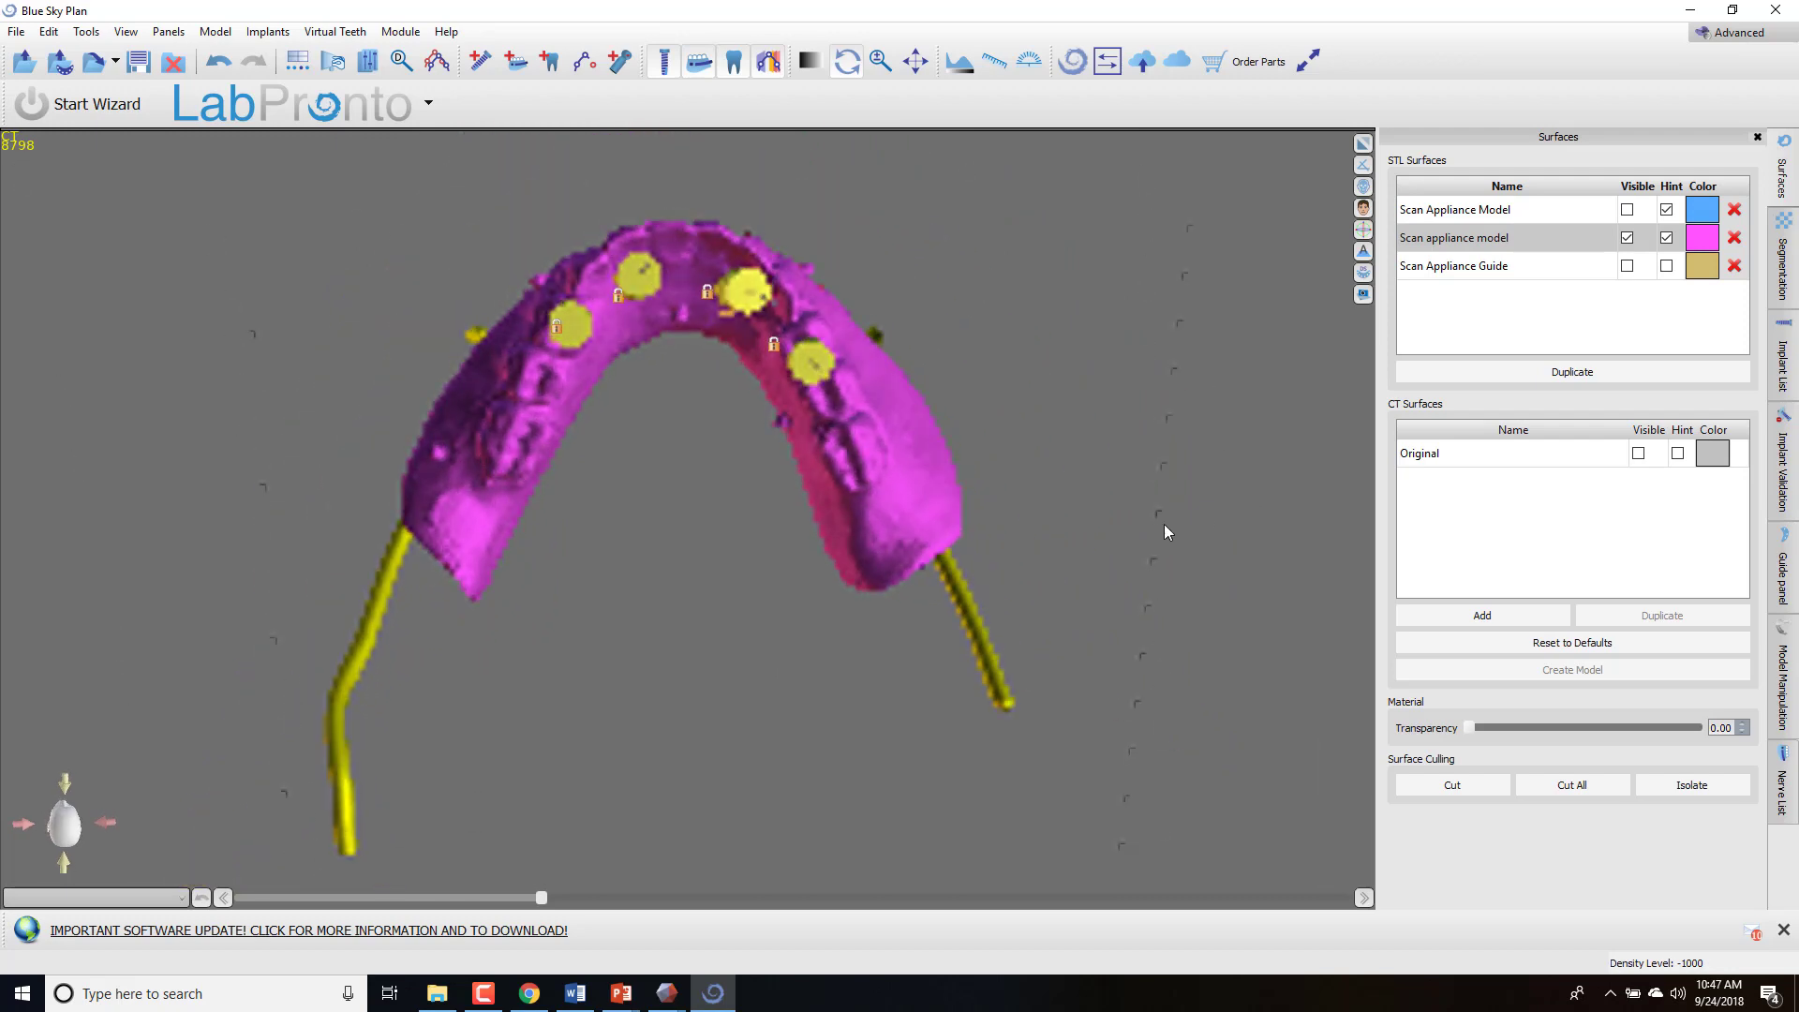
pyautogui.moveTo(1165, 531); pyautogui.dragTo(768, 652)
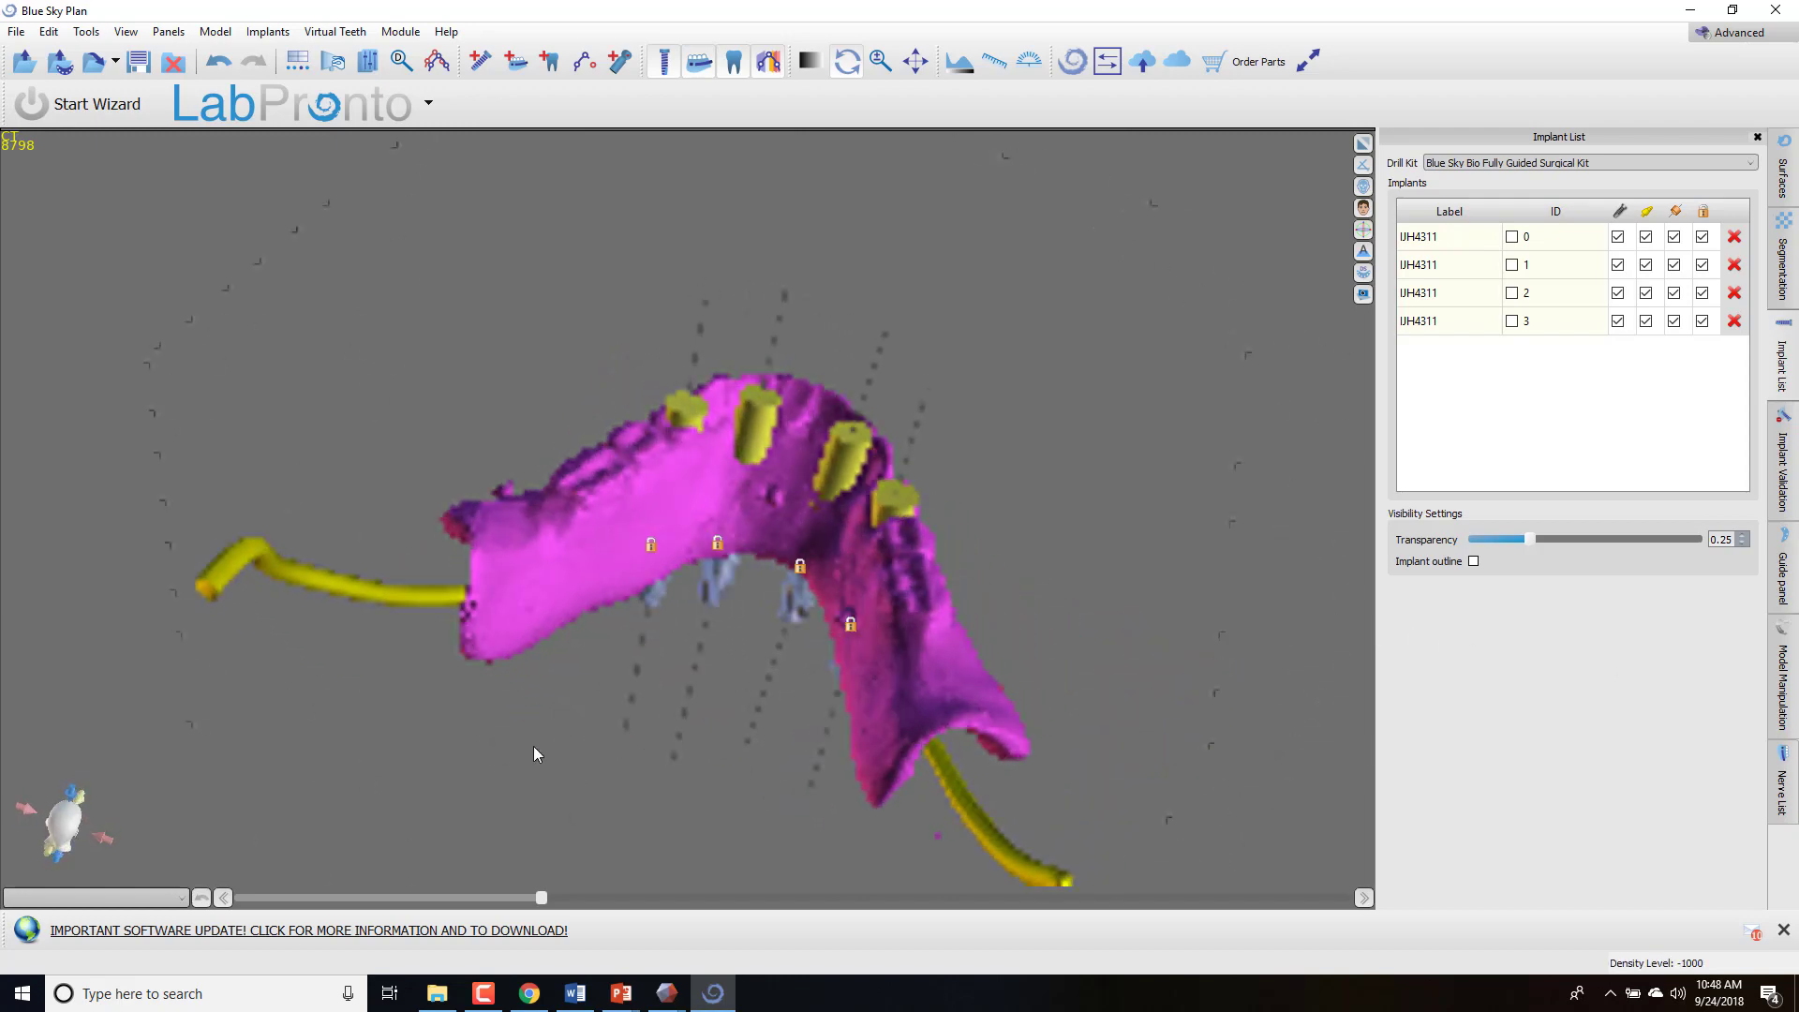
# Set the guide tube offset to 22 mm, accept both warnings, and check the raised tubes.
pyautogui.moveTo(533, 754); pyautogui.dragTo(493, 706)
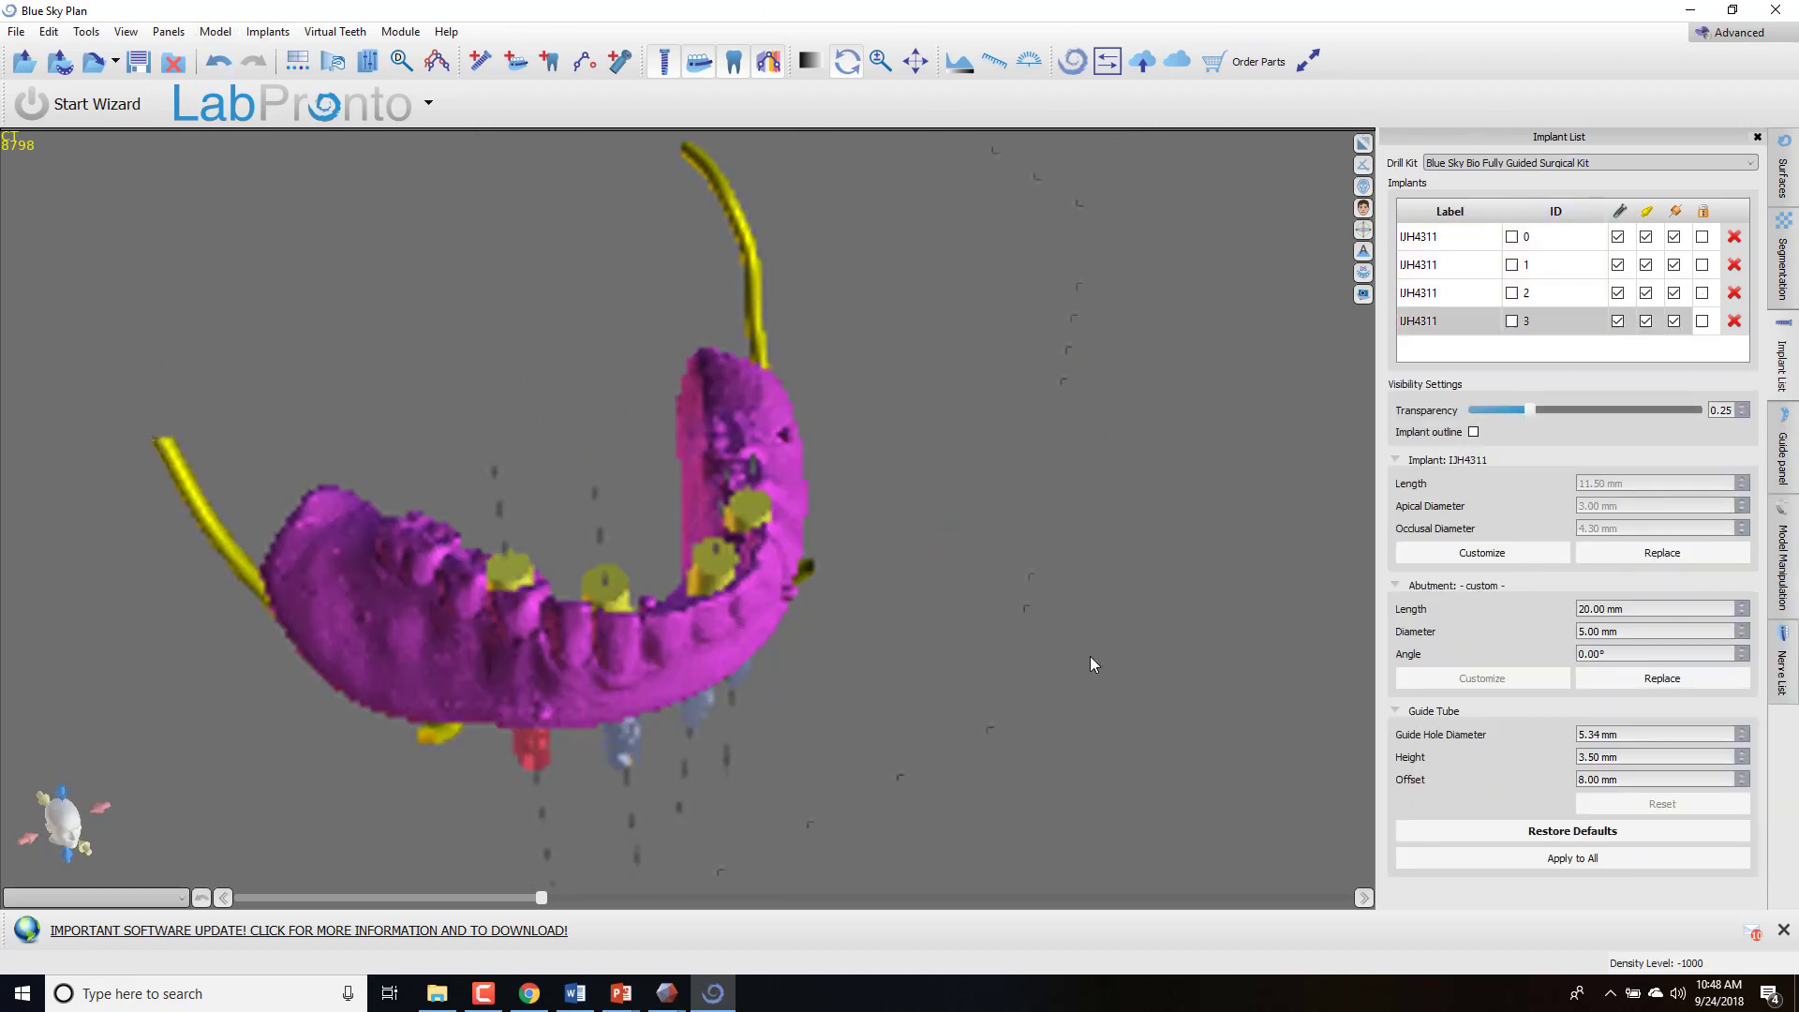
pyautogui.moveTo(1090, 663); pyautogui.dragTo(911, 629)
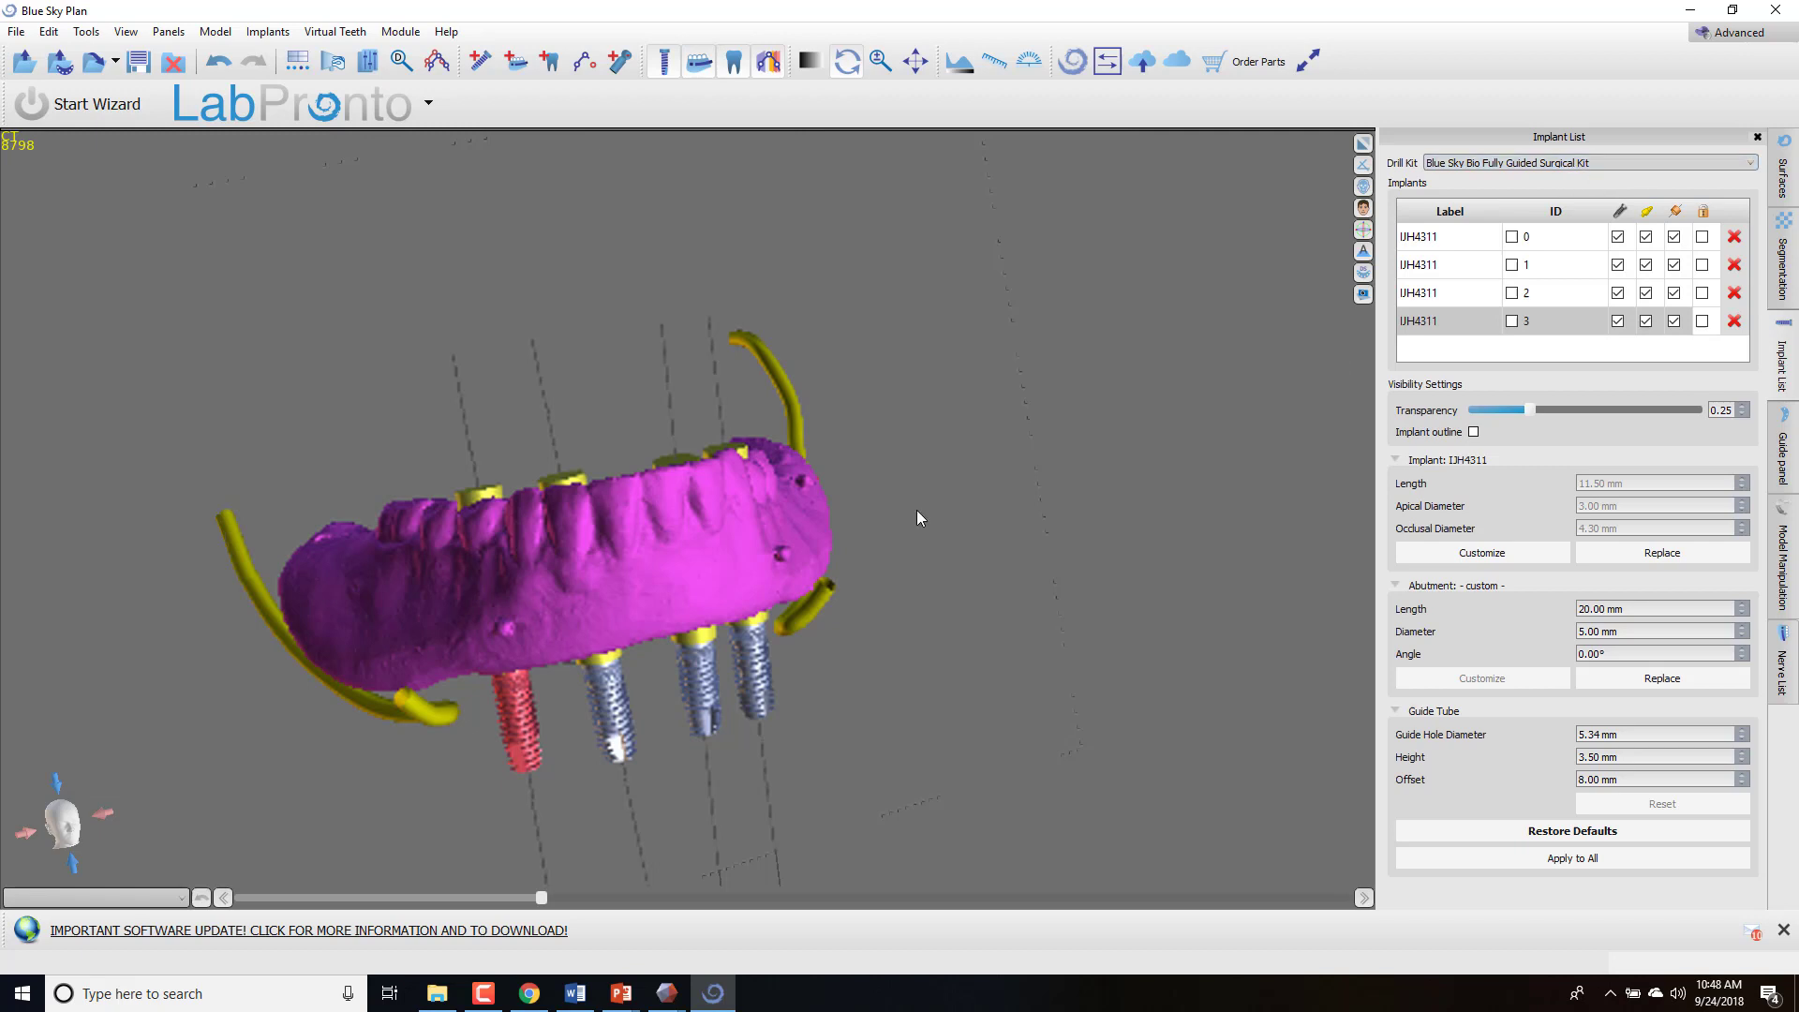
pyautogui.click(400, 31)
pyautogui.write('22')
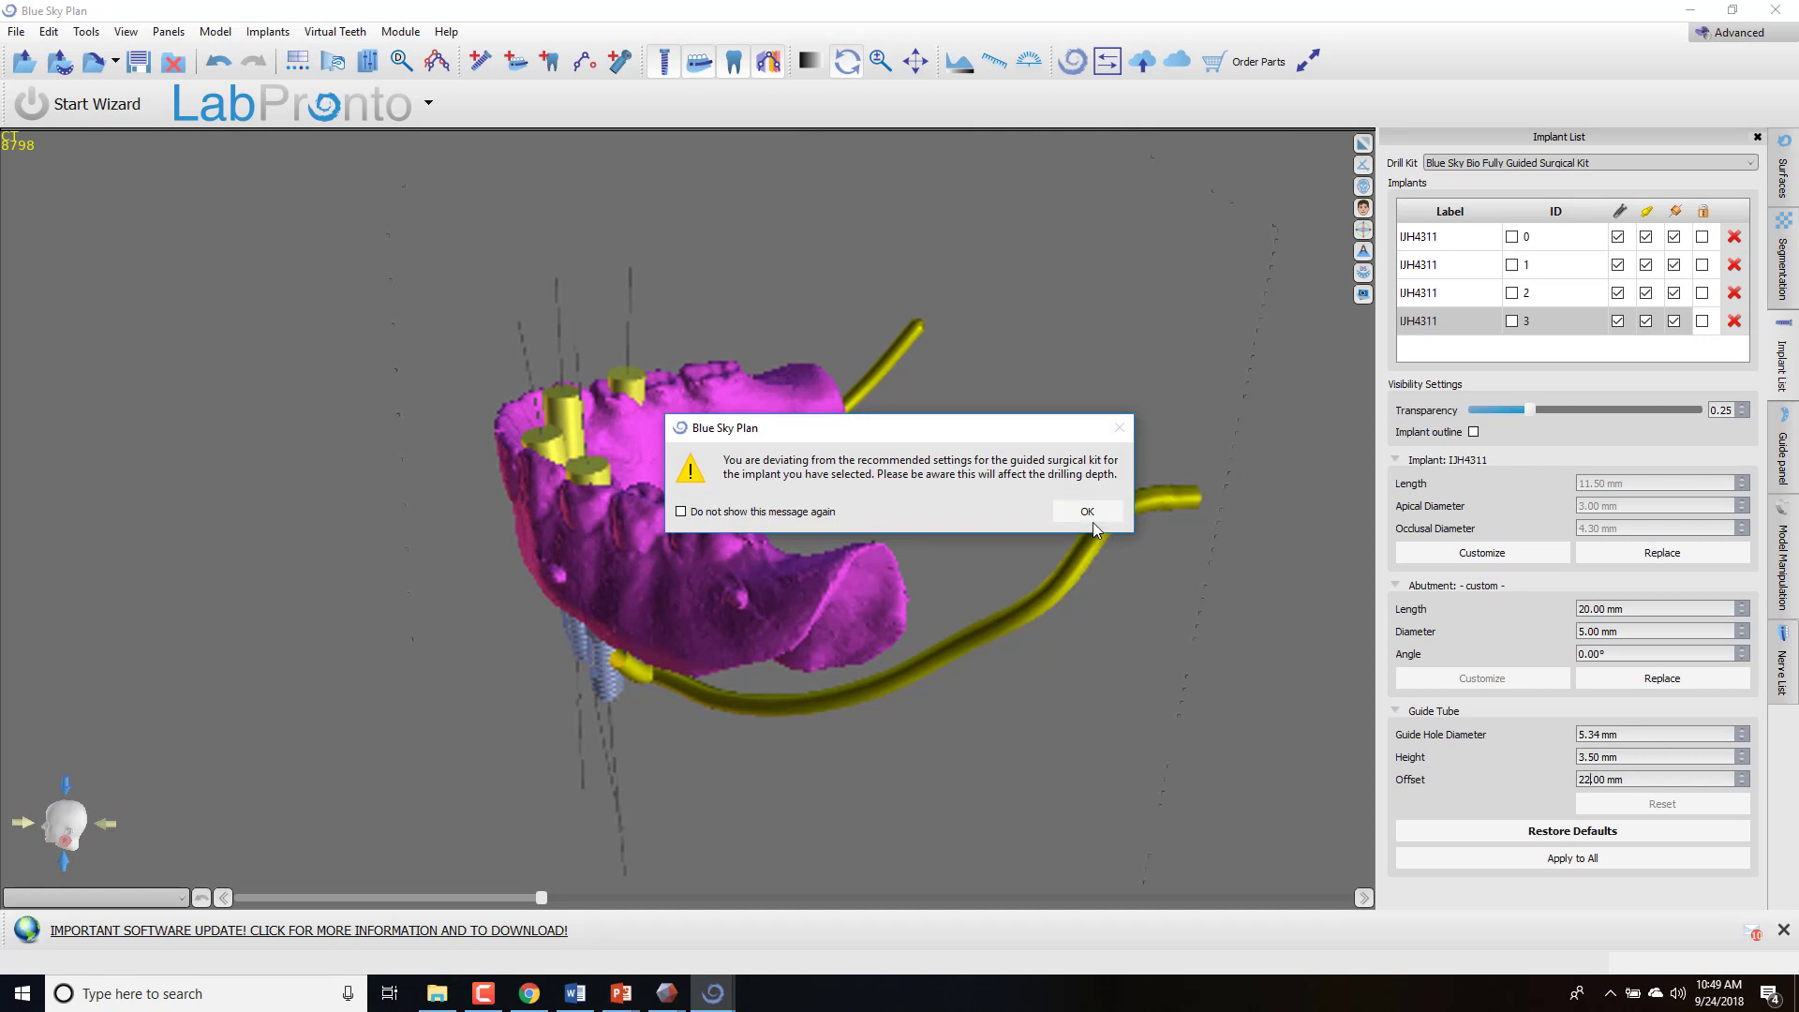
pyautogui.click(1085, 511)
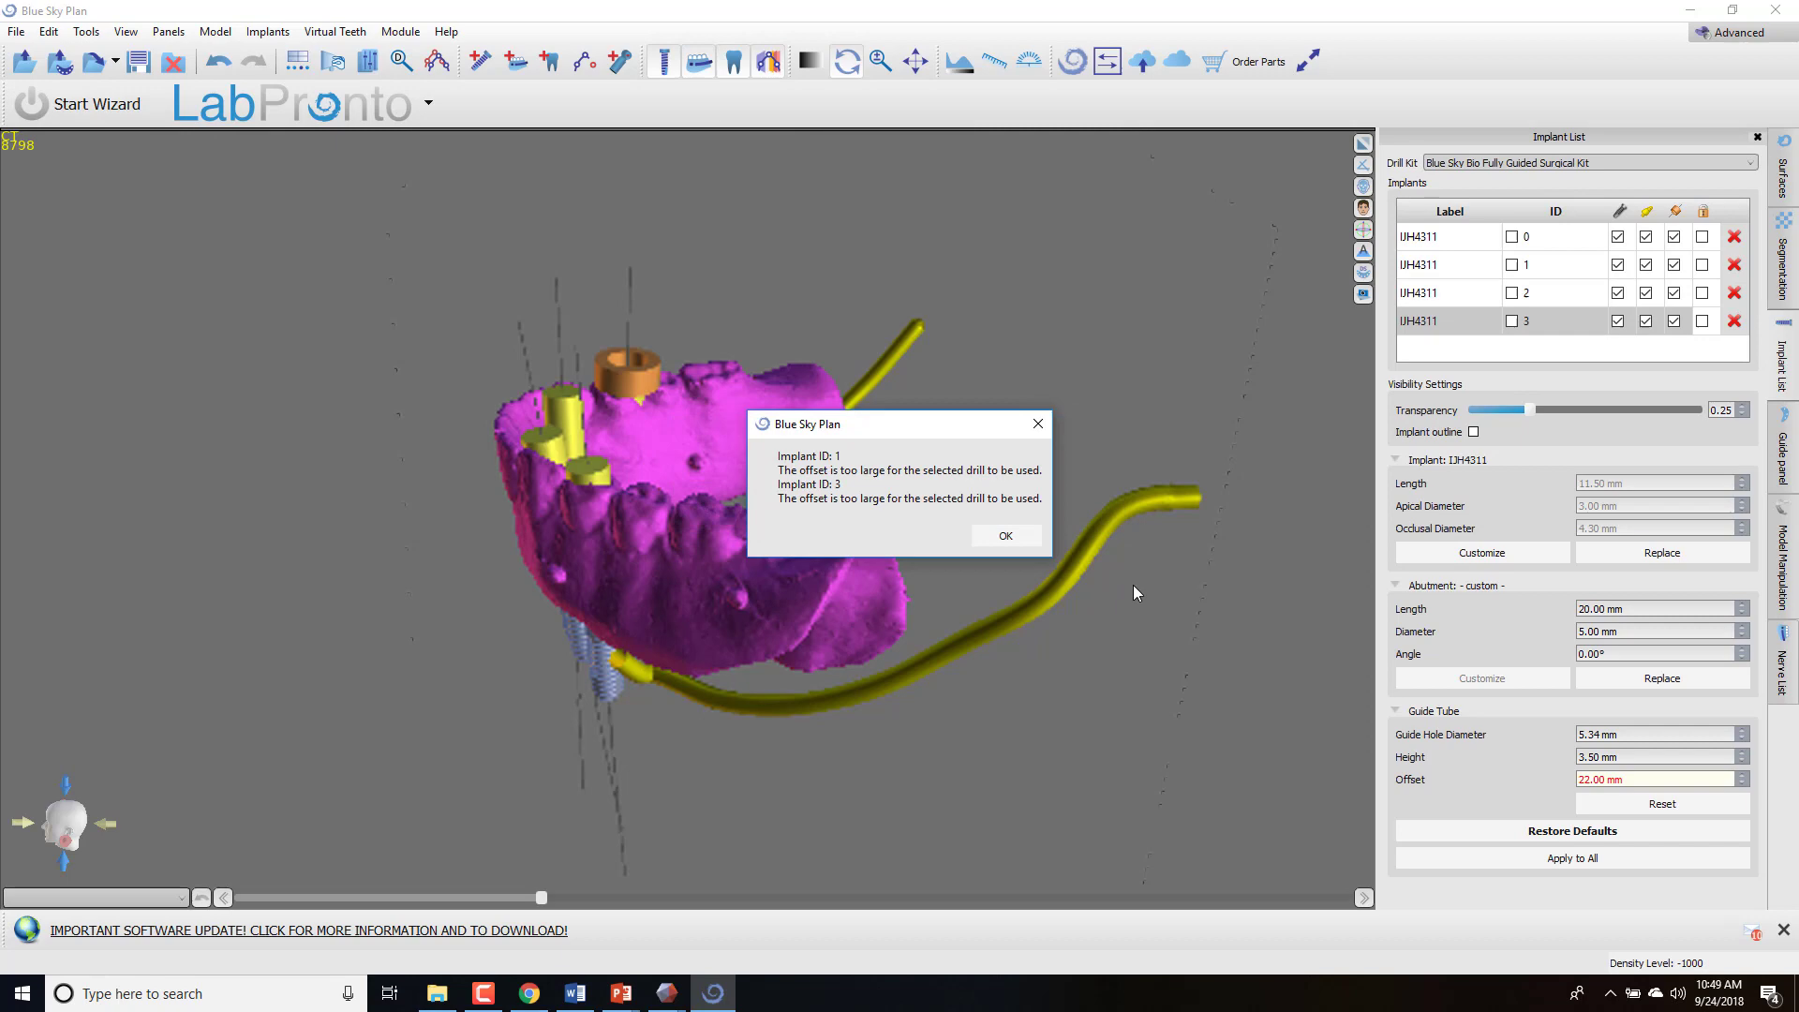
pyautogui.click(1003, 536)
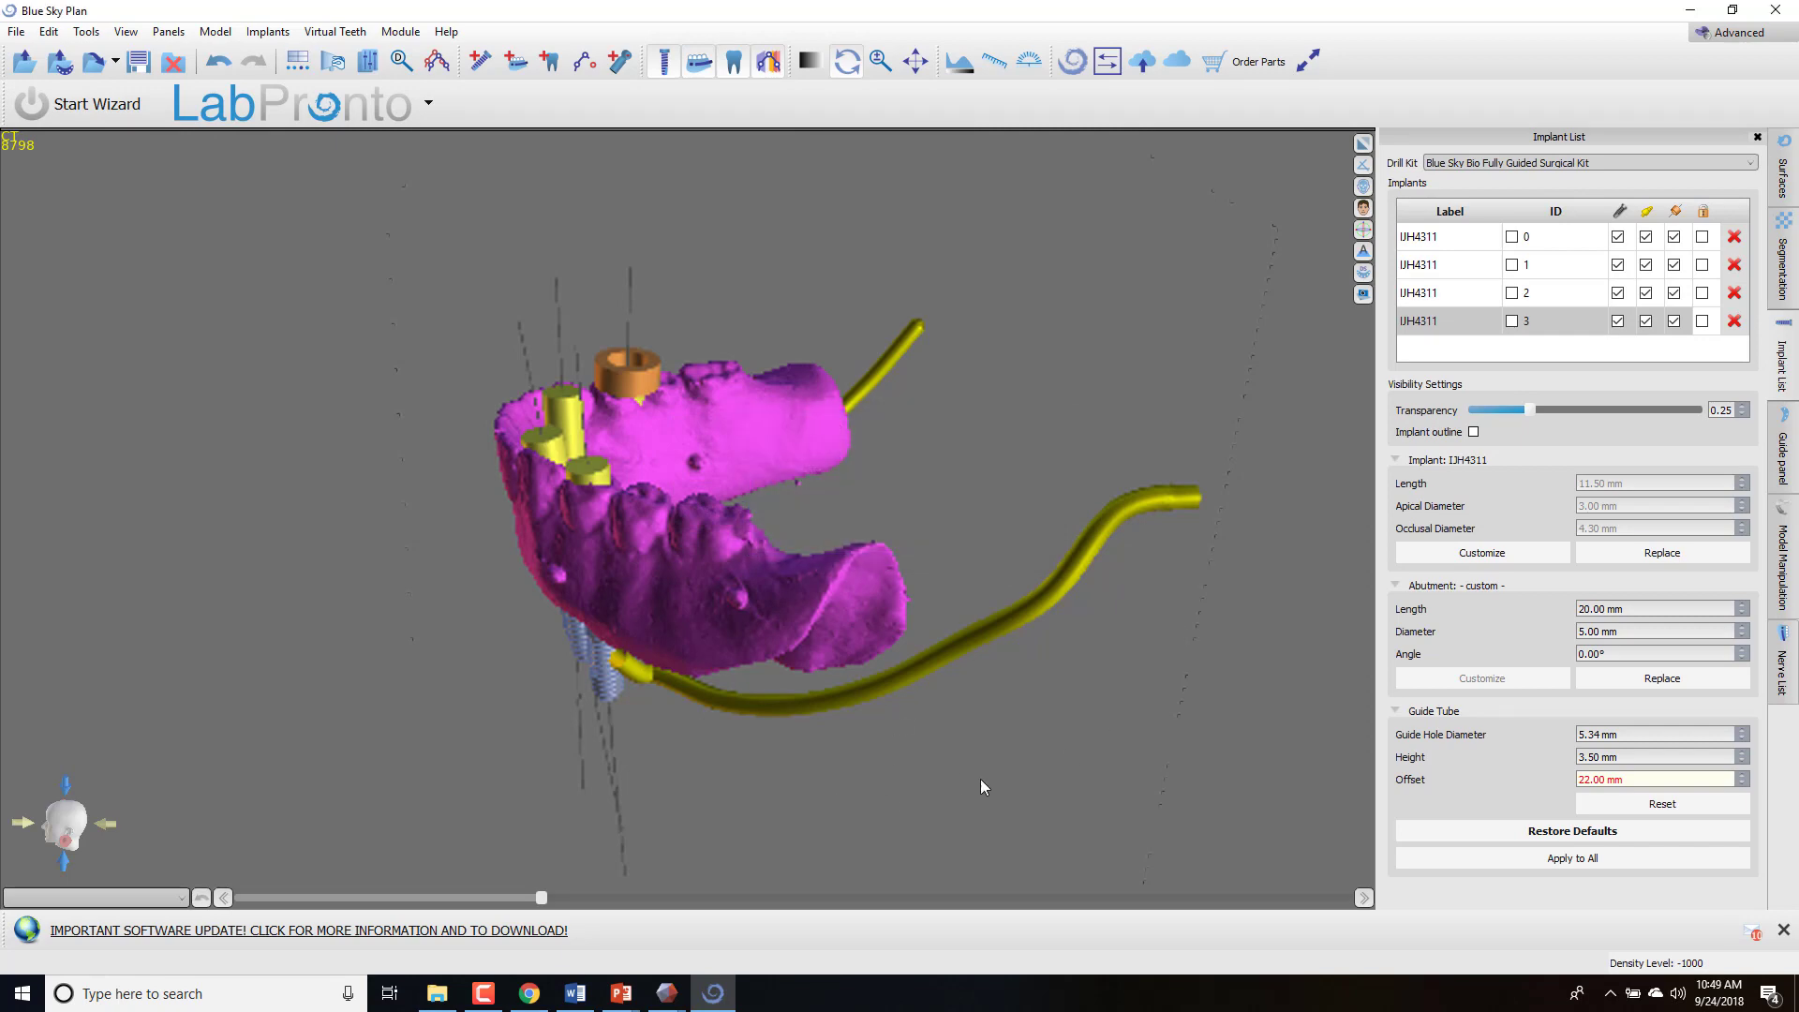
pyautogui.moveTo(981, 787); pyautogui.dragTo(835, 295)
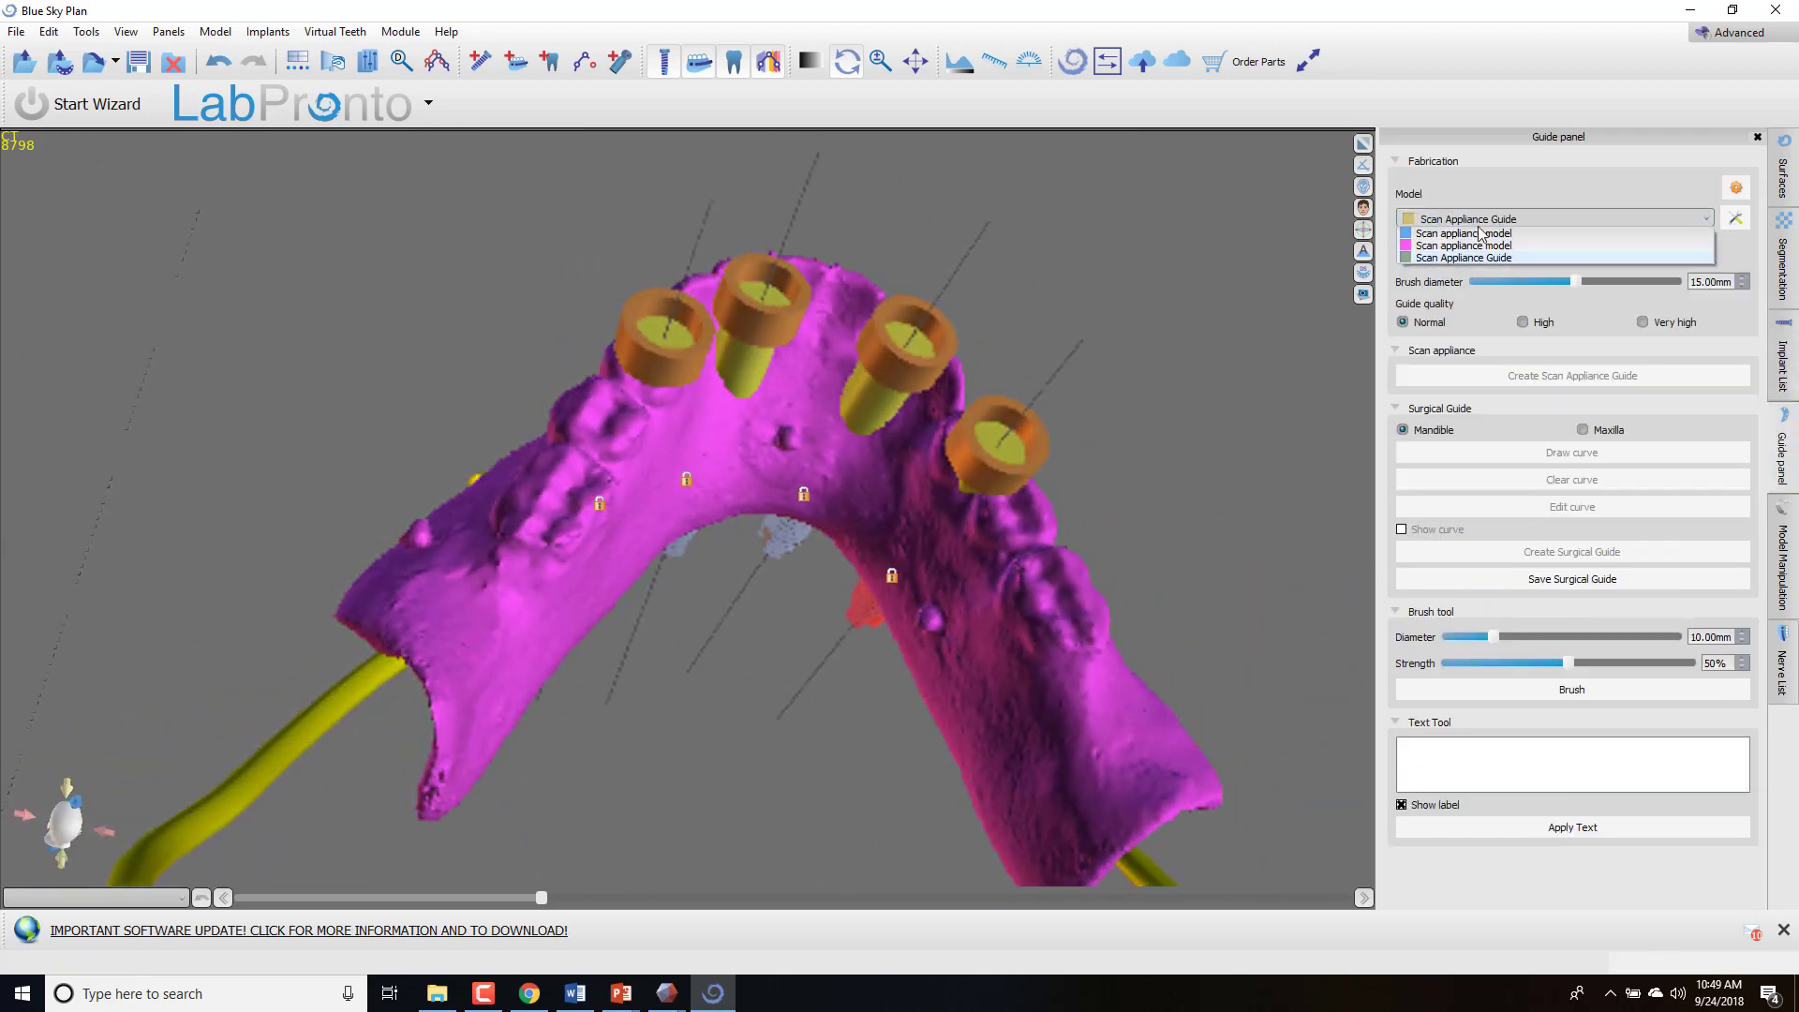
# Choose Scan appliance model and draw the guide curve around the arch through the tubes.
pyautogui.click(1462, 233)
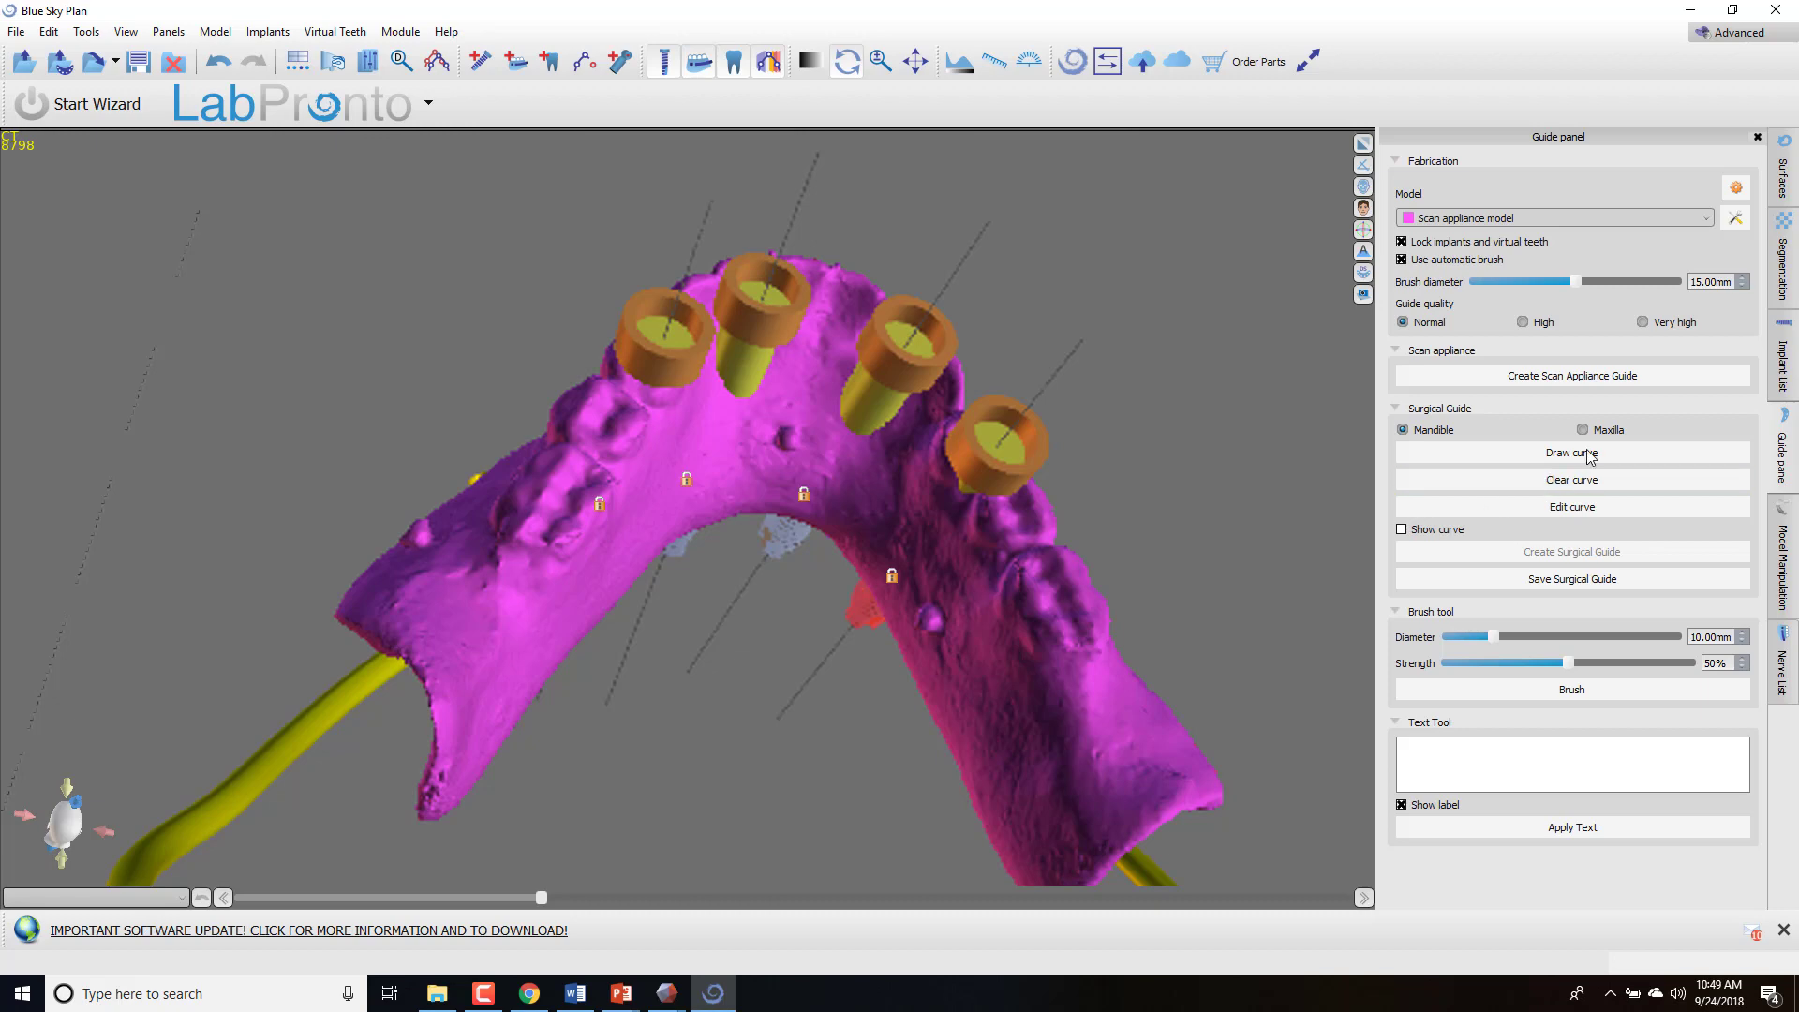
pyautogui.click(1571, 451)
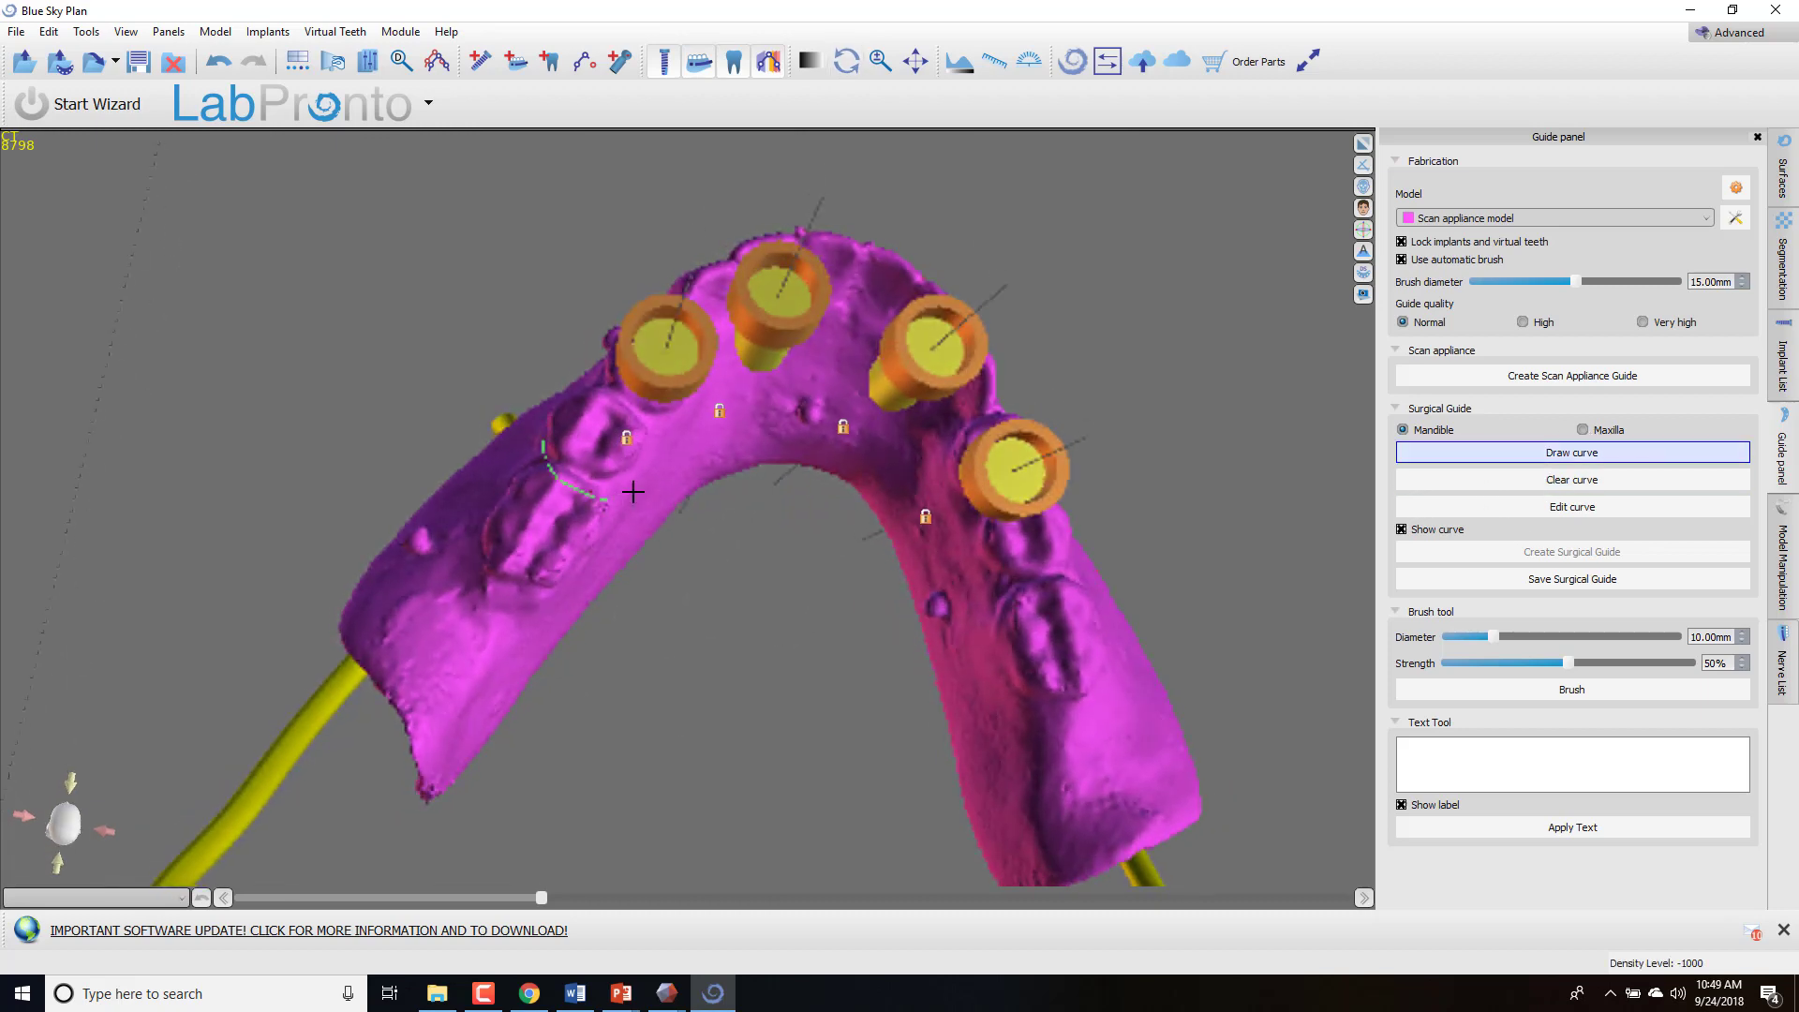
pyautogui.click(935, 533)
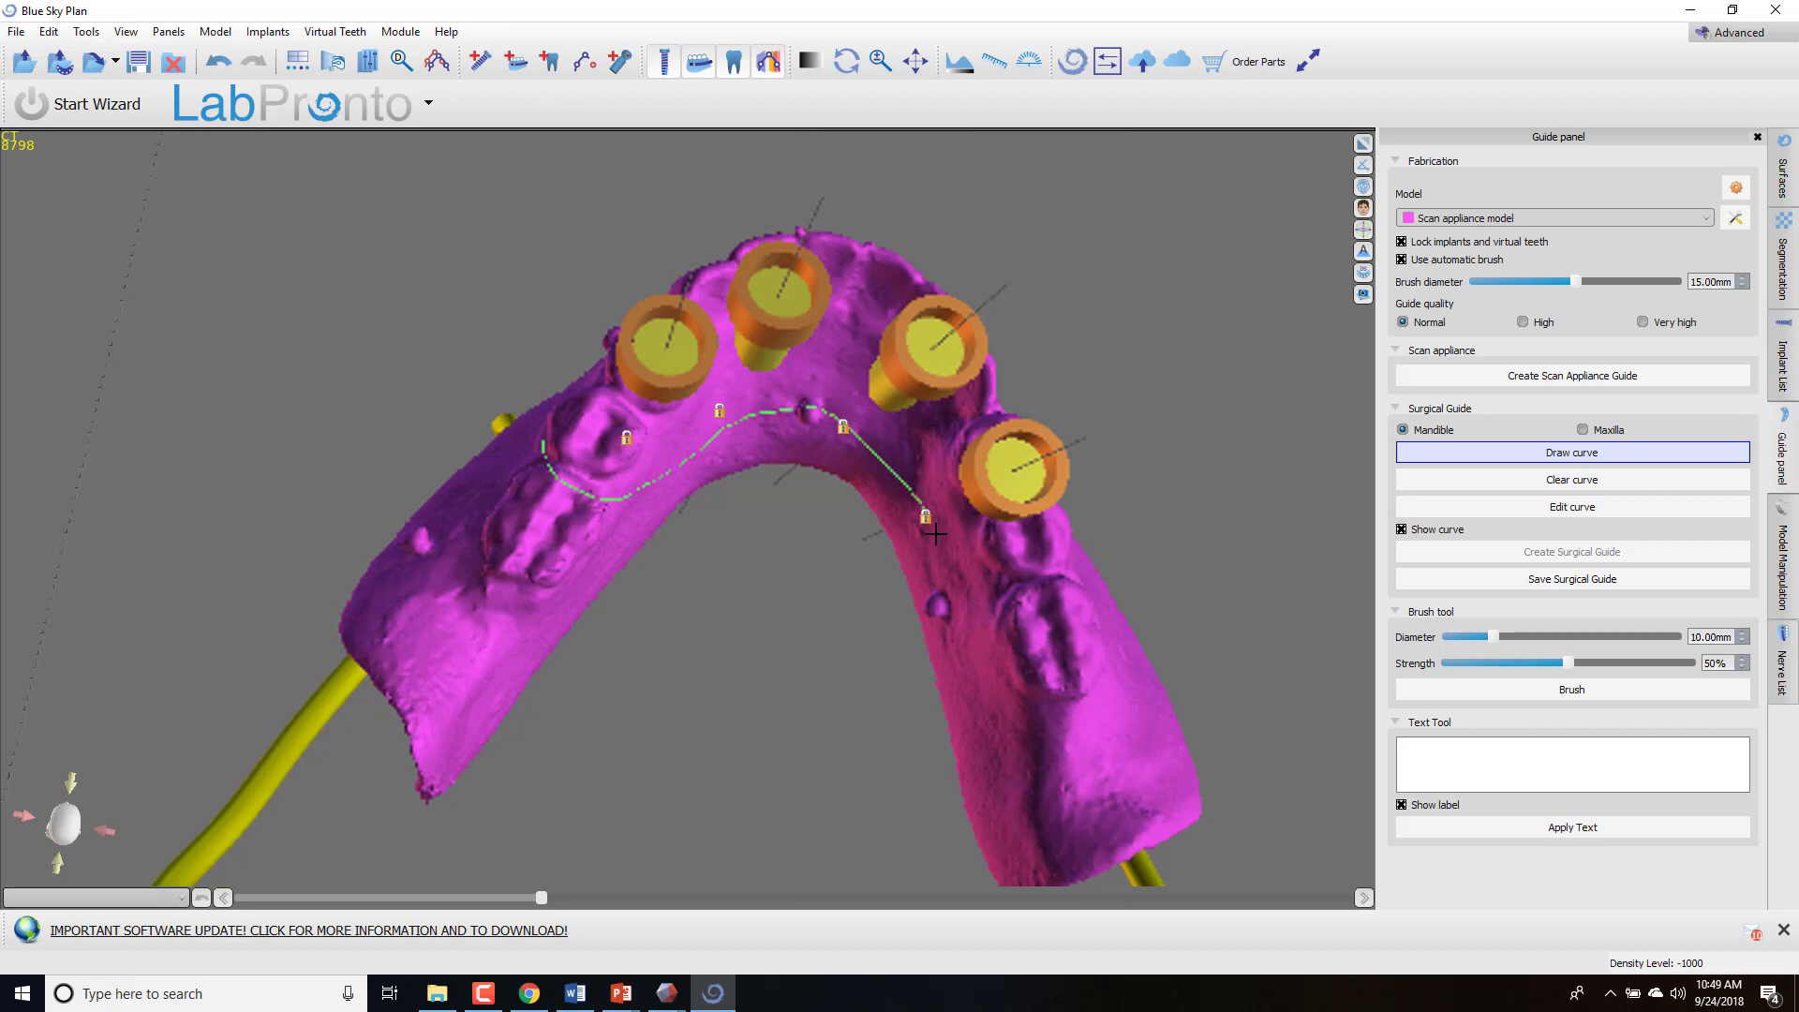
pyautogui.moveTo(935, 533); pyautogui.dragTo(1203, 227)
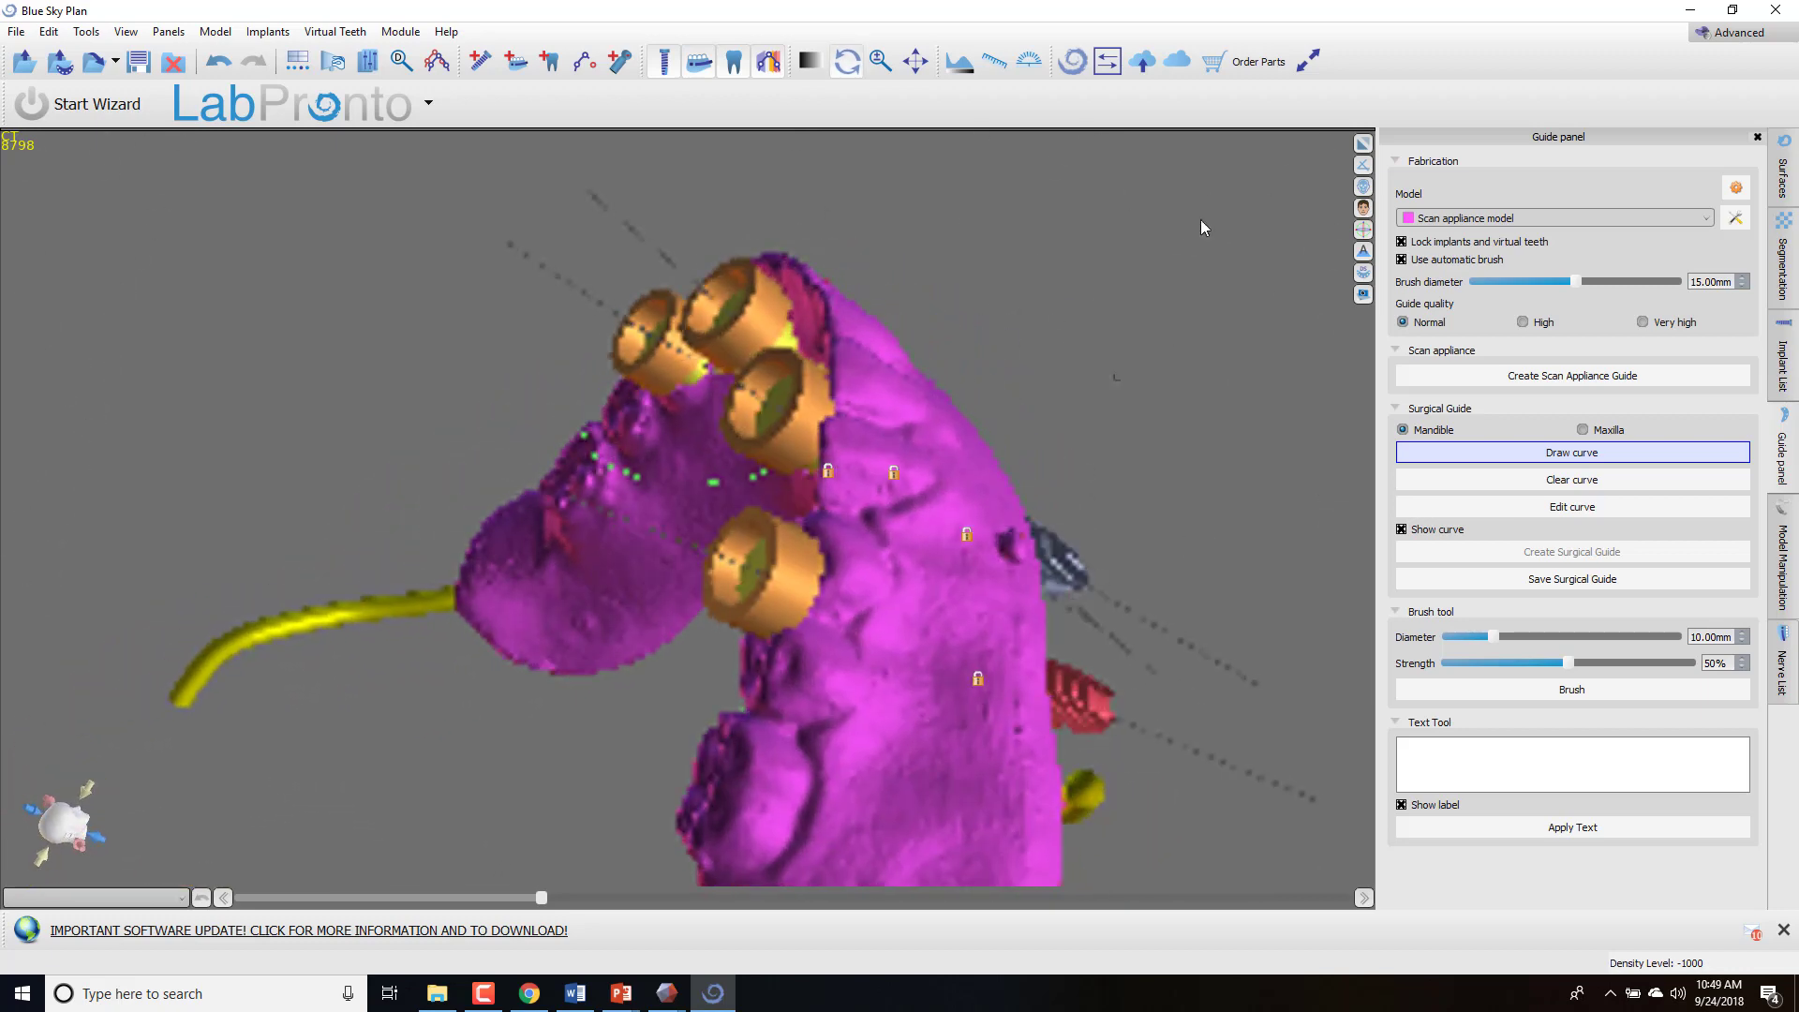
pyautogui.moveTo(1202, 227); pyautogui.dragTo(715, 301)
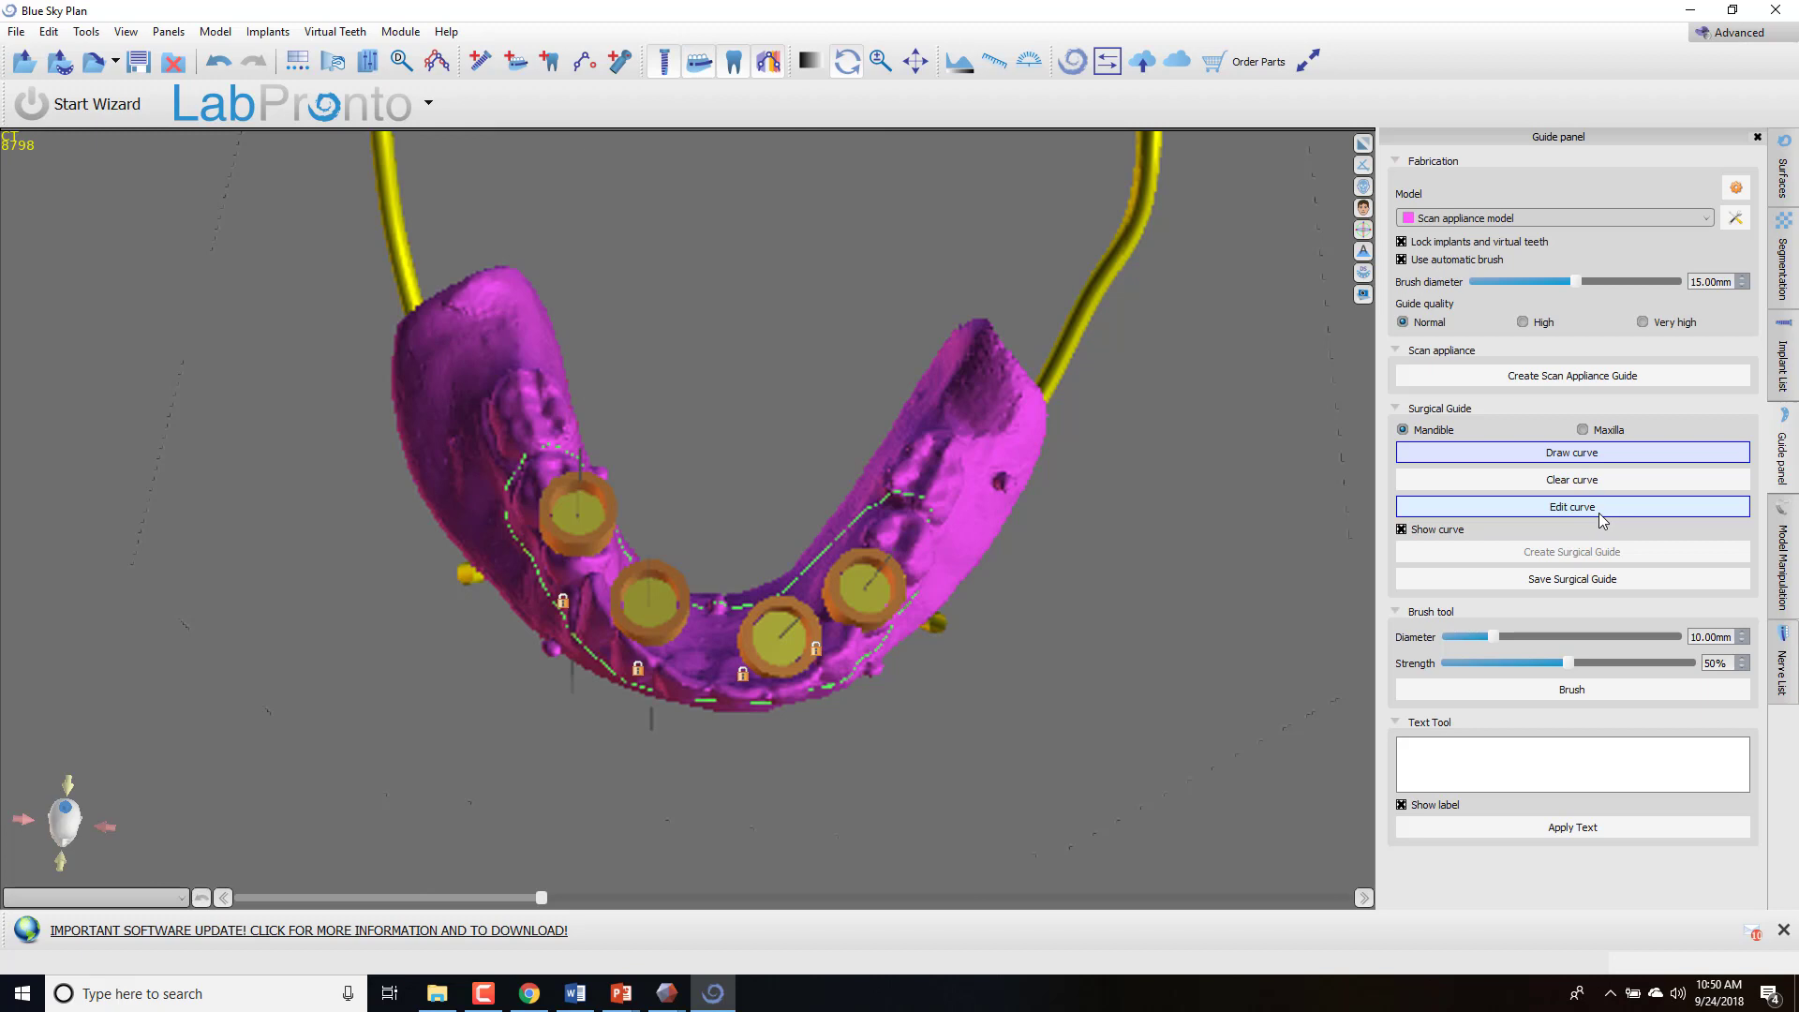
pyautogui.click(1572, 506)
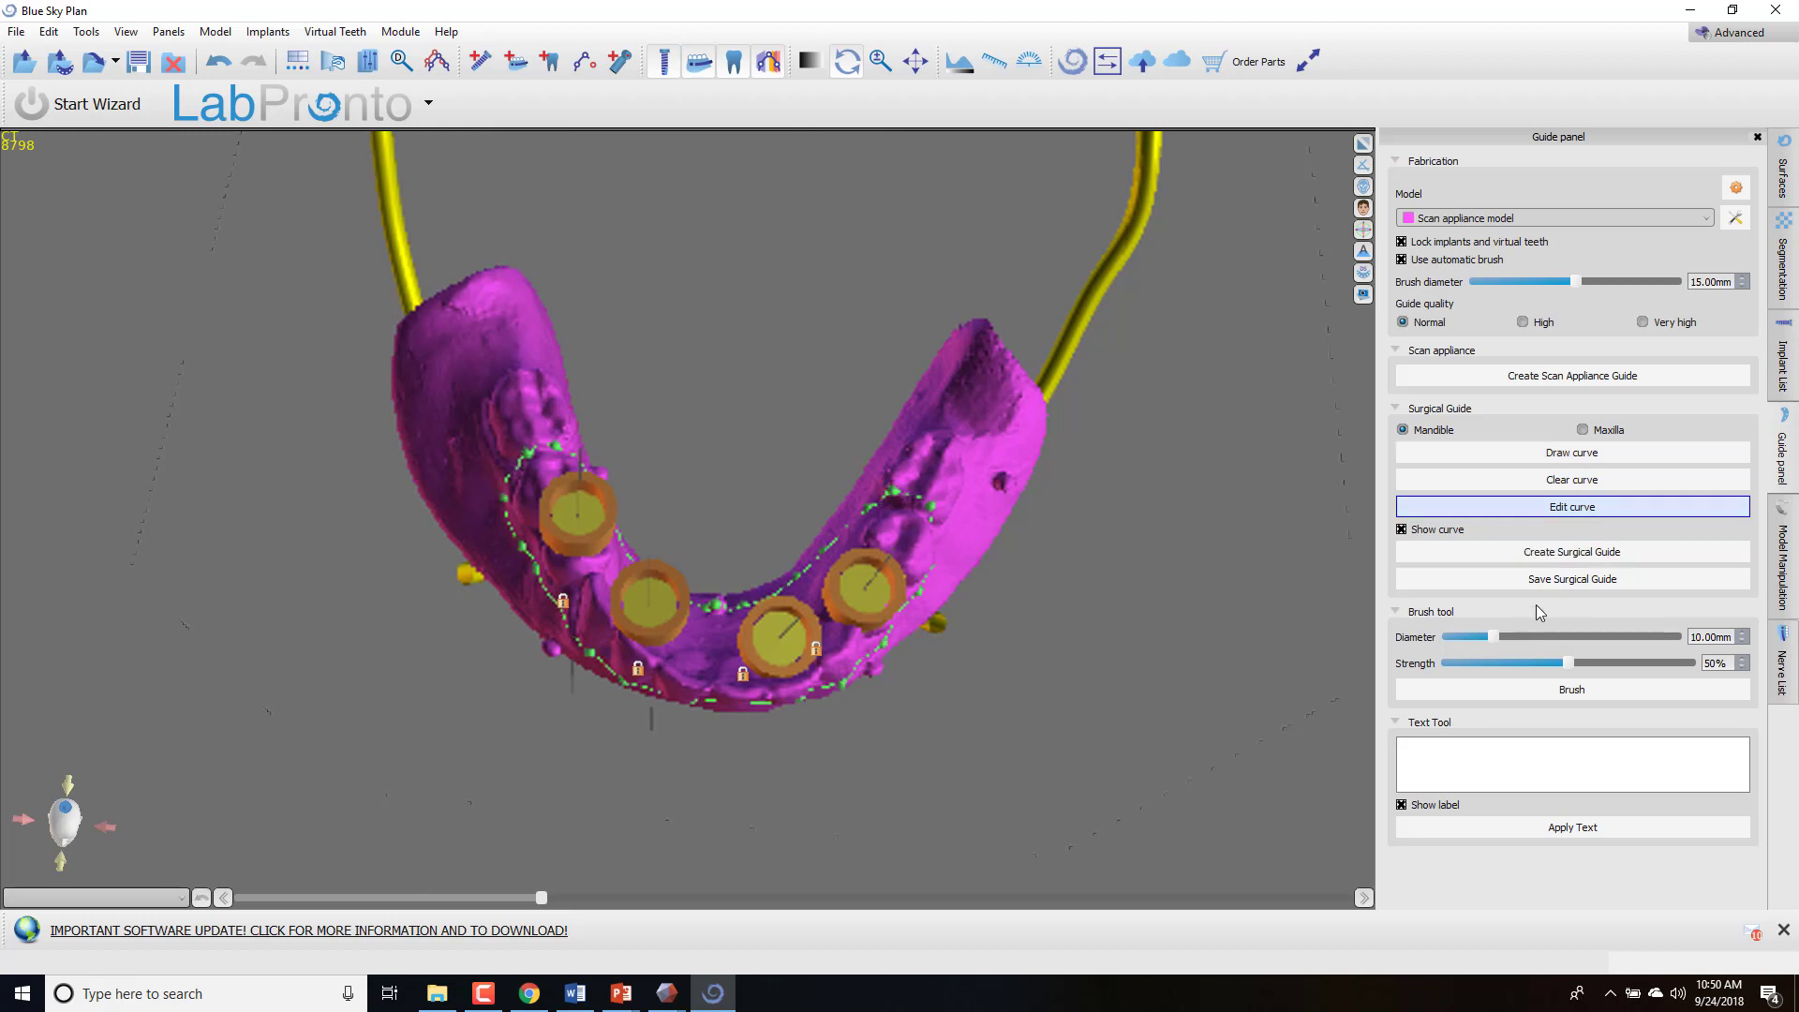
# Create the surgical guide shell over the mandible model from the drawn curve.
pyautogui.click(1570, 552)
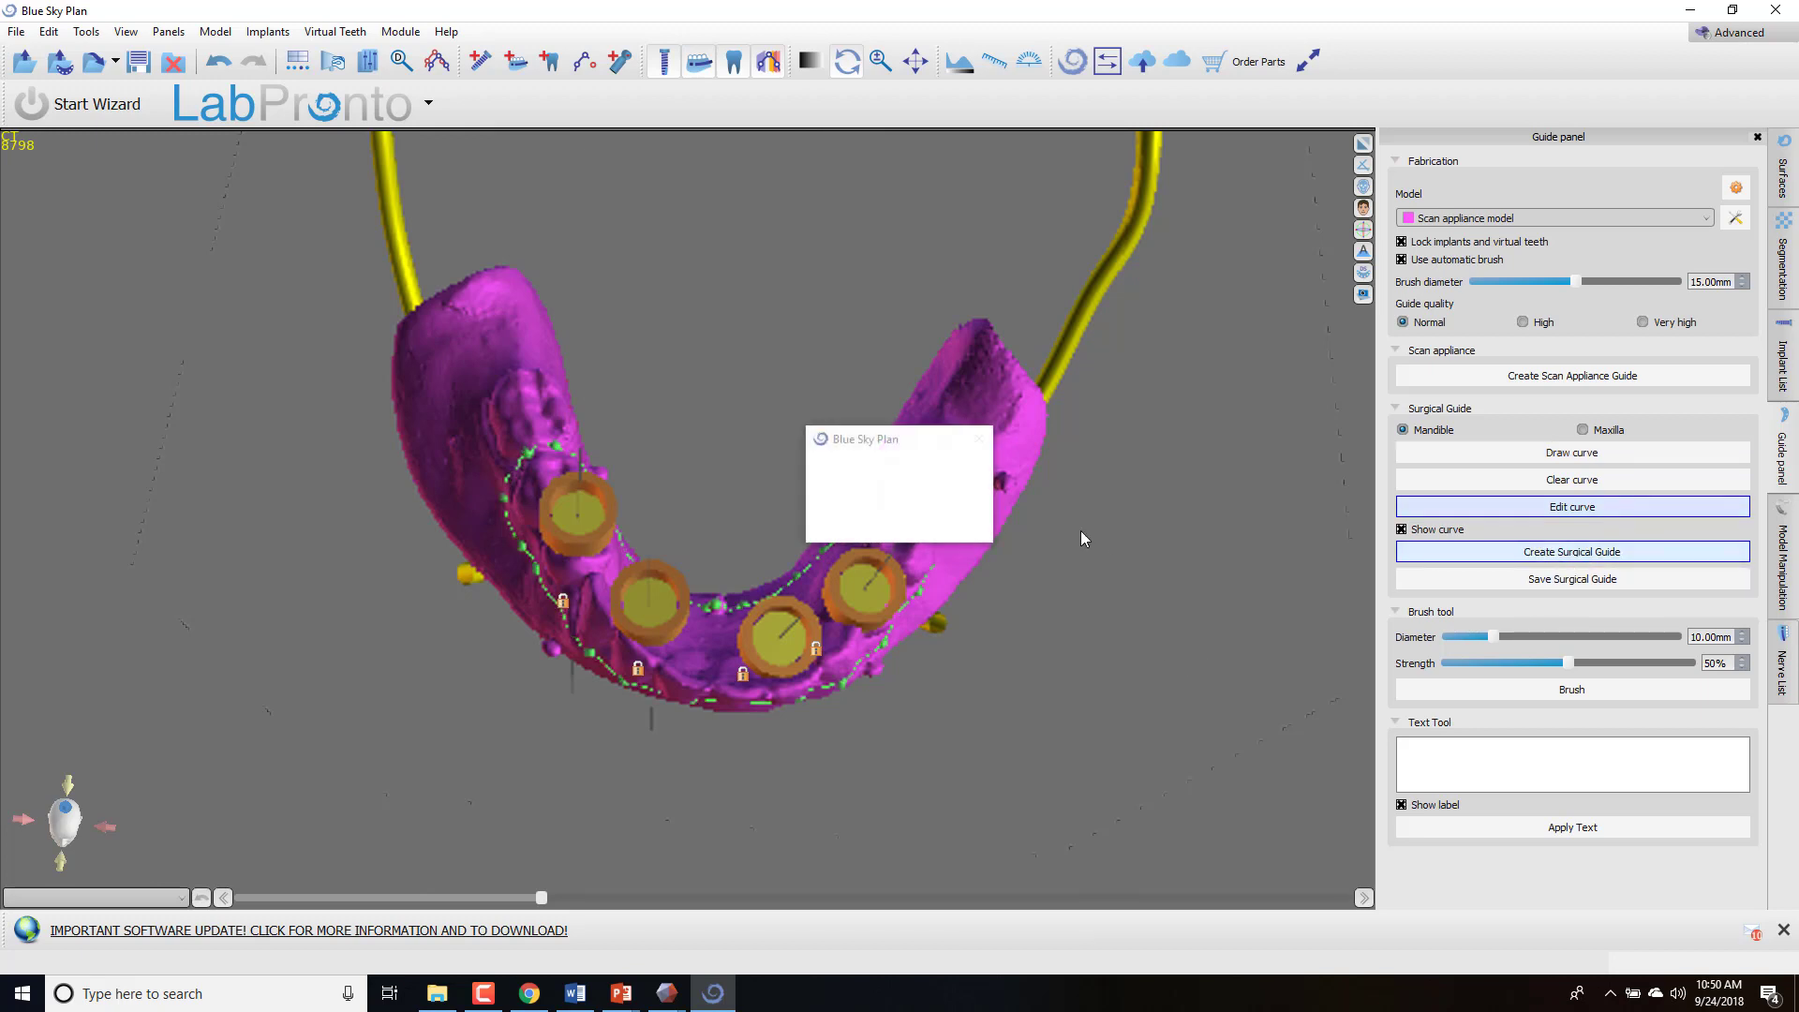
pyautogui.click(1571, 552)
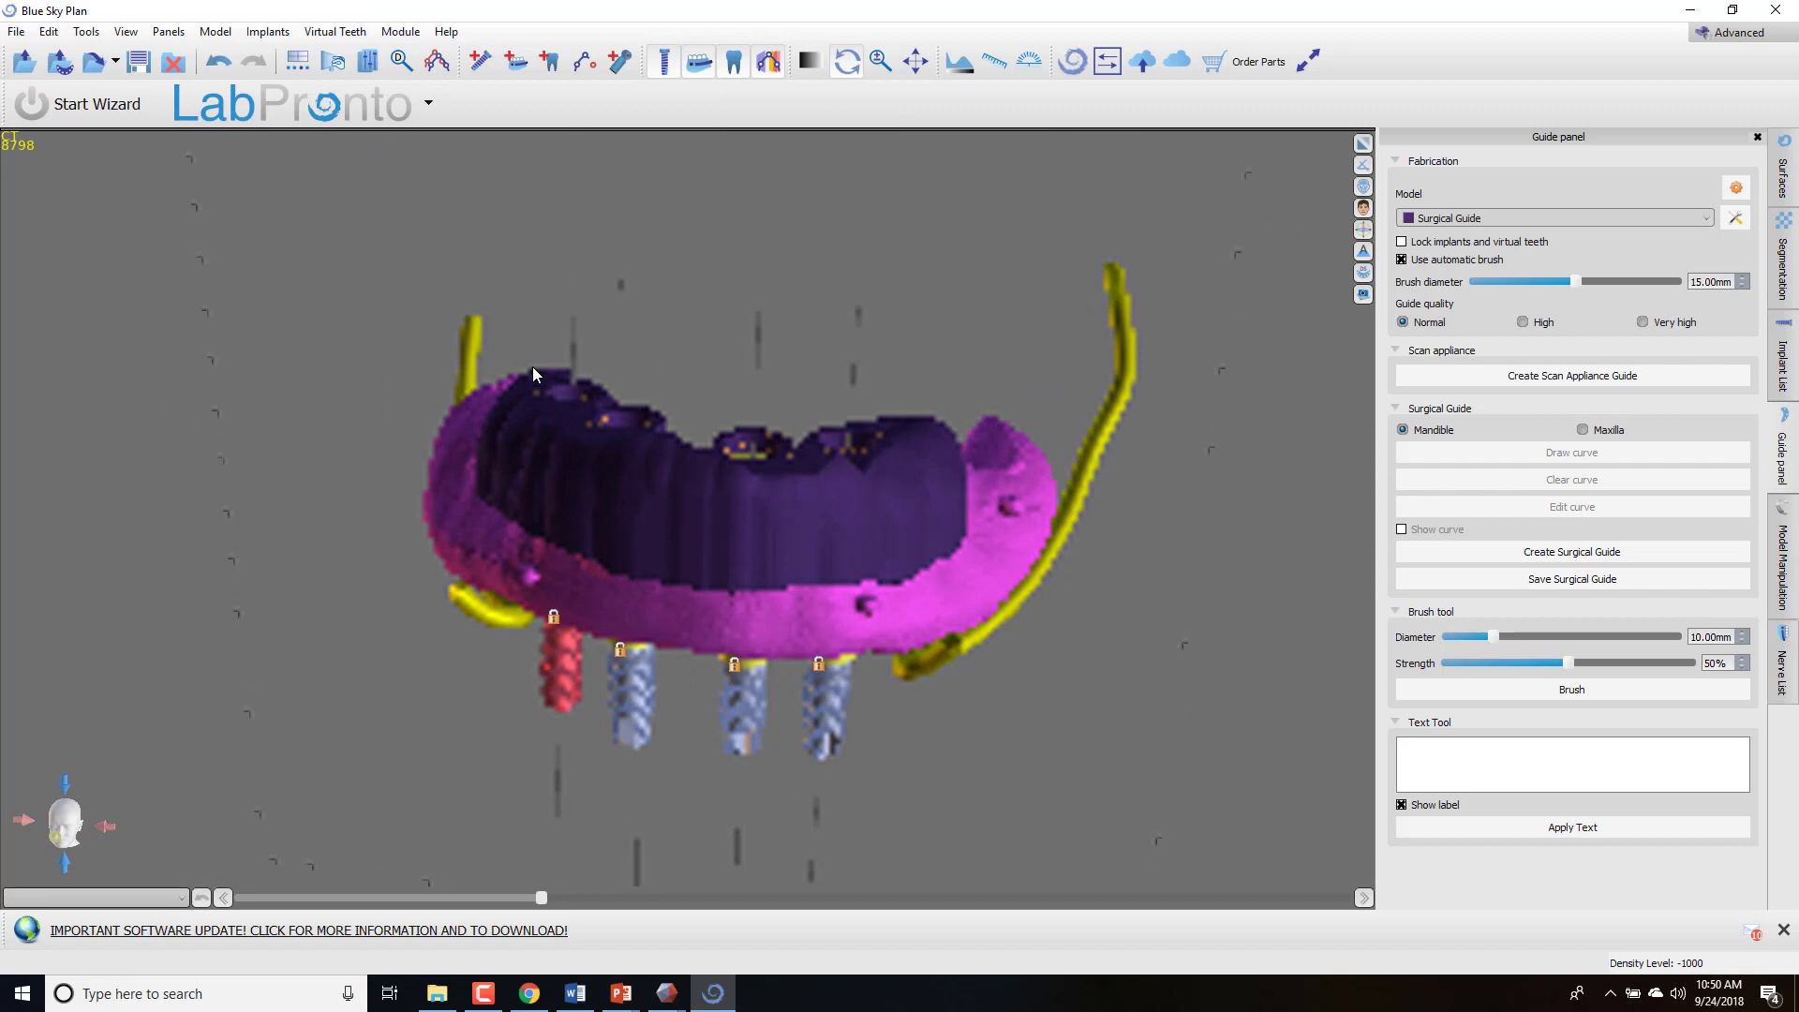
# Orbit the new surgical guide to inspect its drill holes, then show the surface list.
pyautogui.moveTo(533, 375); pyautogui.dragTo(393, 696)
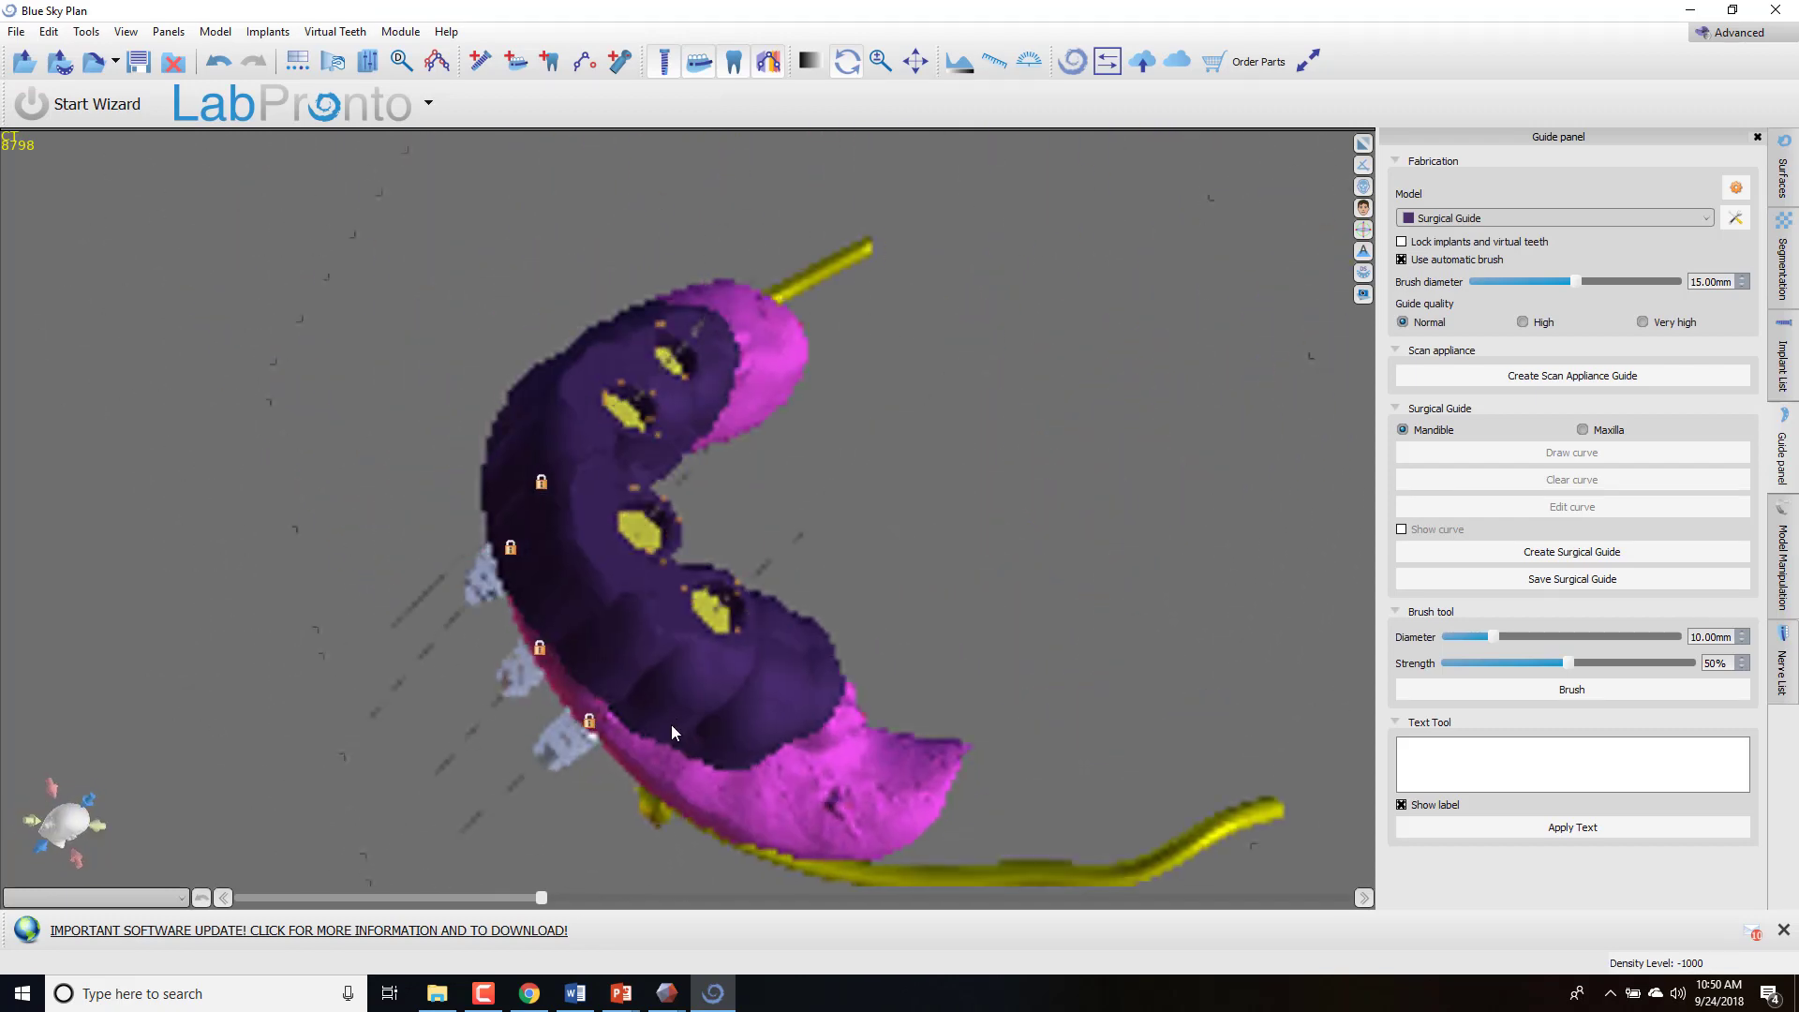
pyautogui.moveTo(675, 731); pyautogui.dragTo(927, 594)
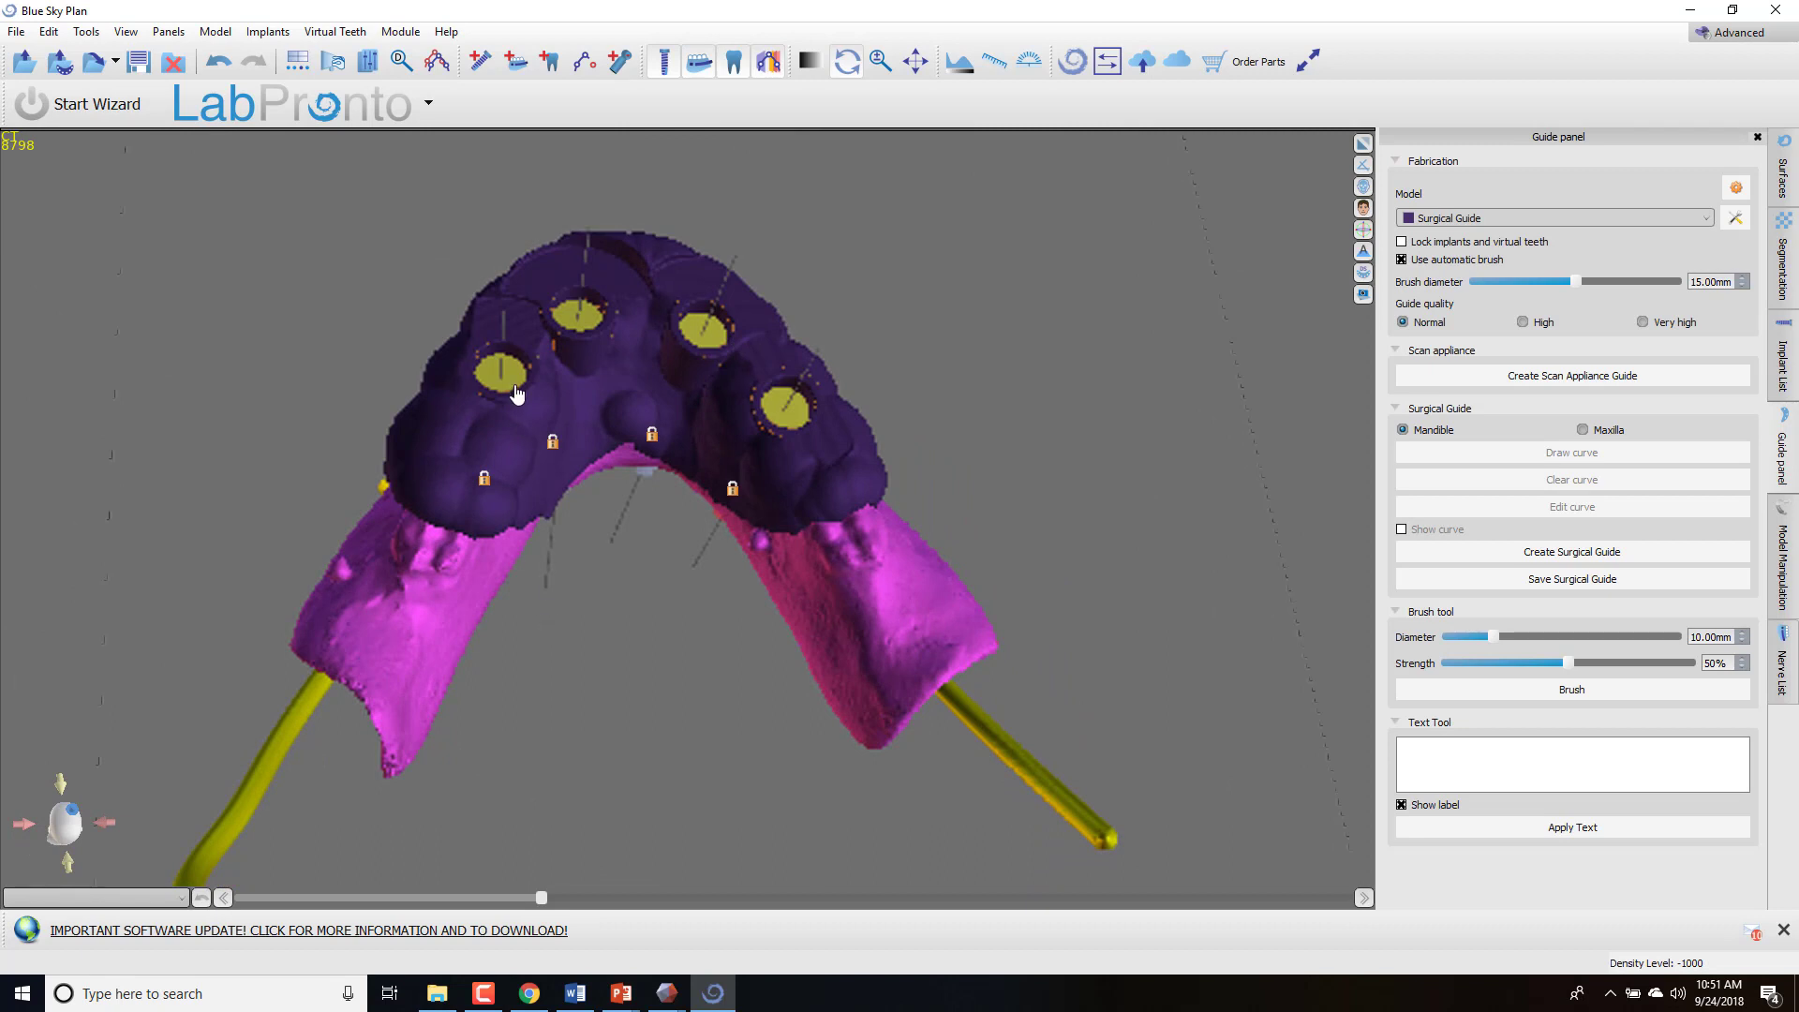
pyautogui.moveTo(620, 574)
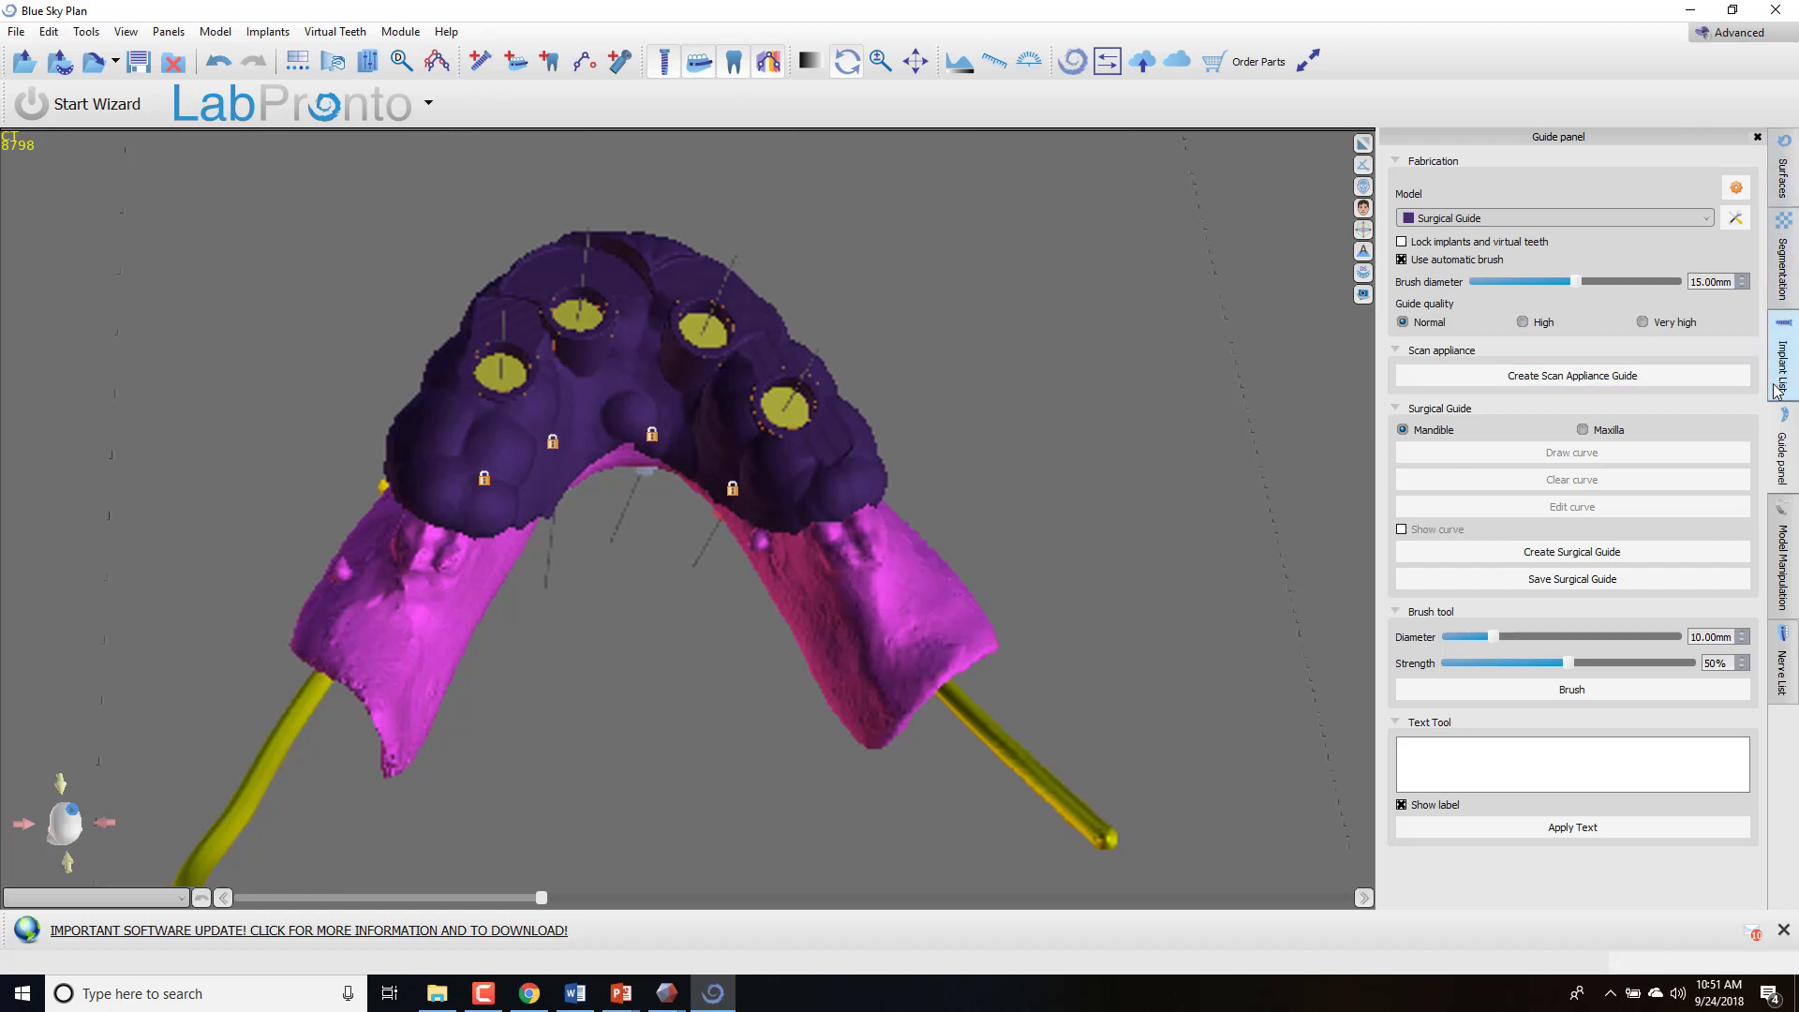
pyautogui.click(1785, 149)
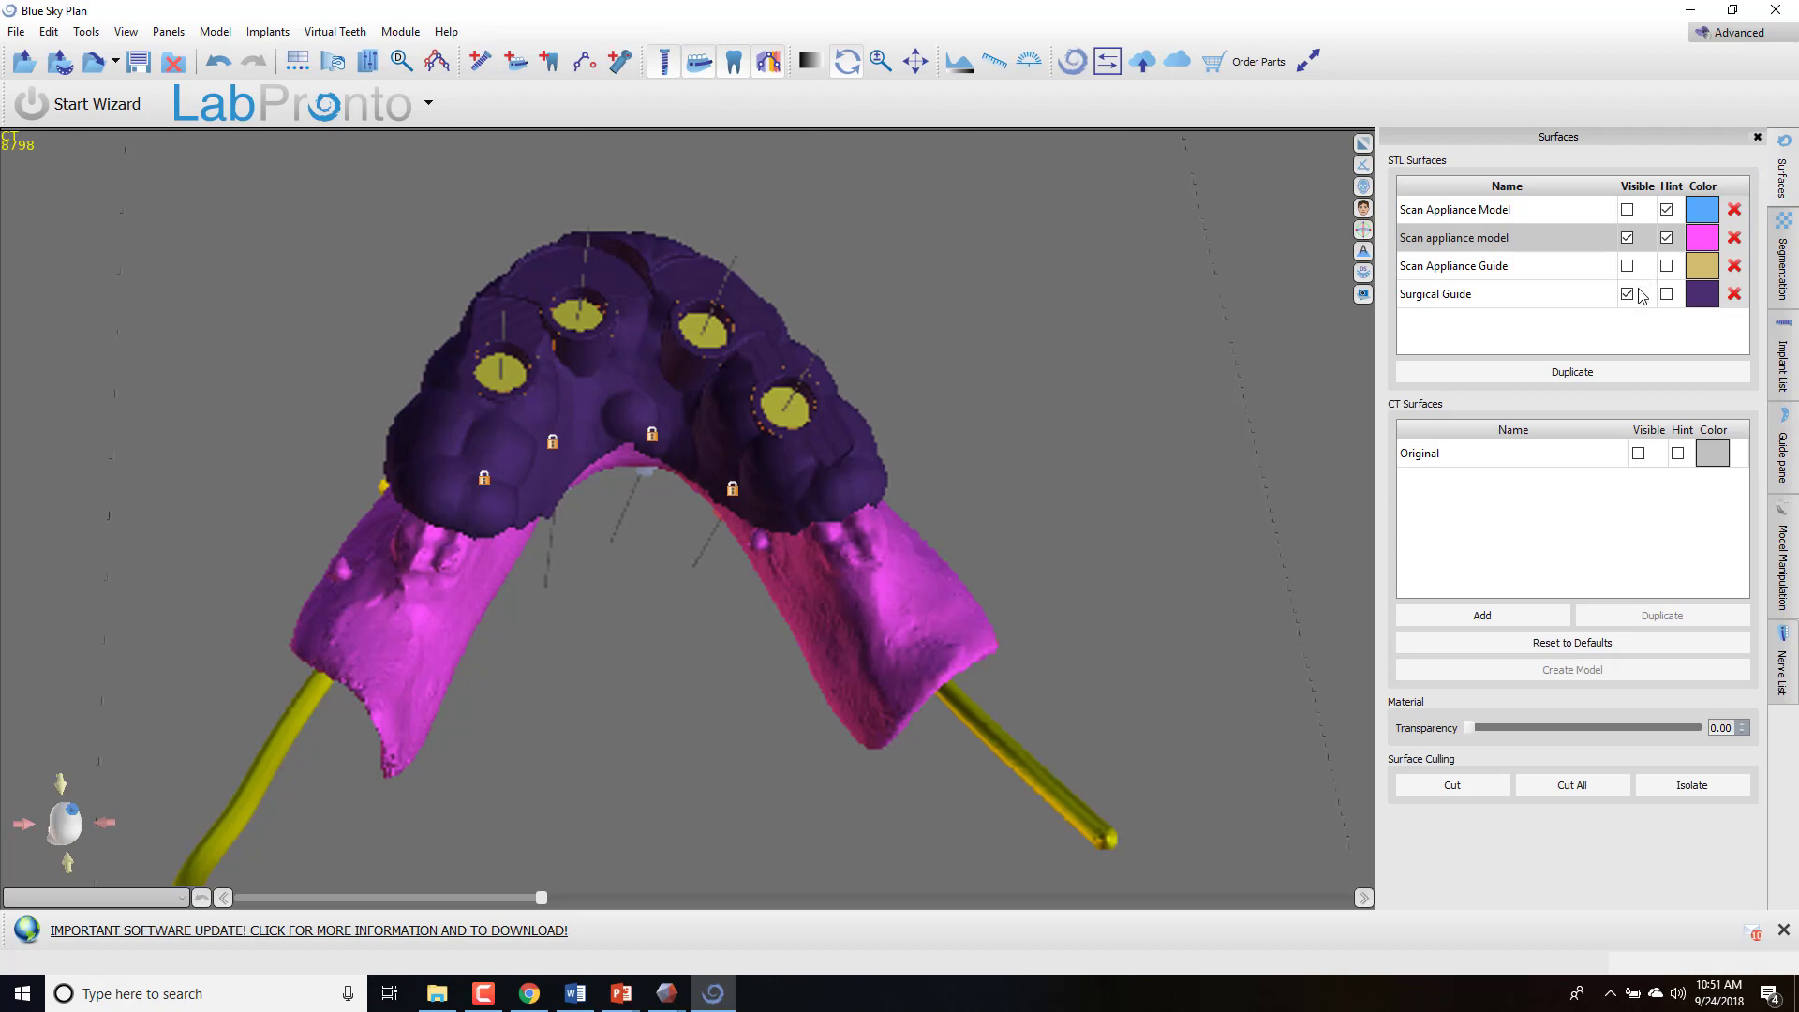